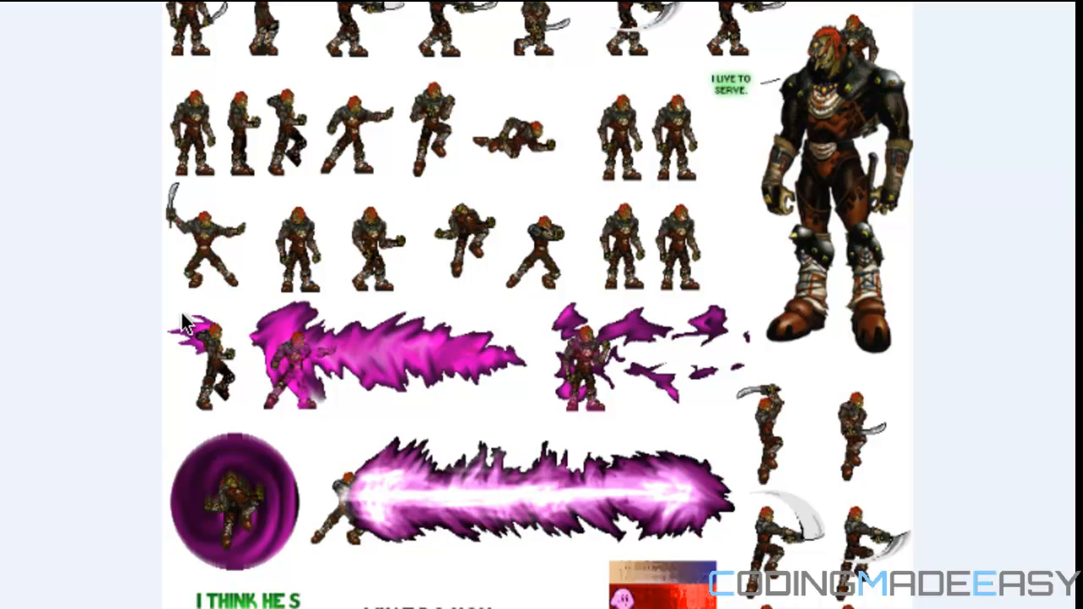
pyautogui.moveTo(743, 430)
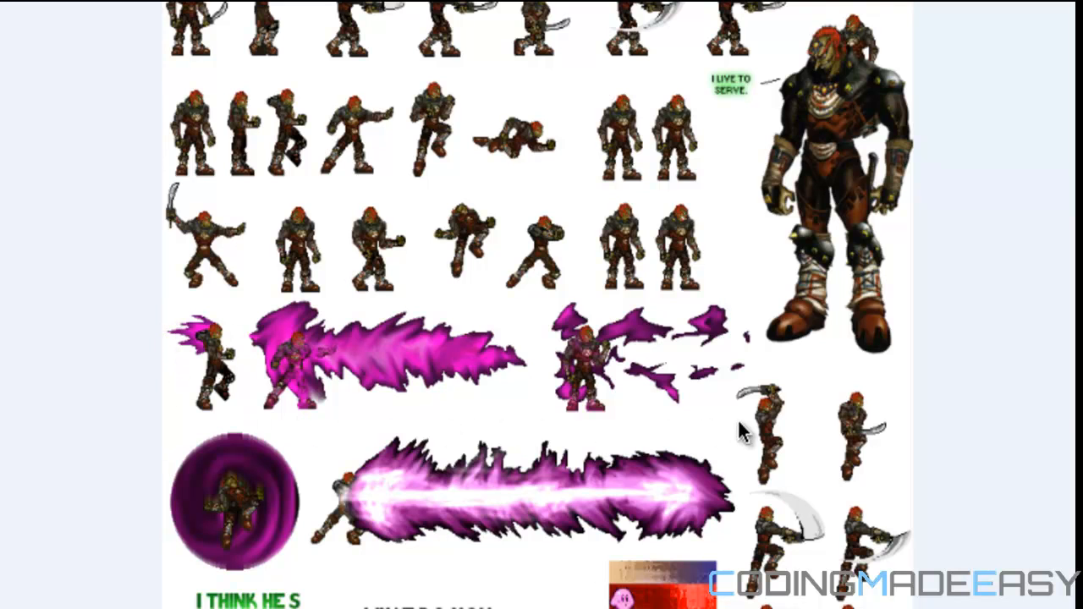
pyautogui.moveTo(218, 343)
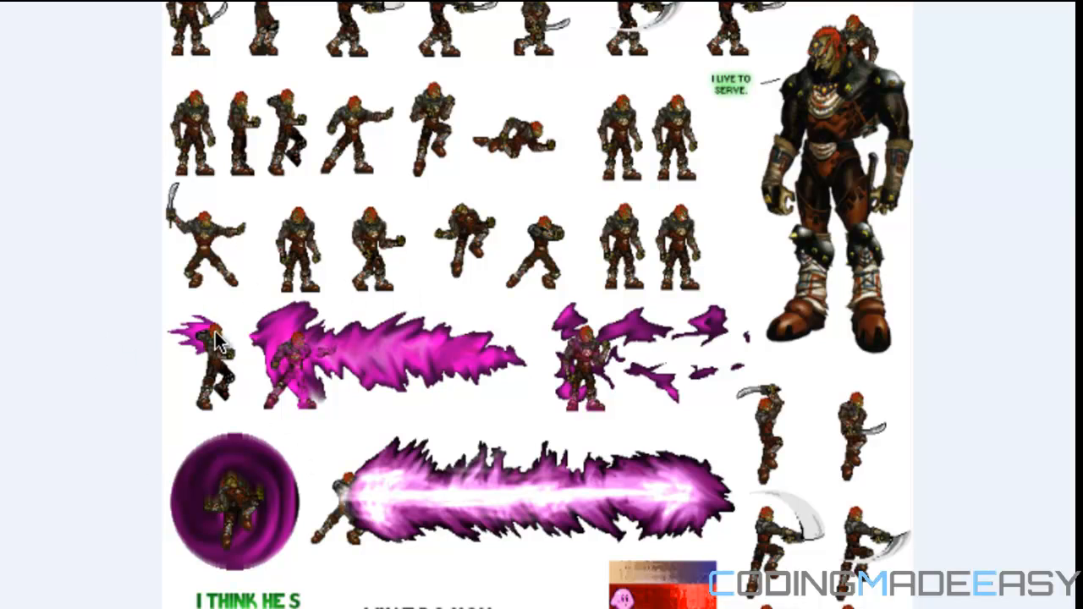
pyautogui.moveTo(261, 323)
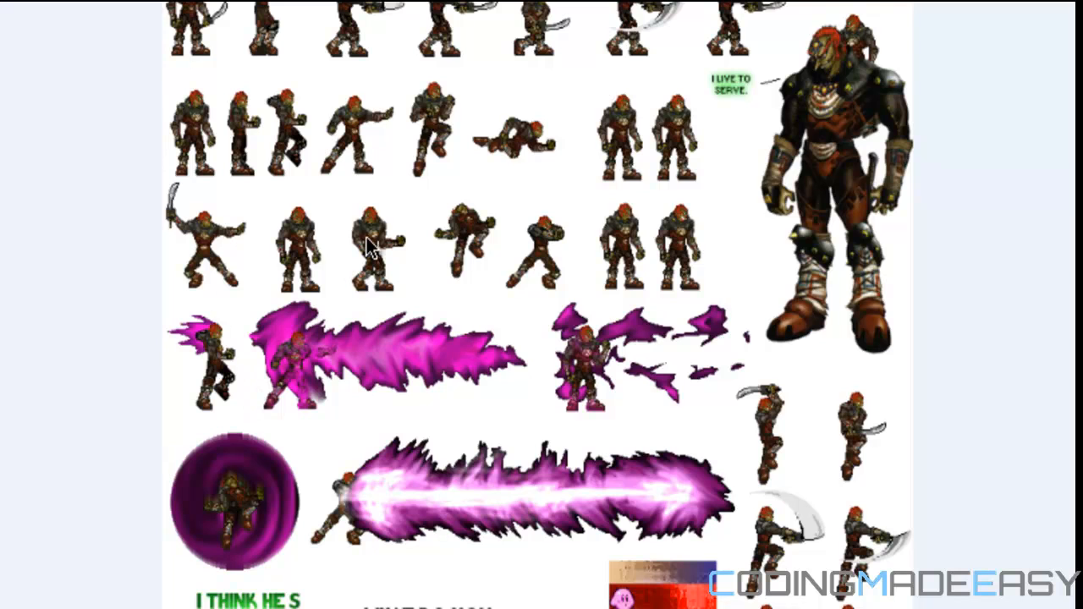
pyautogui.moveTo(520, 298)
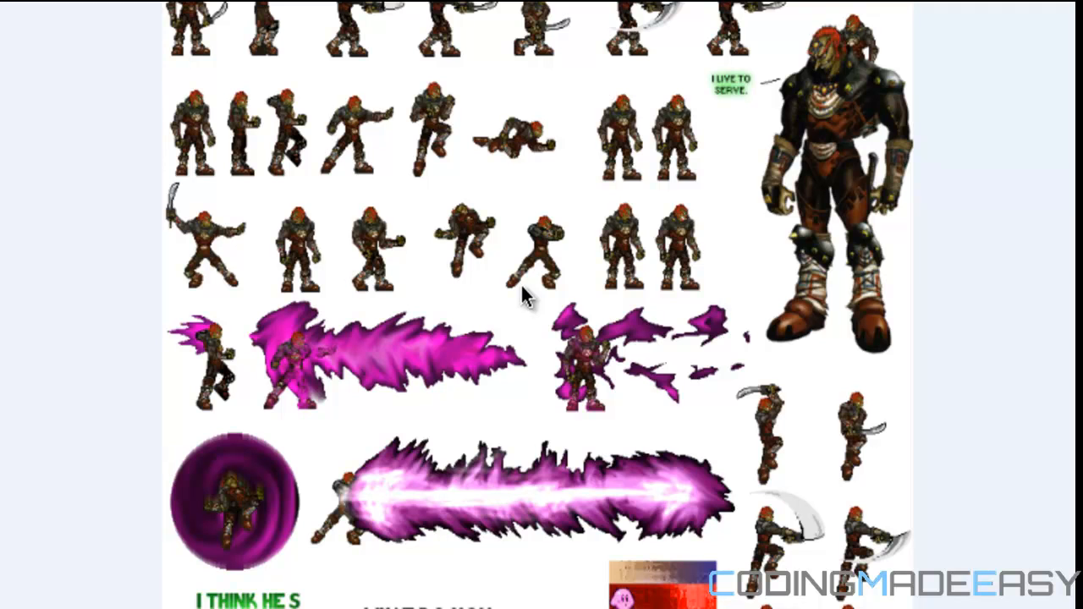
pyautogui.moveTo(533, 300)
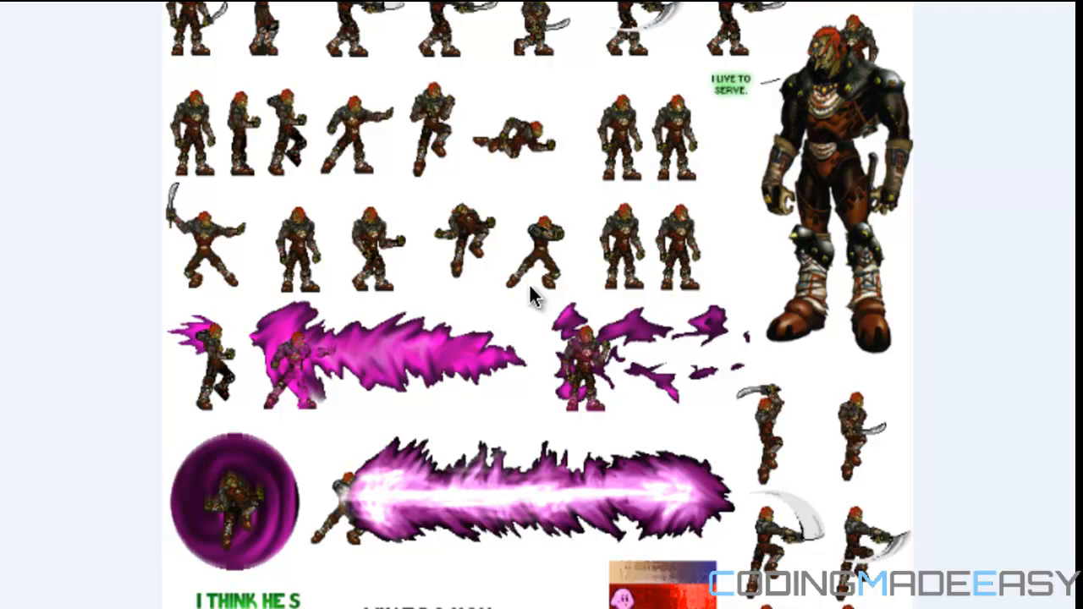
pyautogui.moveTo(559, 338)
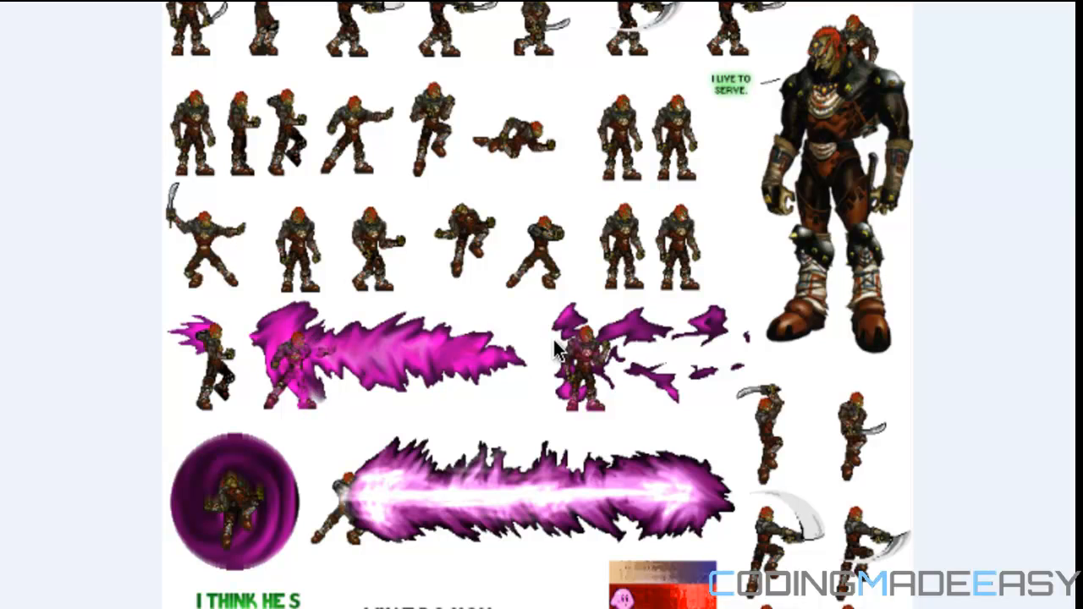
pyautogui.moveTo(664, 364)
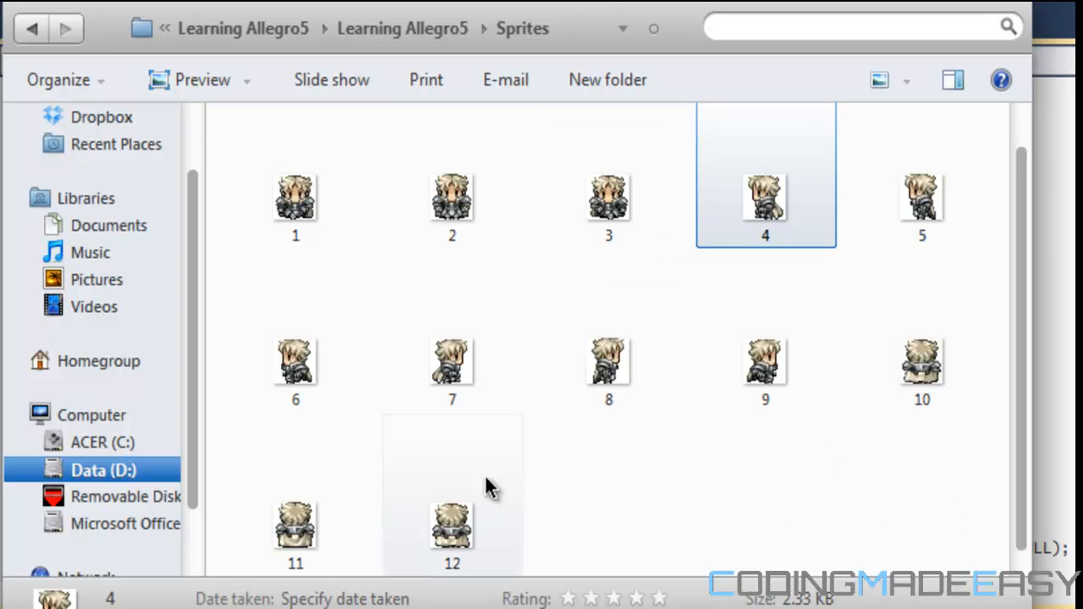
# Scroll through Main.cpp around the unfinished playerWalk loading loop.
pyautogui.click(833, 431)
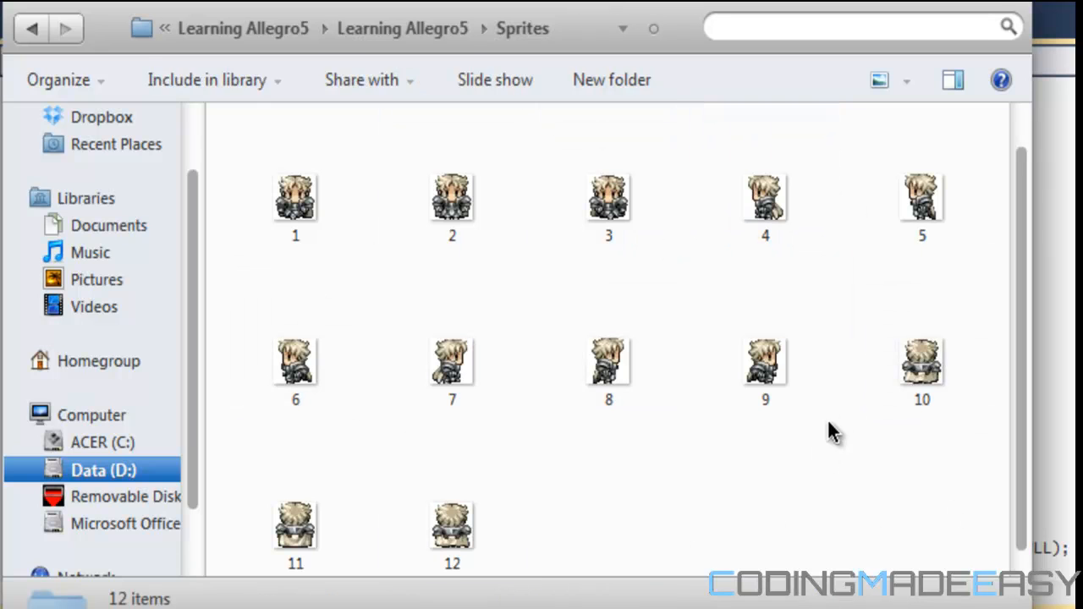
pyautogui.moveTo(452, 198)
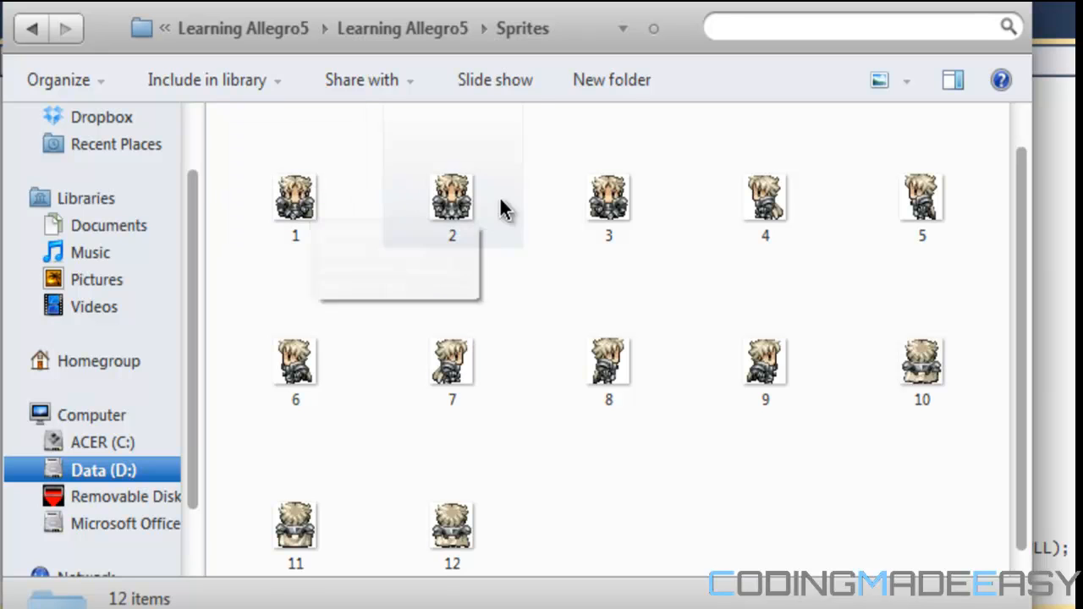
pyautogui.moveTo(353, 380)
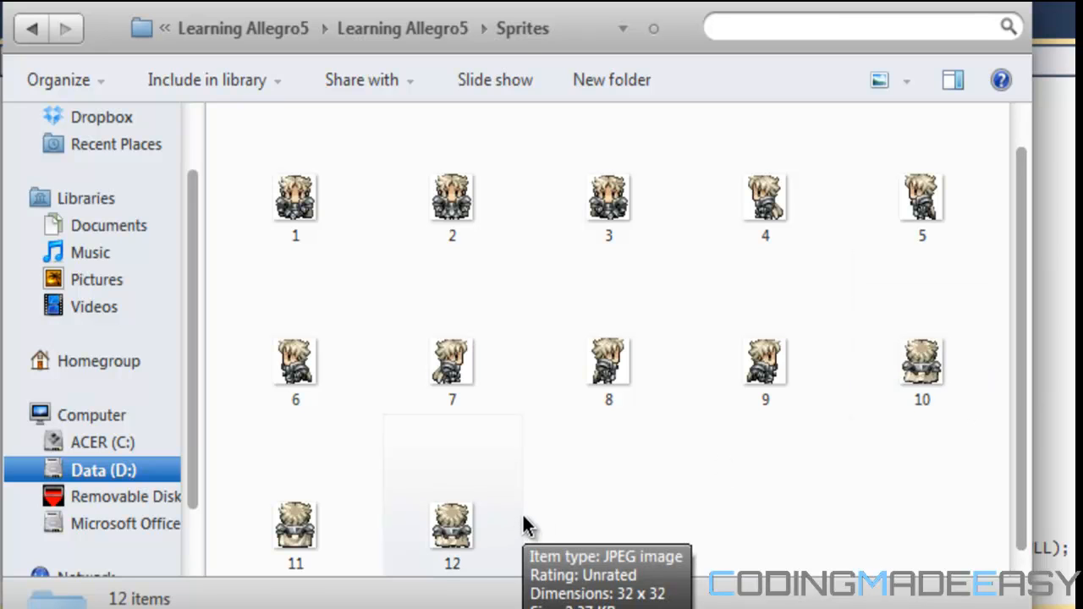
pyautogui.moveTo(526, 520)
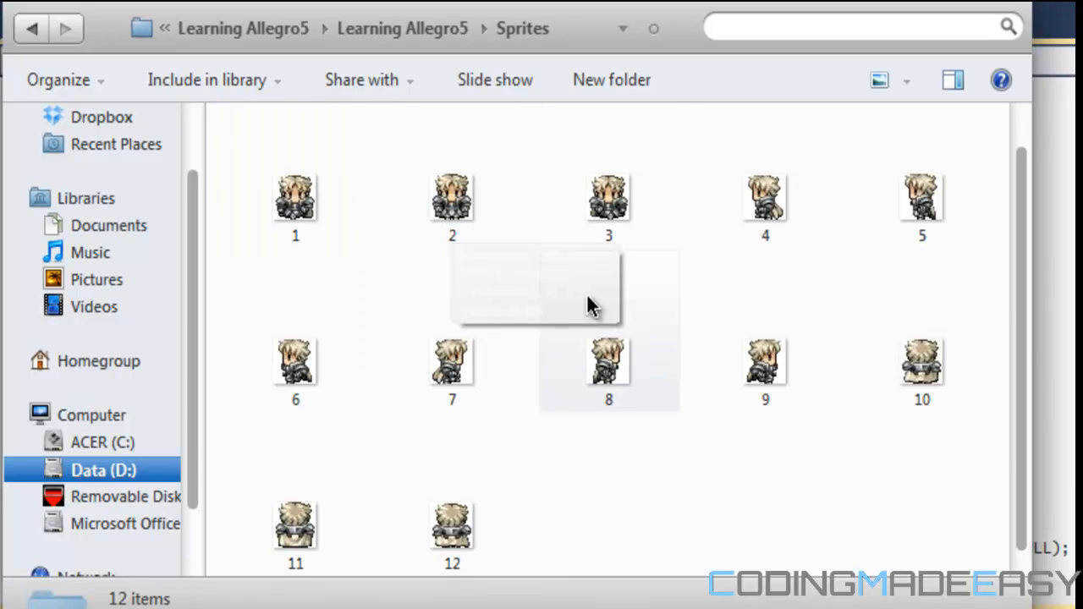
pyautogui.moveTo(593, 305)
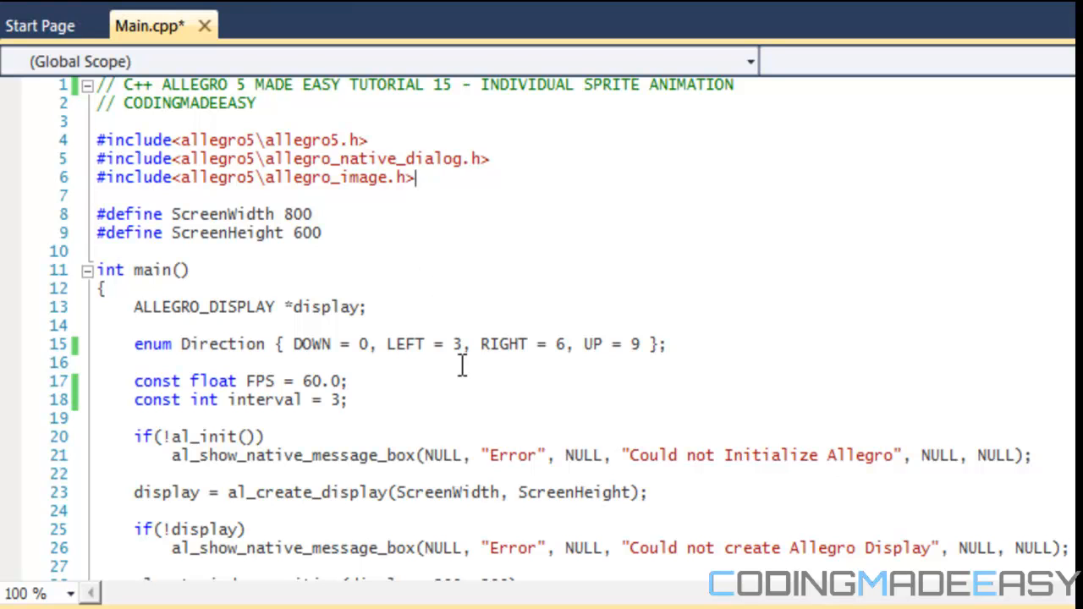
pyautogui.moveTo(429, 404)
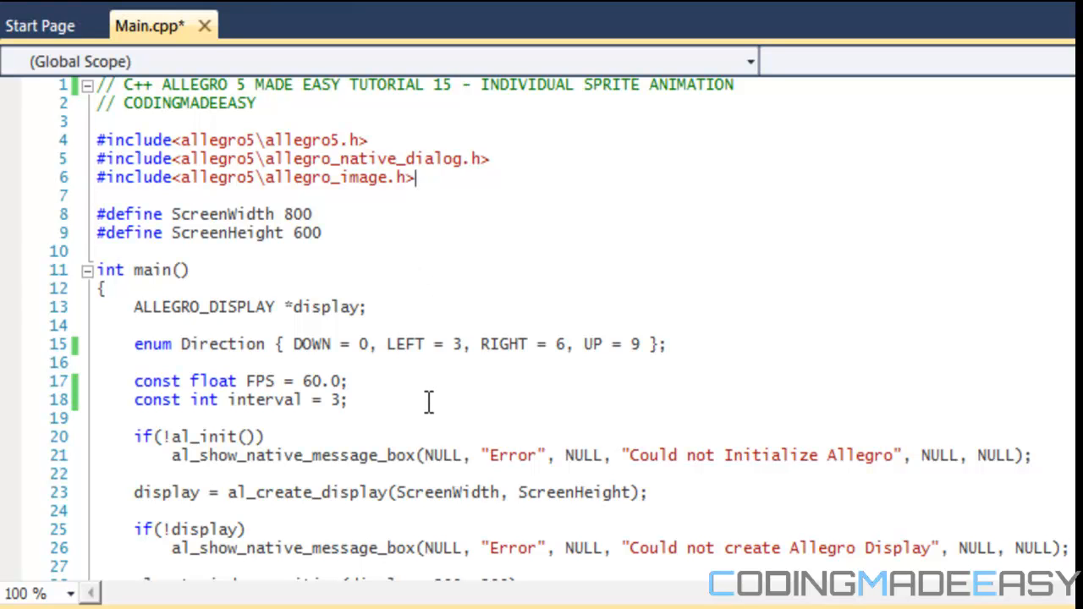
pyautogui.moveTo(355, 344)
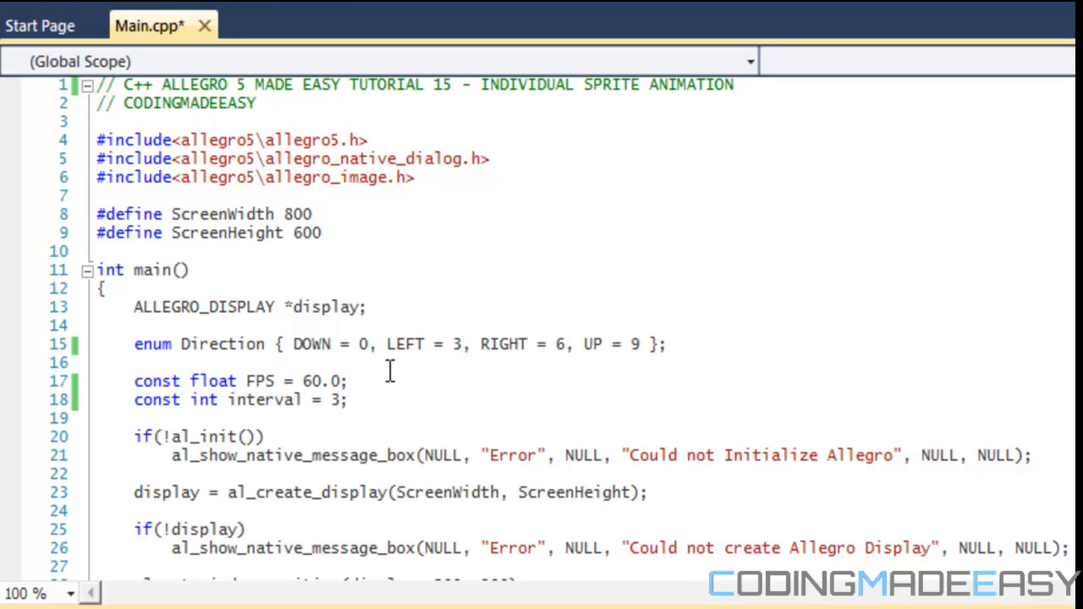
pyautogui.moveTo(362, 345)
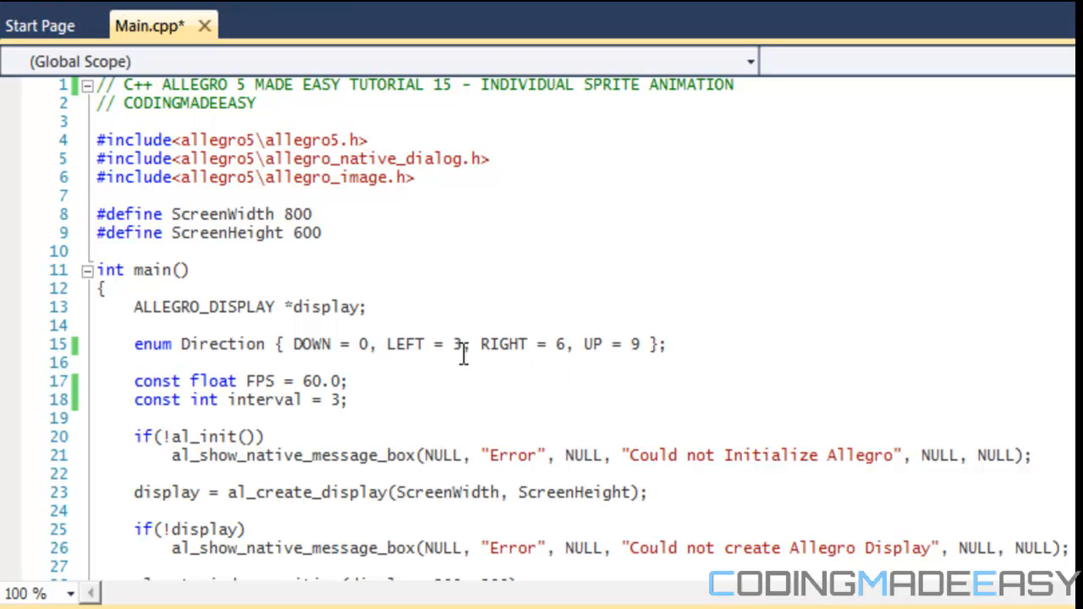
pyautogui.moveTo(650, 353)
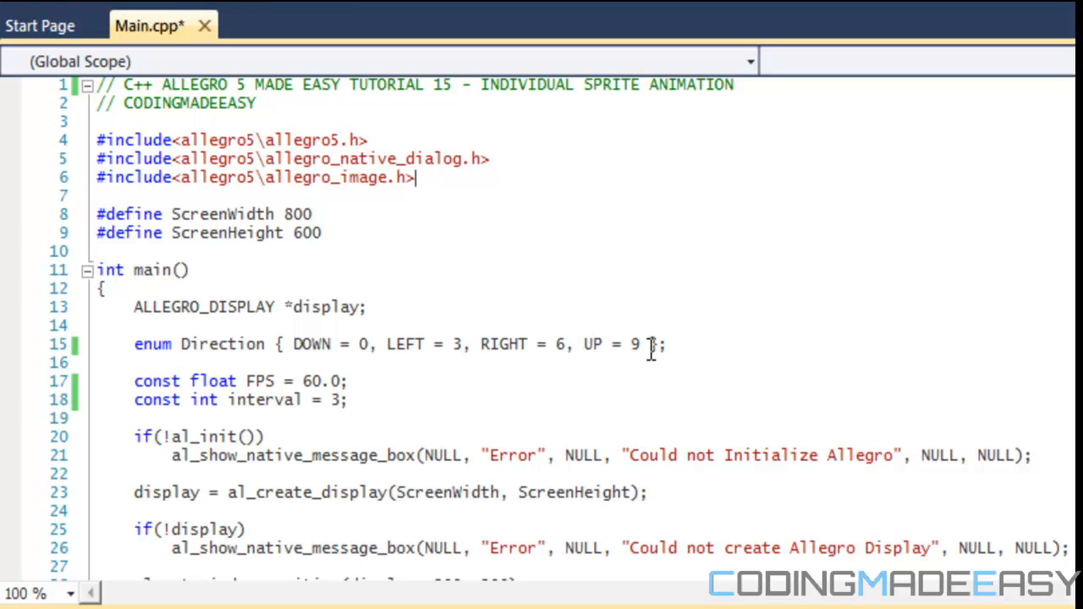
pyautogui.moveTo(519, 14)
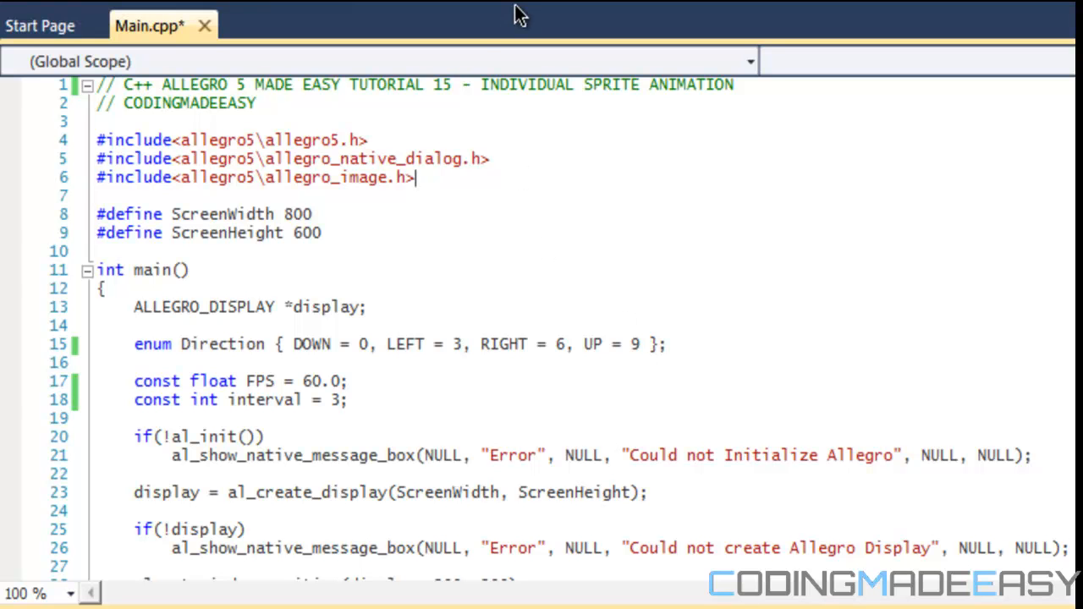
pyautogui.moveTo(383, 269)
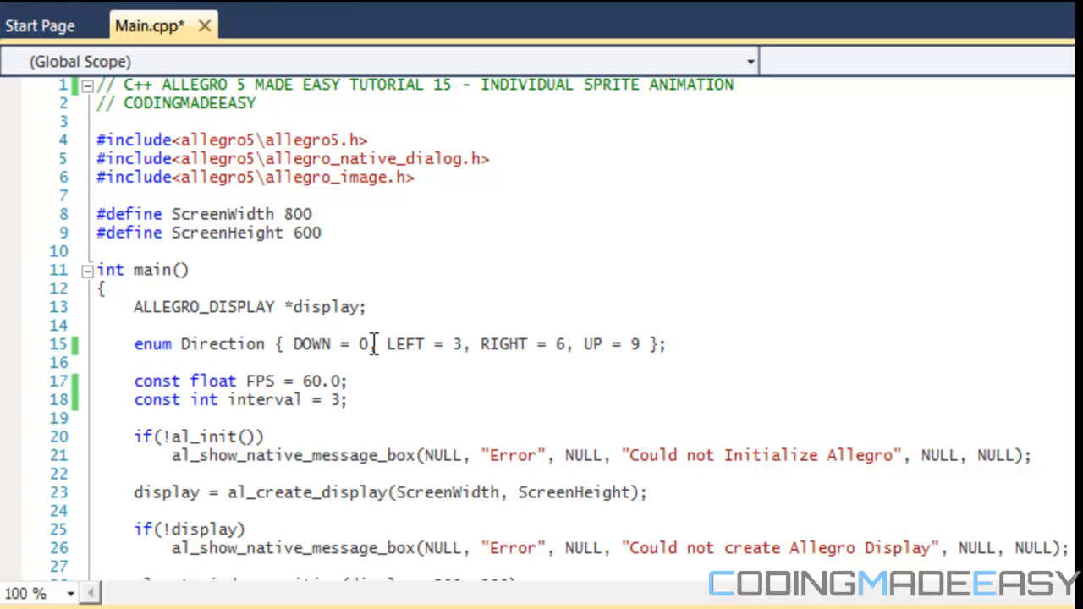
pyautogui.moveTo(385, 372)
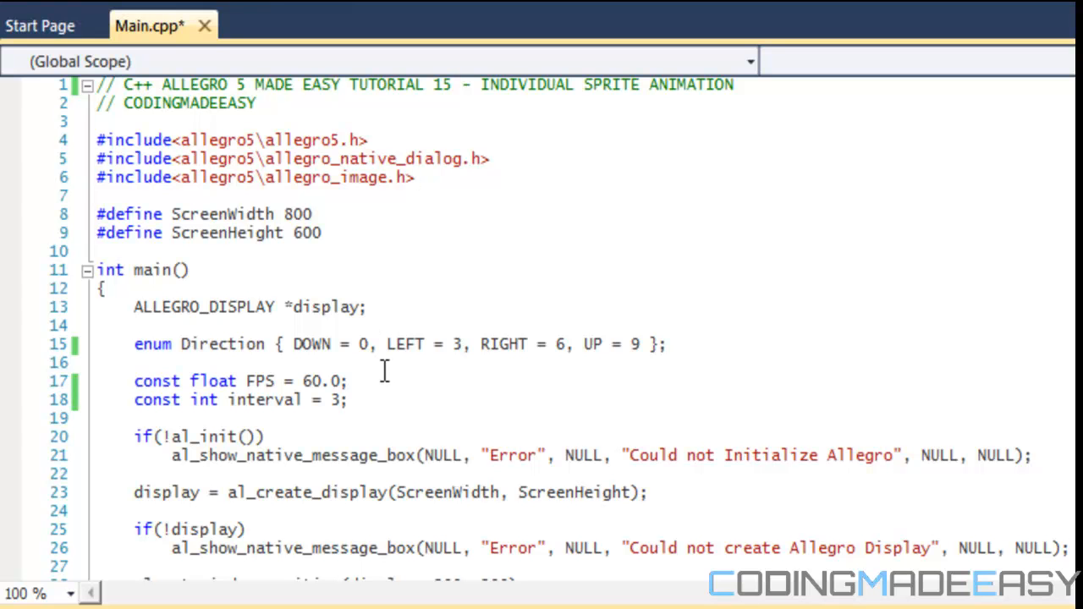
pyautogui.moveTo(359, 344)
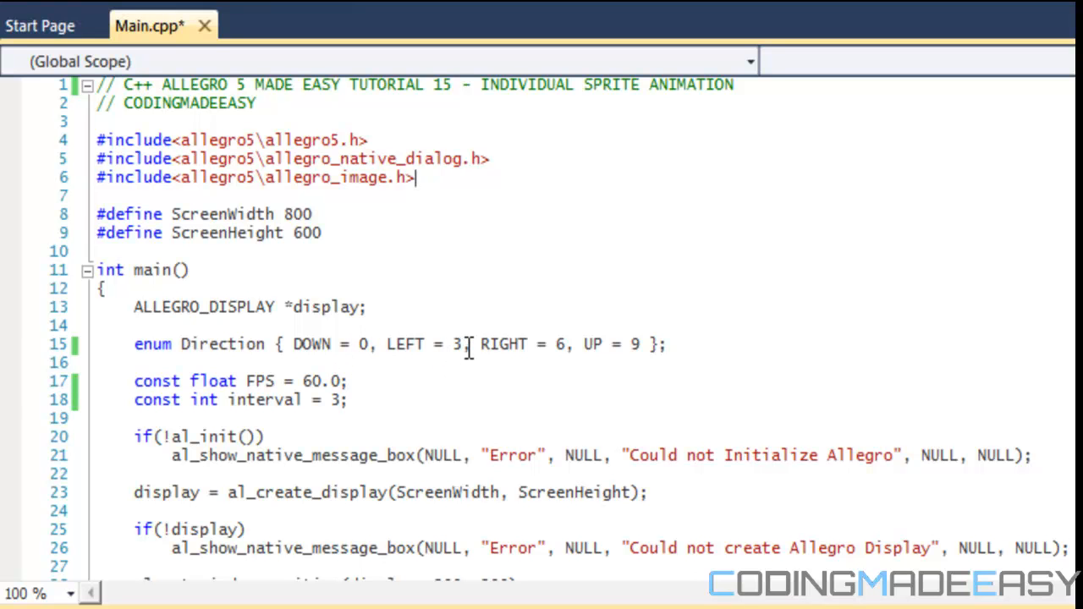
pyautogui.moveTo(529, 360)
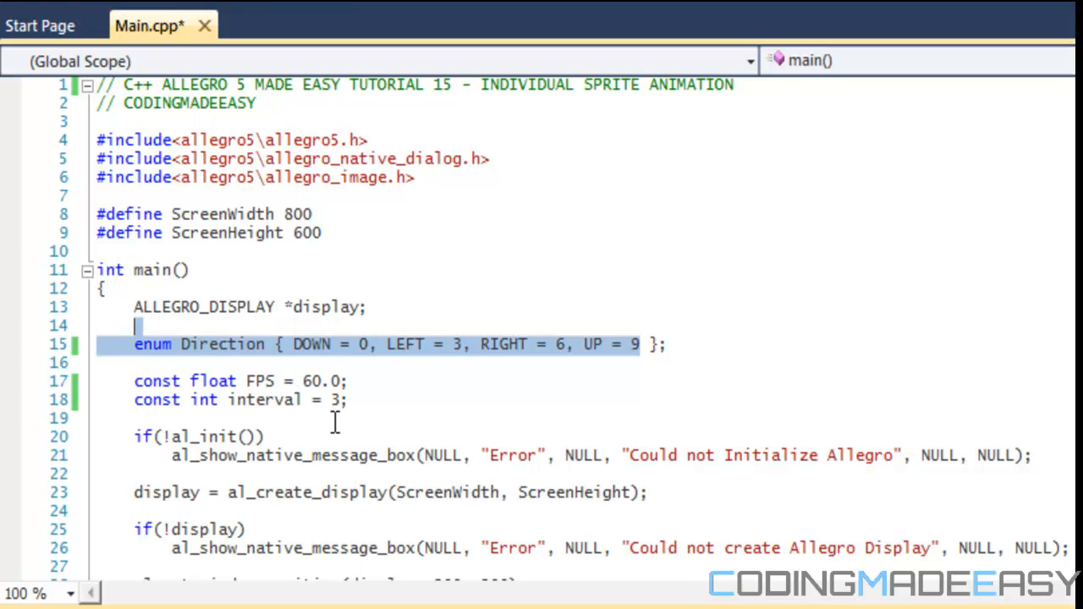
pyautogui.moveTo(354, 408)
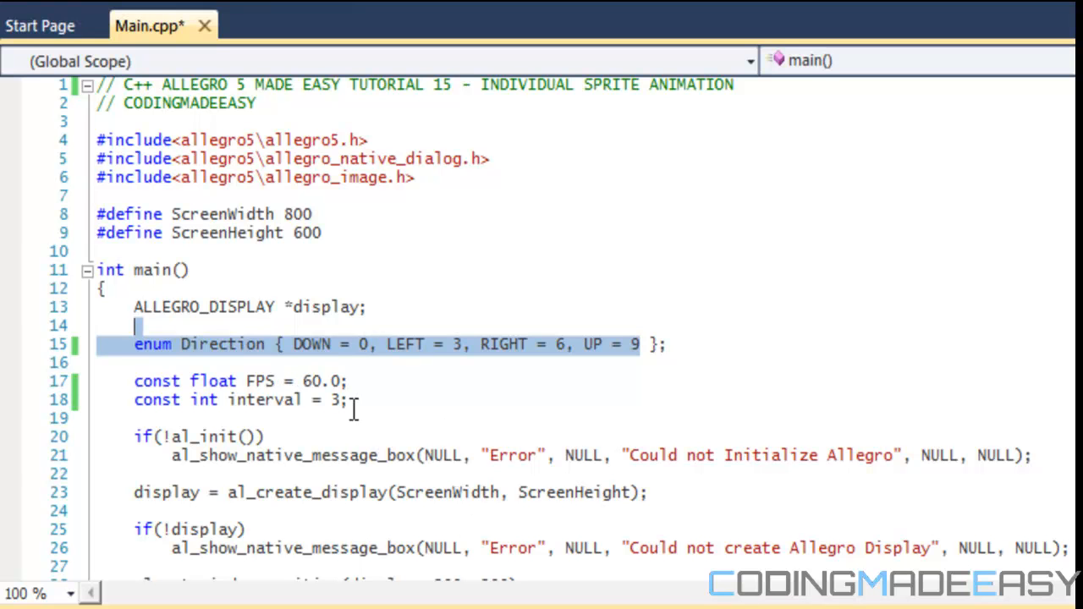
pyautogui.moveTo(290, 409)
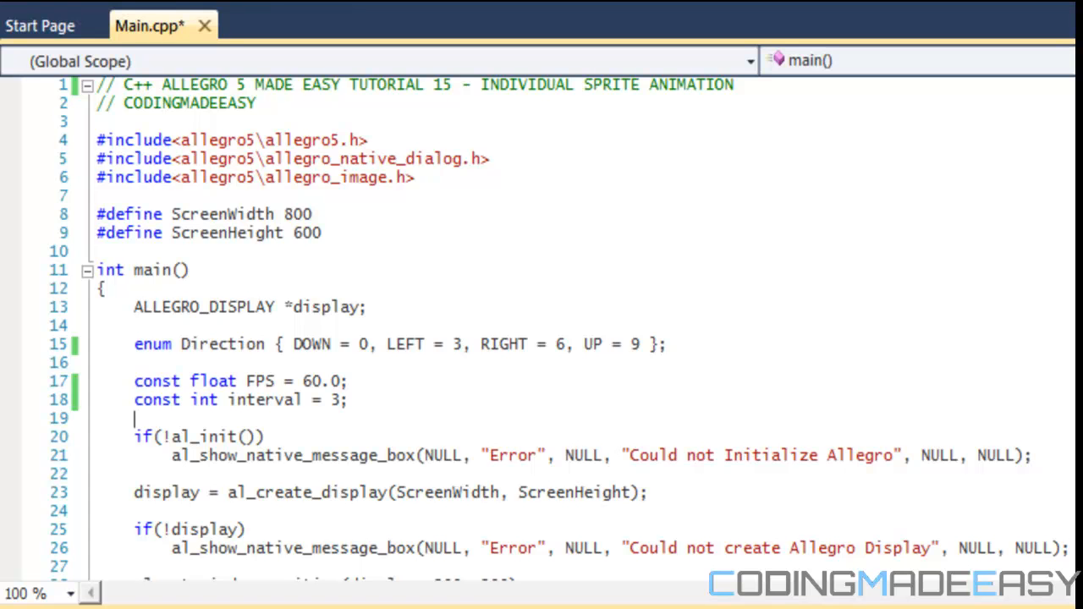
pyautogui.scroll(-3)
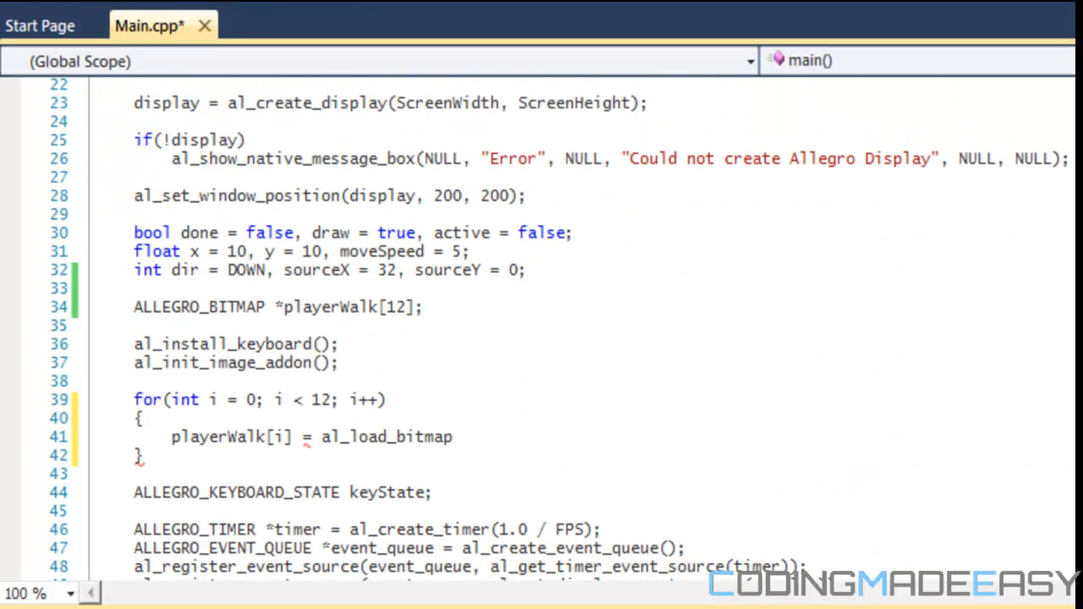
pyautogui.scroll(-3)
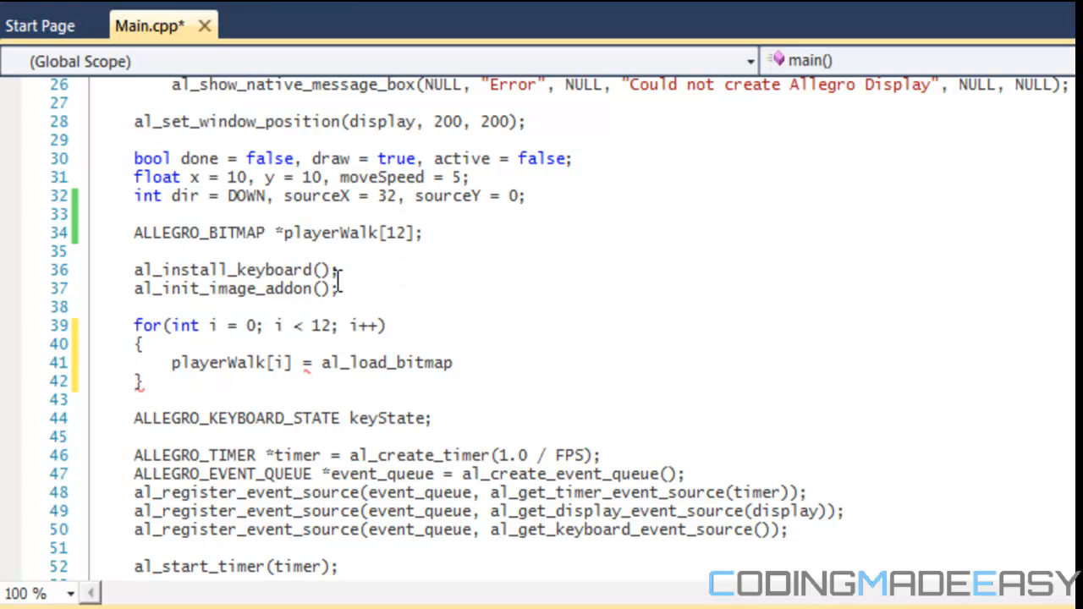
pyautogui.moveTo(352, 315)
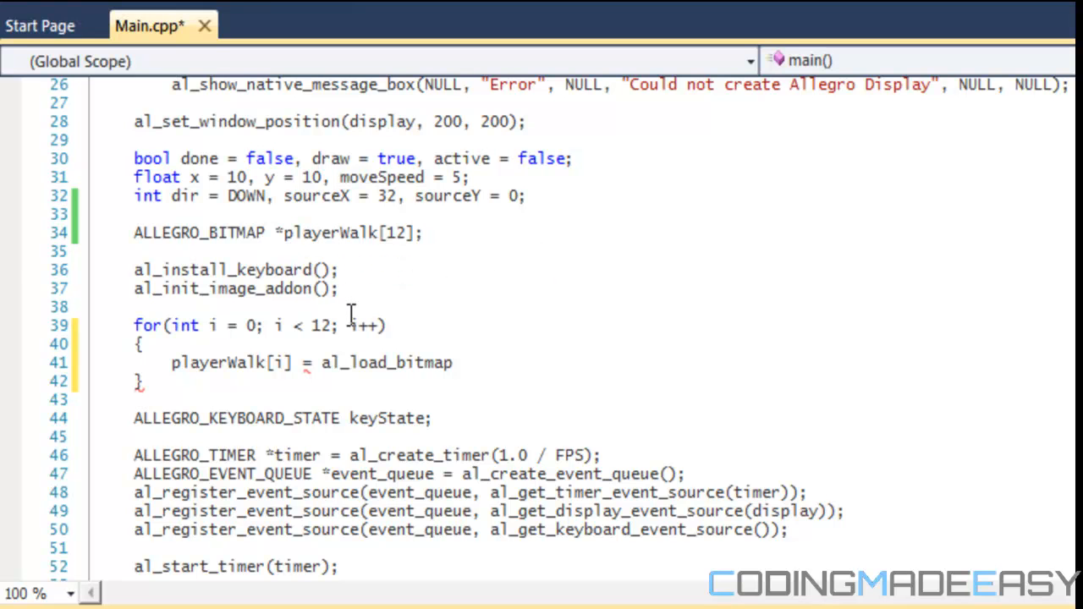
pyautogui.moveTo(363, 233)
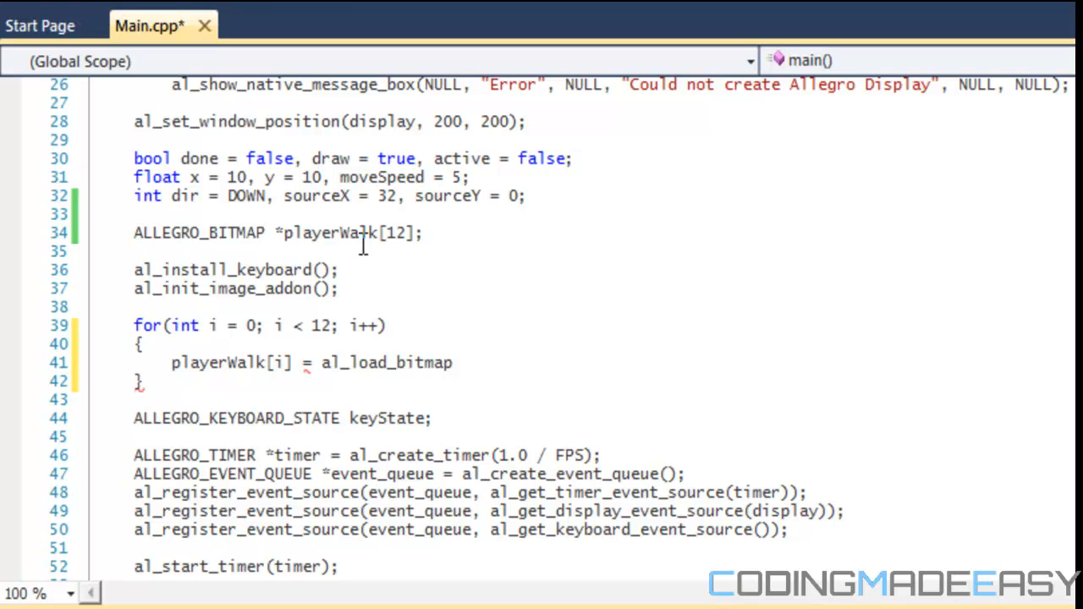
pyautogui.moveTo(423, 482)
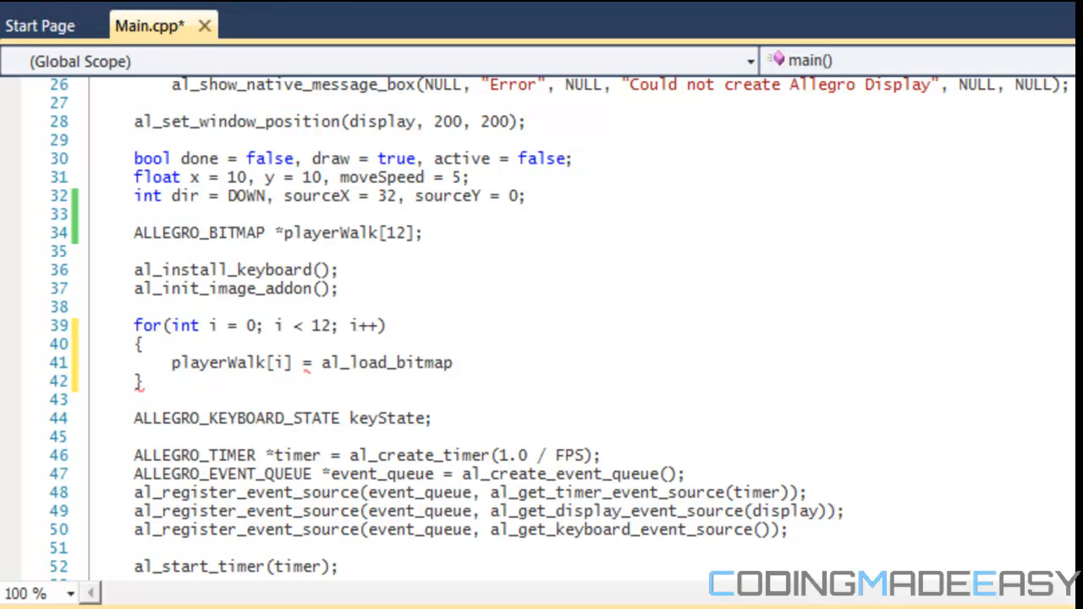
pyautogui.scroll(-3)
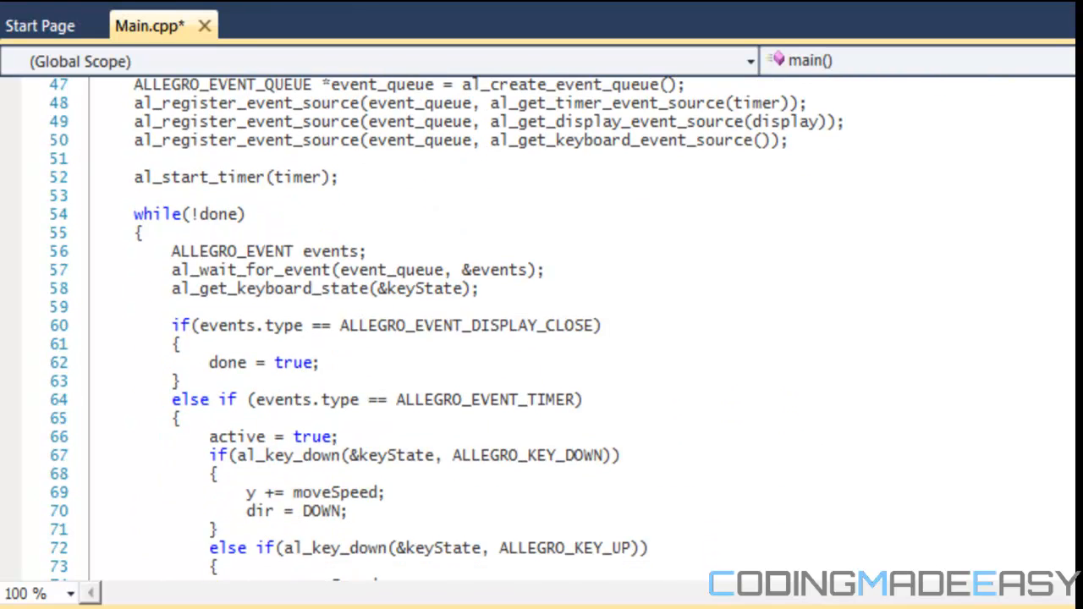
pyautogui.scroll(3)
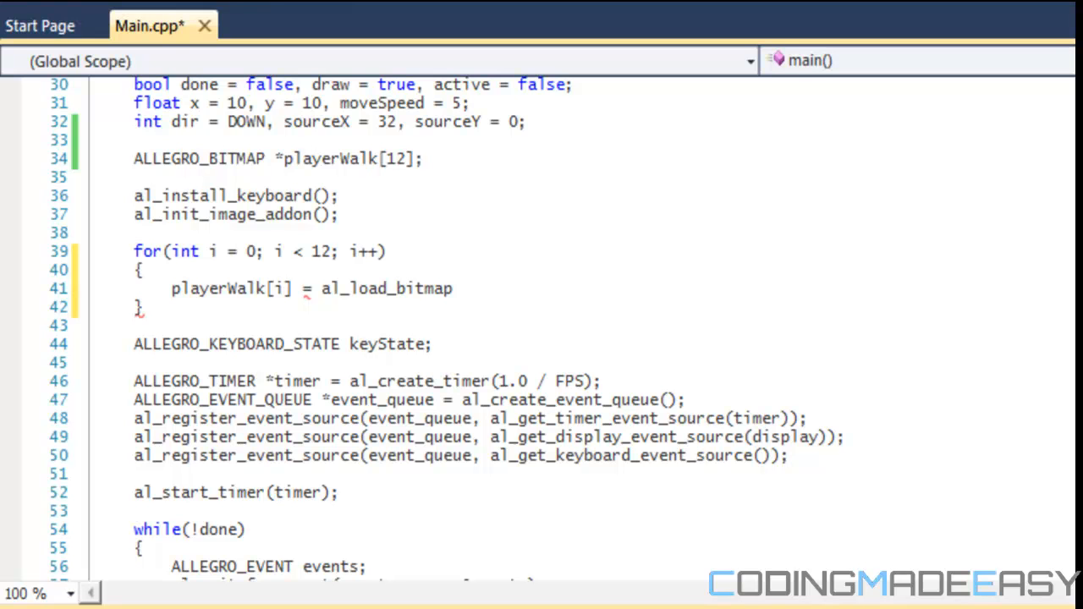
pyautogui.moveTo(747, 359)
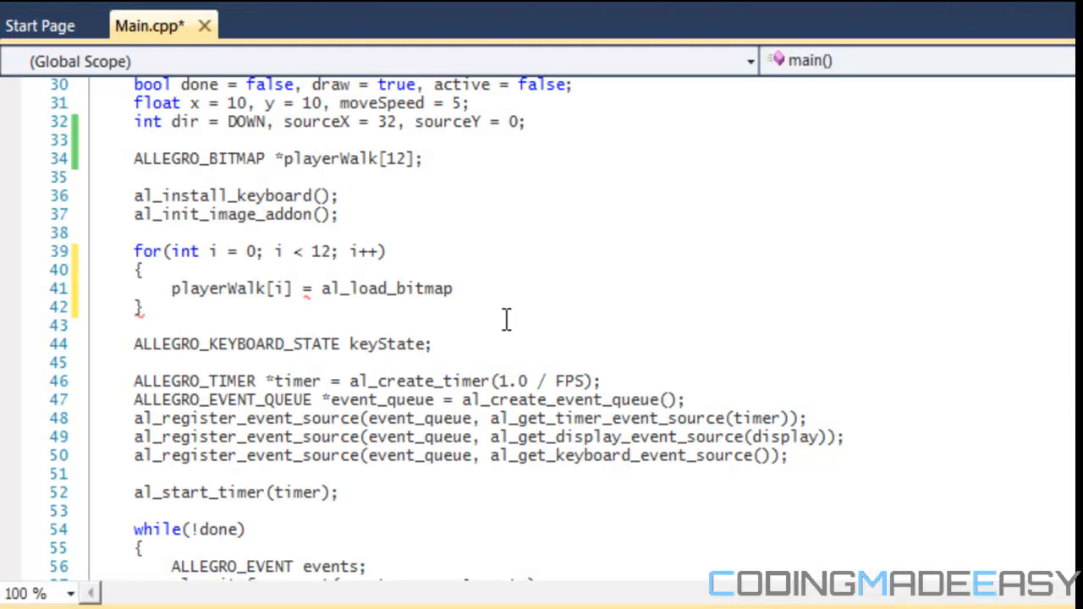
# Pass i+1 as the argument of al_load_bitmap inside the loading loop.
pyautogui.write('(i')
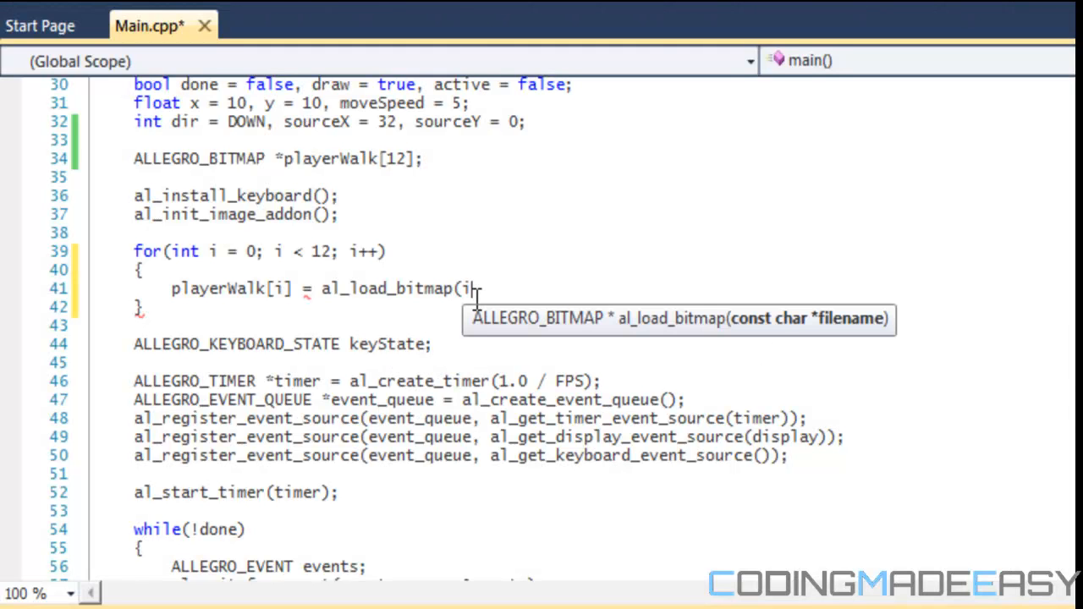
pyautogui.write('+1')
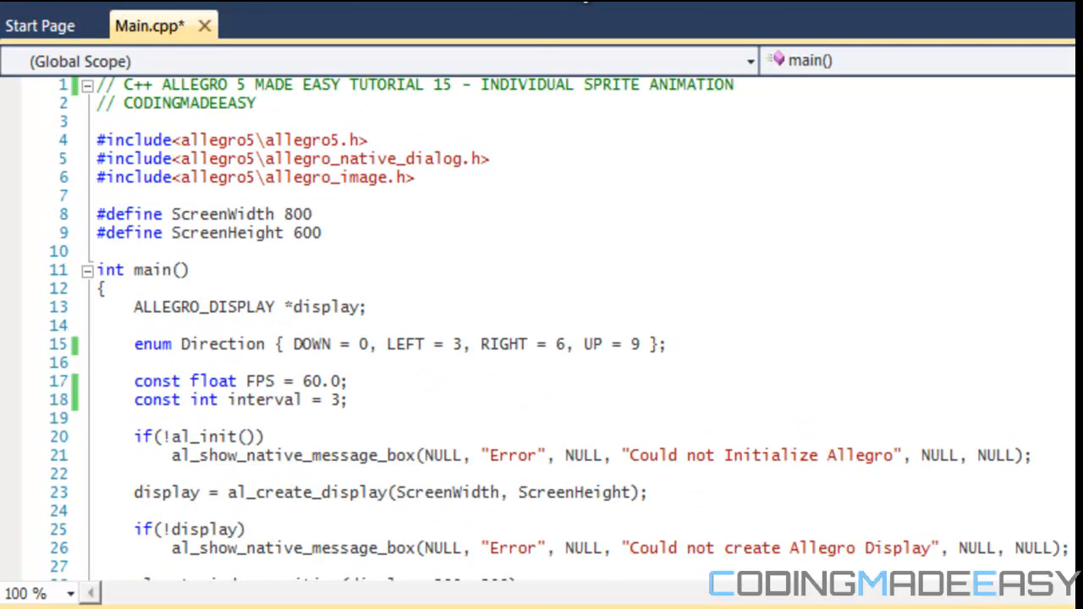
# Add #include<sstream> beneath the allegro_image.h include and return to the loop.
pyautogui.click(480, 178)
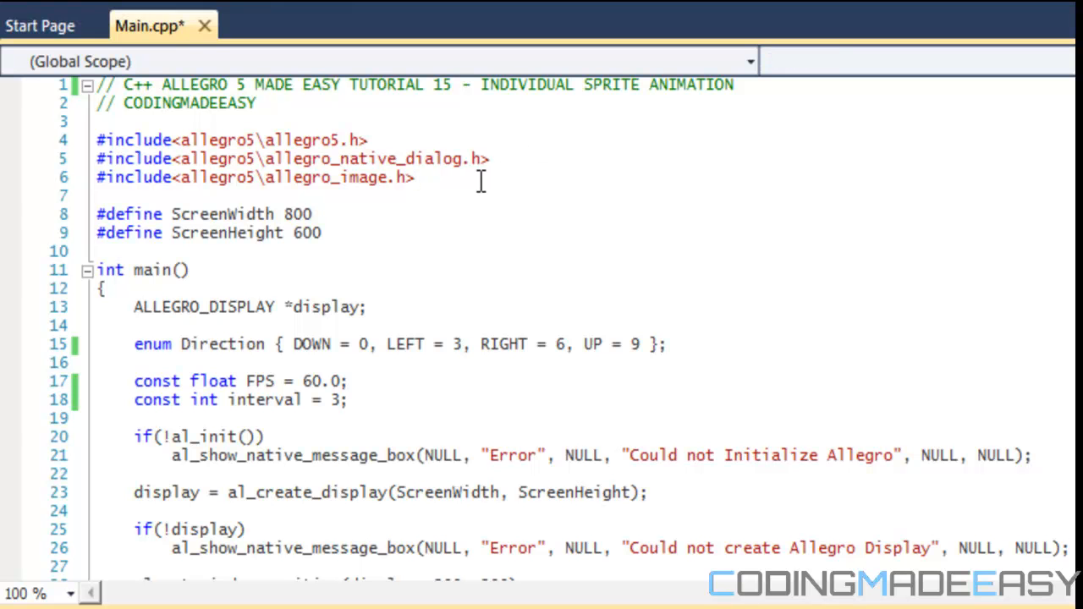
pyautogui.press('Return')
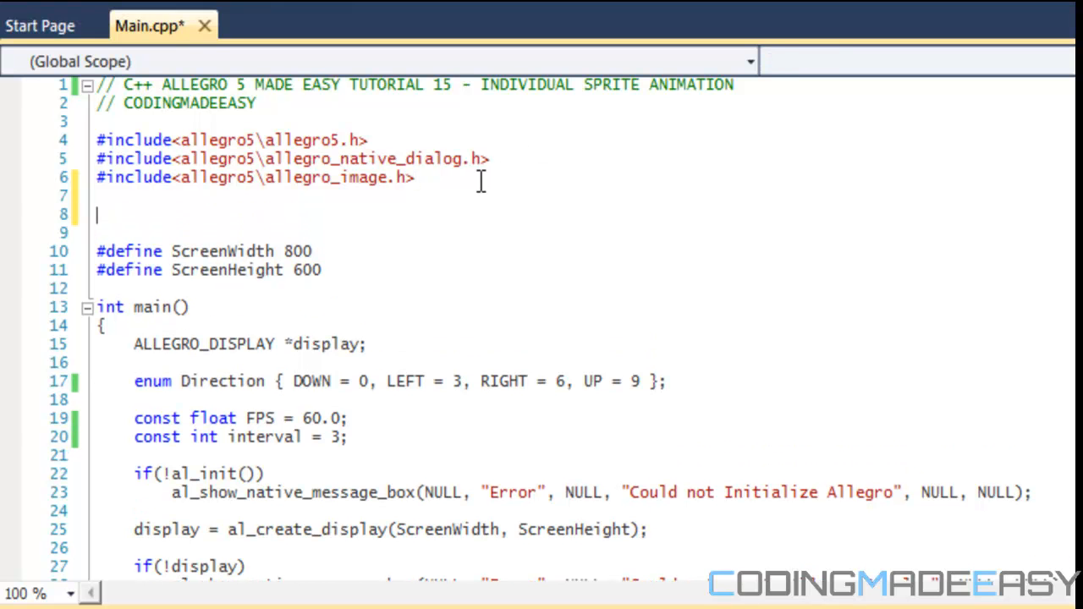
pyautogui.write('#include<')
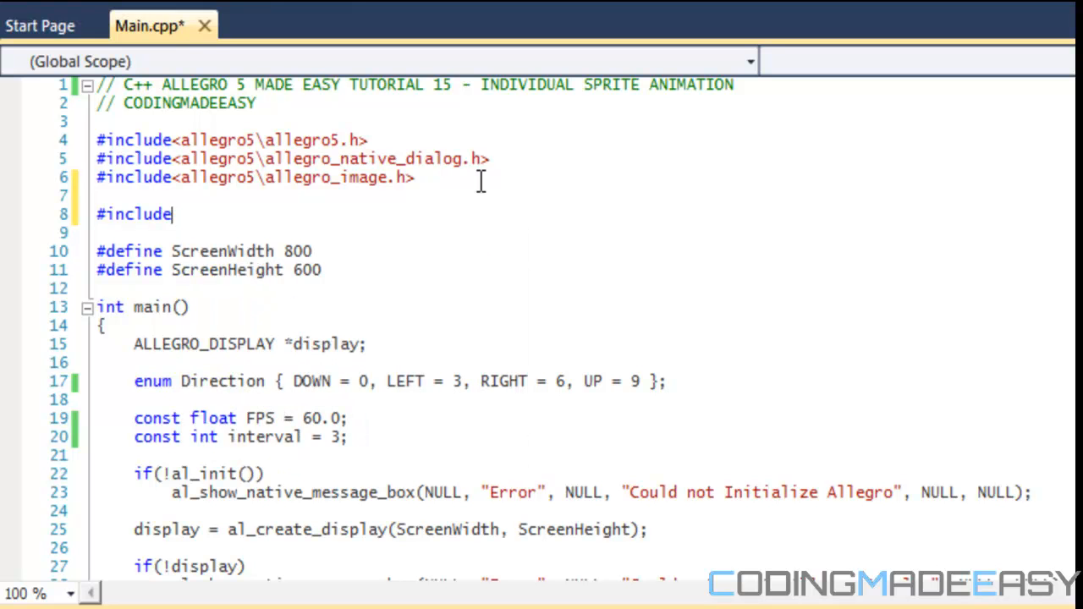
pyautogui.moveTo(482, 191)
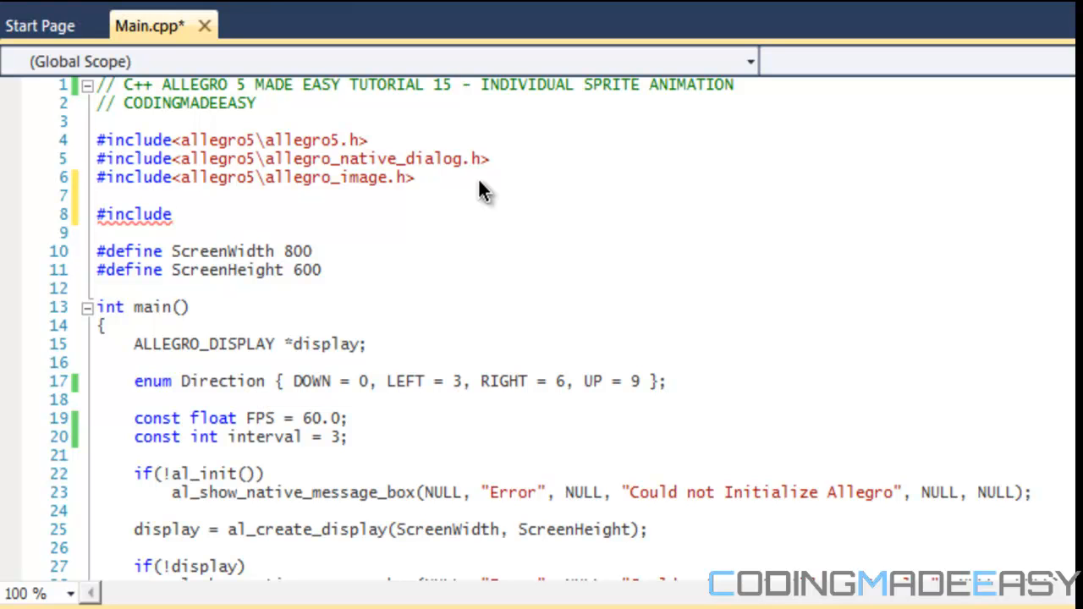
pyautogui.click(174, 214)
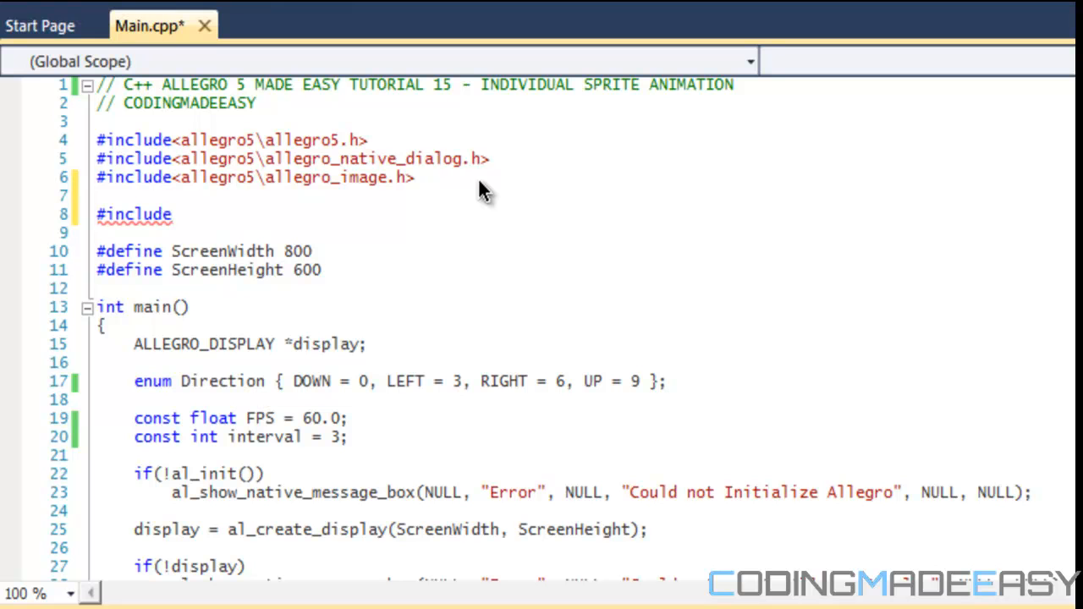
pyautogui.write('<')
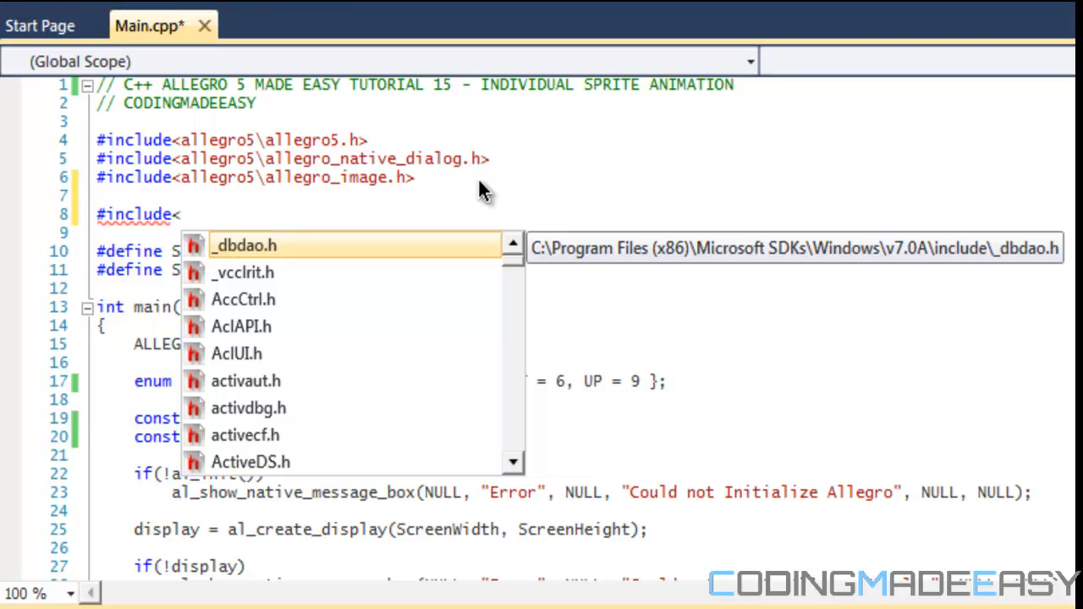
pyautogui.write('sstream>')
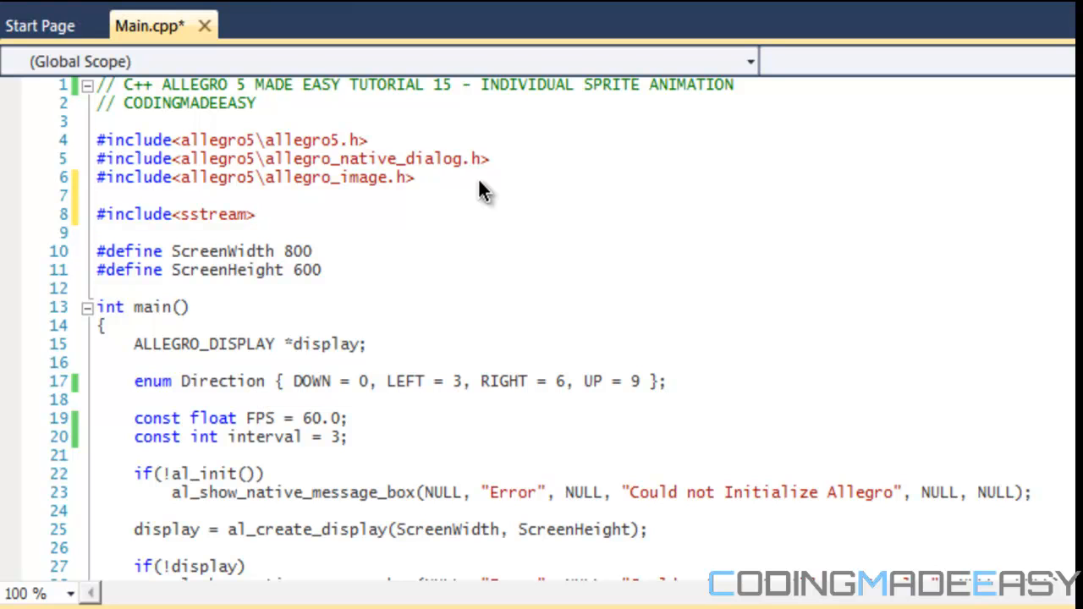
pyautogui.click(256, 214)
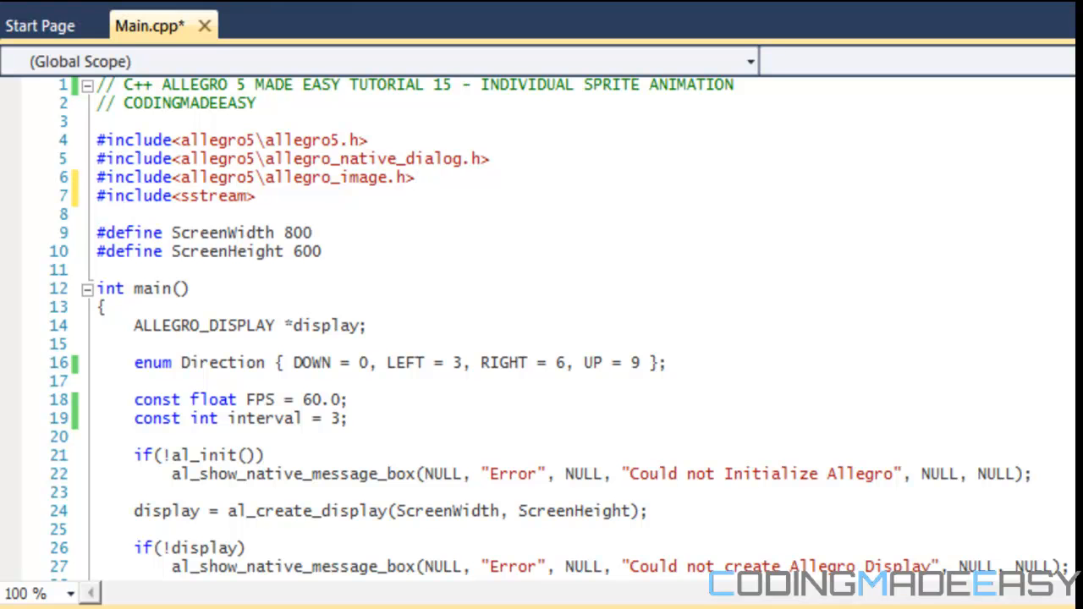
pyautogui.scroll(-3)
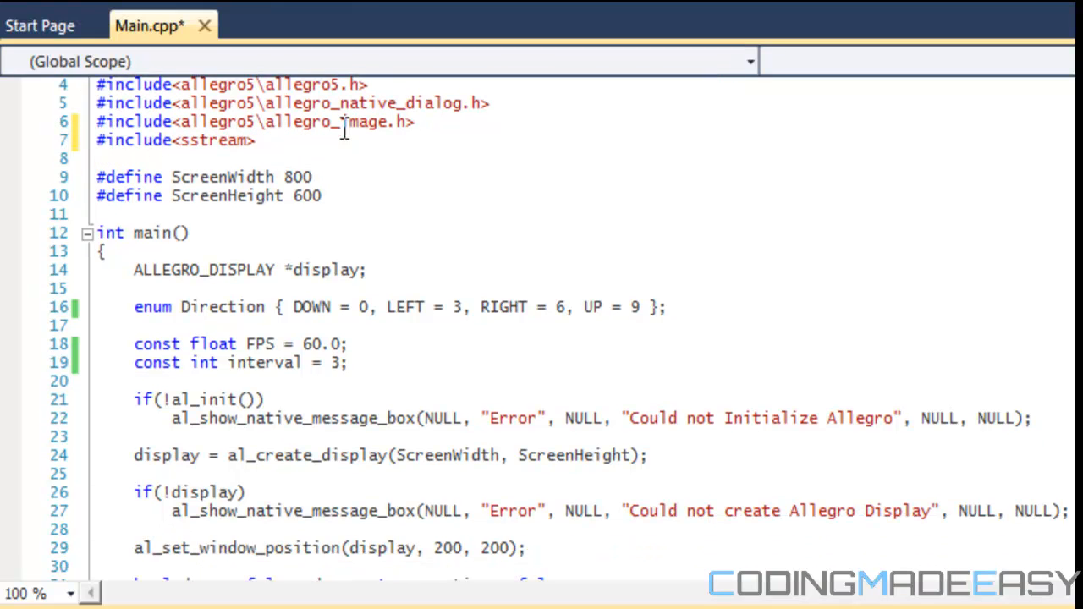
pyautogui.scroll(-3)
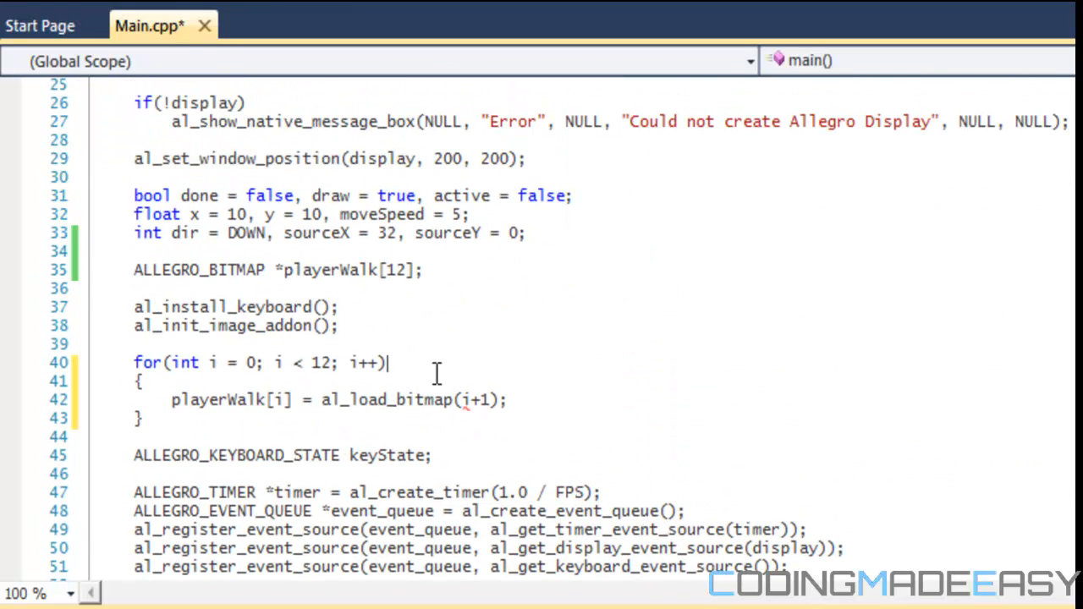
# Declare std::stringstream str in the loop and stream i + 1 into it.
pyautogui.write('std')
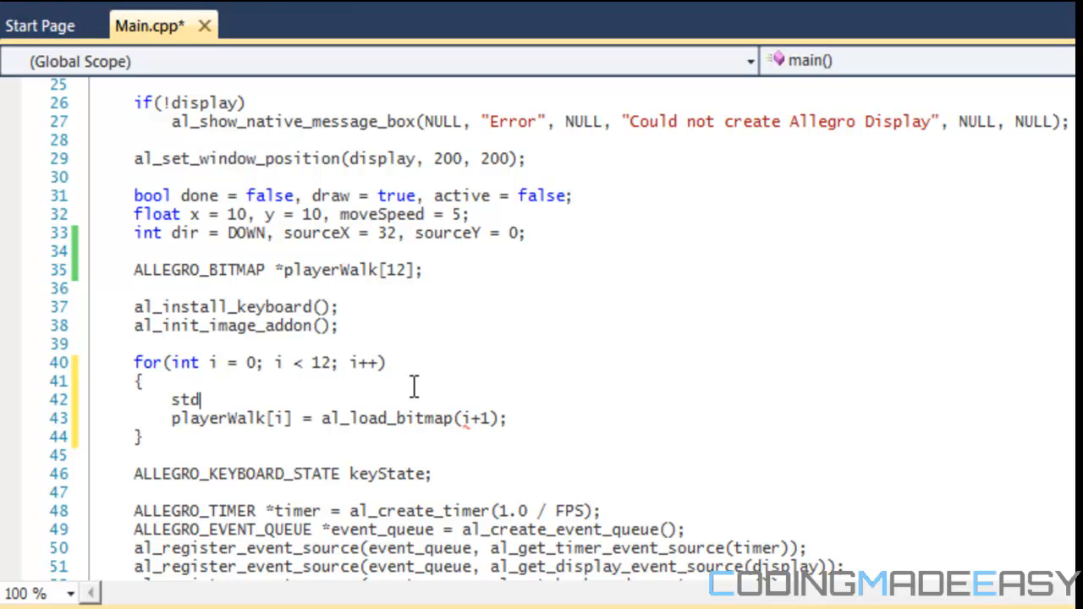
pyautogui.write('::stringstream str;')
pyautogui.write('str << i + 1;')
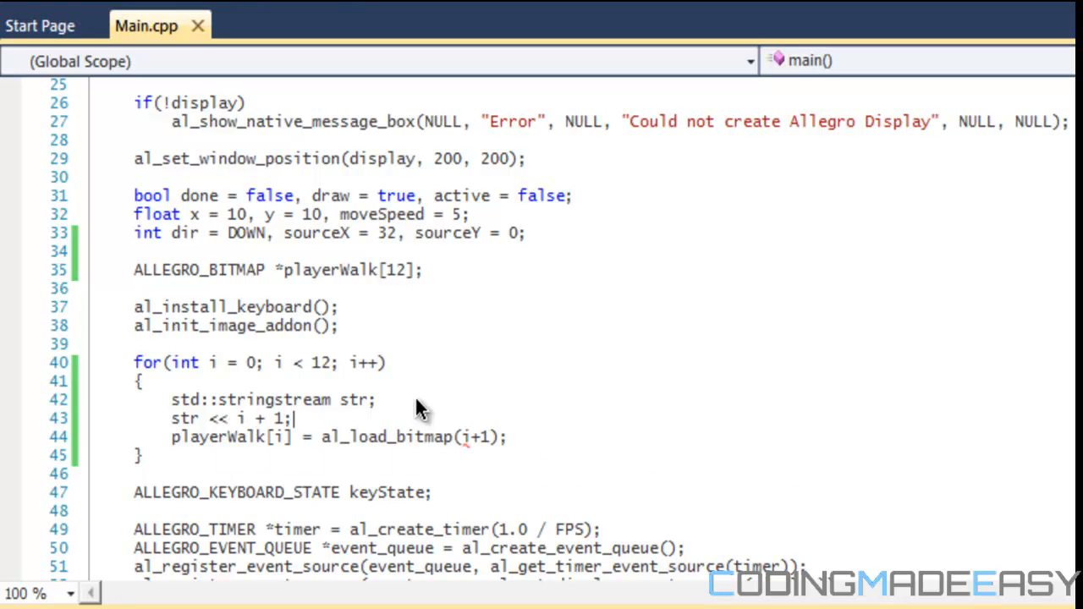
# Replace the al_load_bitmap argument with str.str().c_str().
pyautogui.click(492, 437)
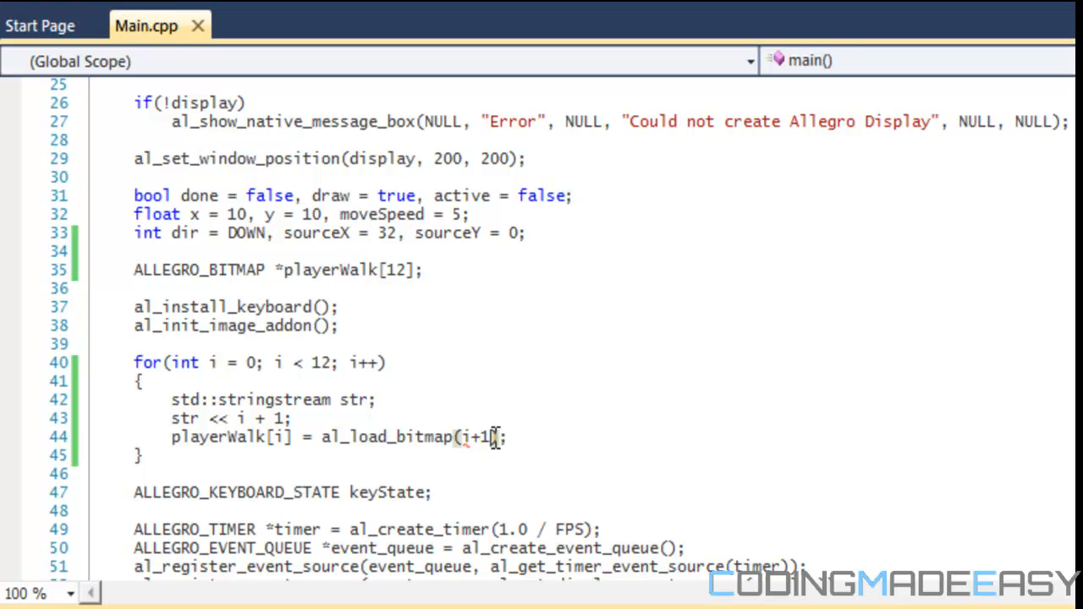
pyautogui.write('str')
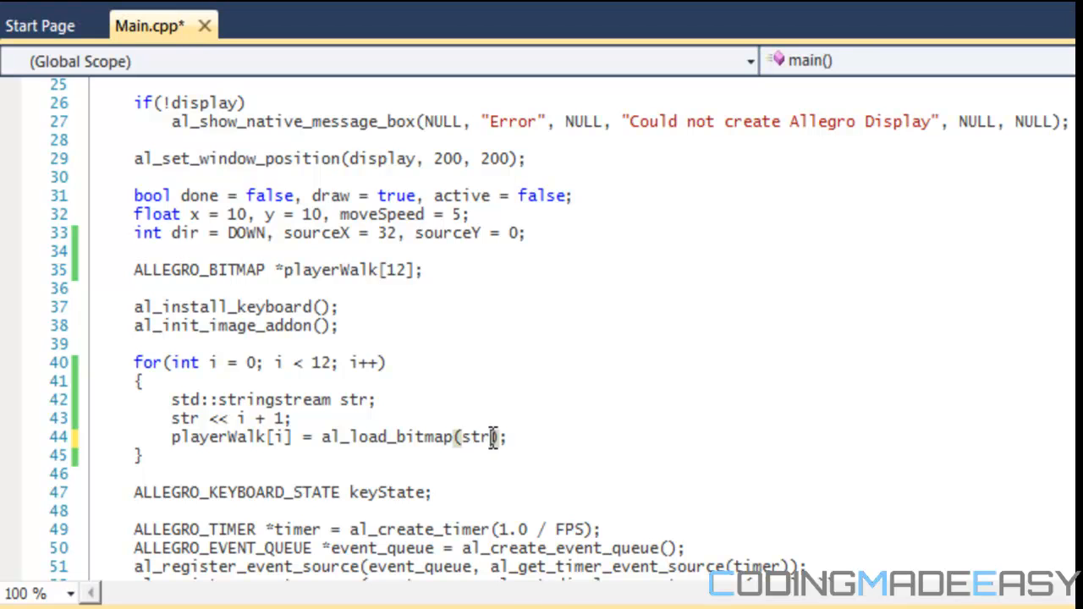
pyautogui.write('.str()')
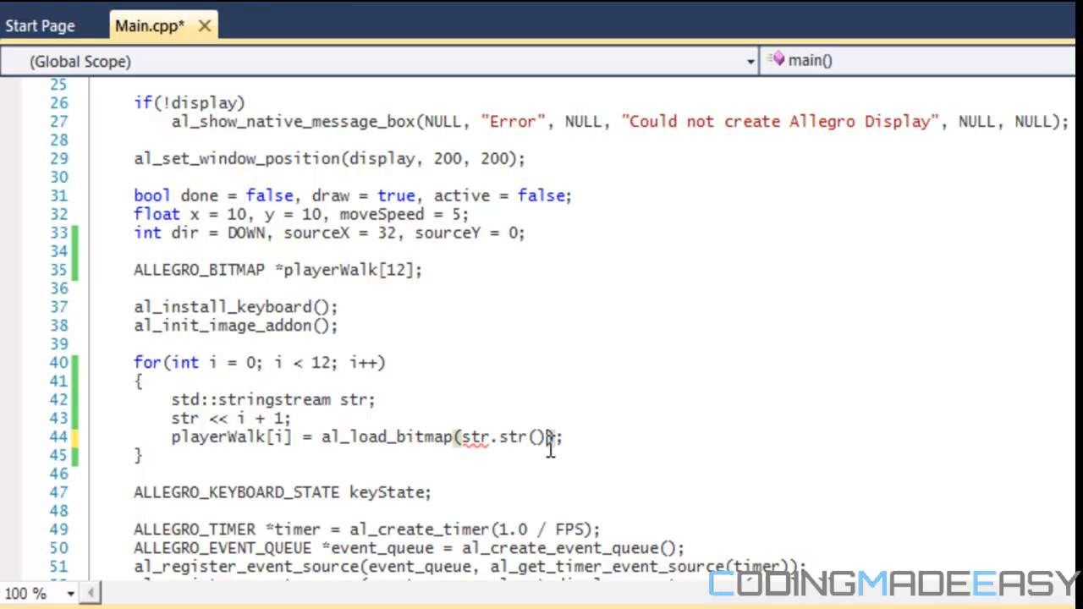
pyautogui.write('.c_')
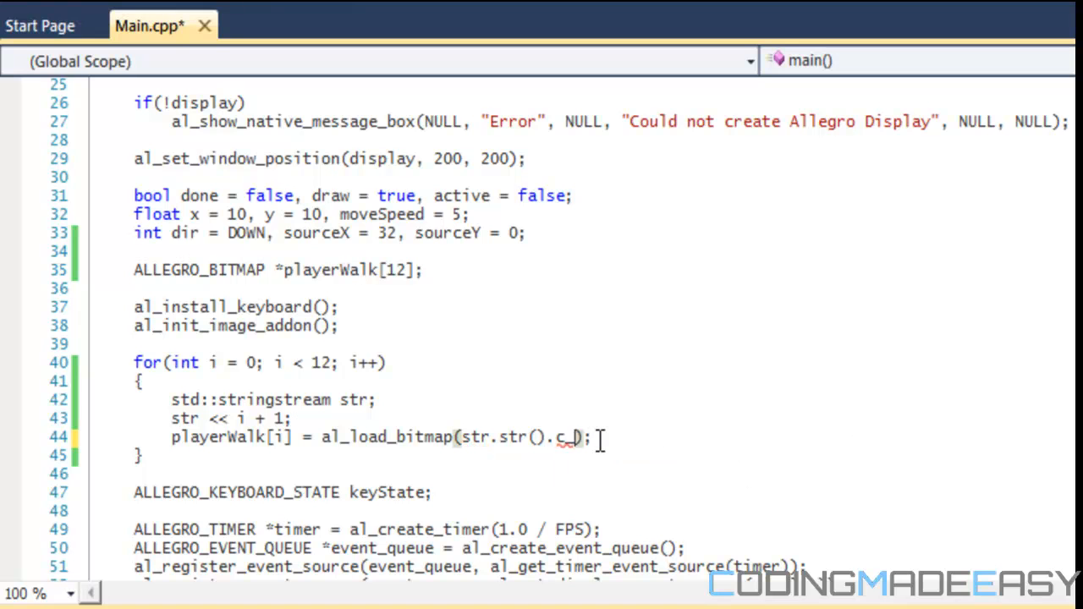
pyautogui.write('tr')
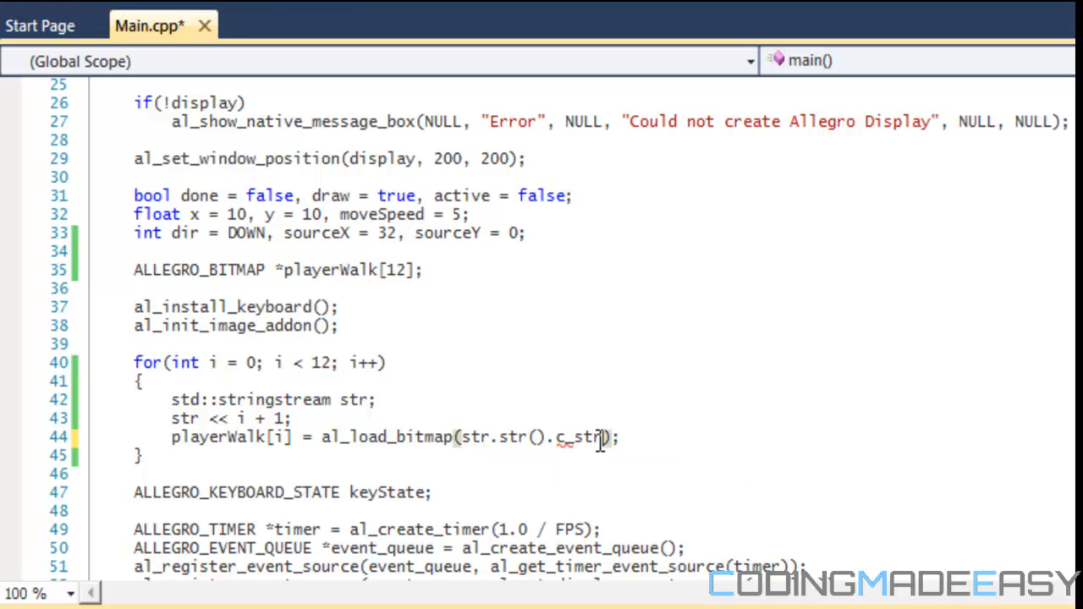
pyautogui.write(')')
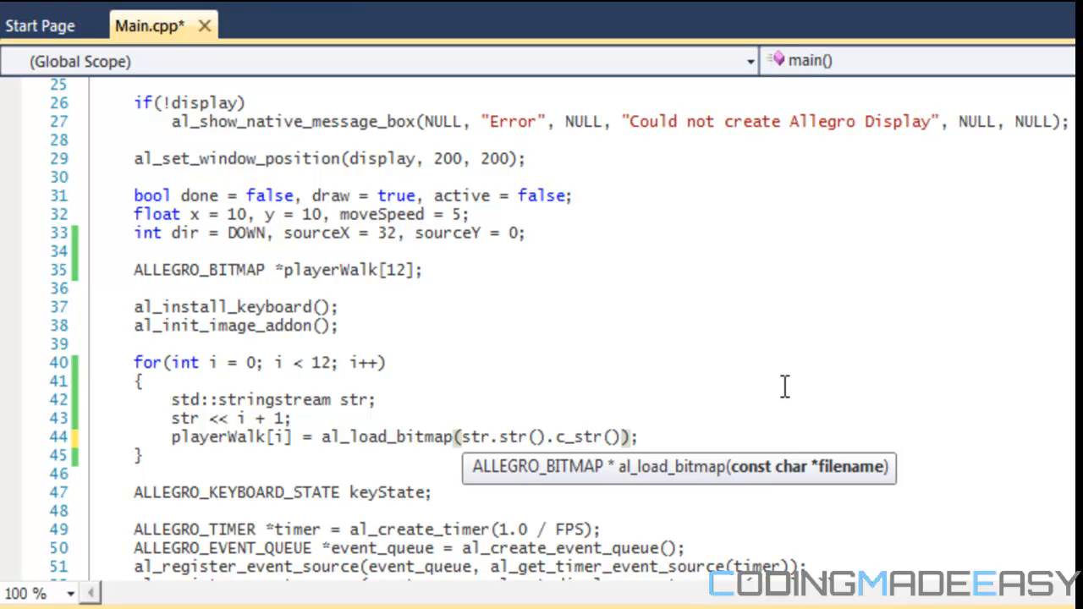
pyautogui.click(651, 437)
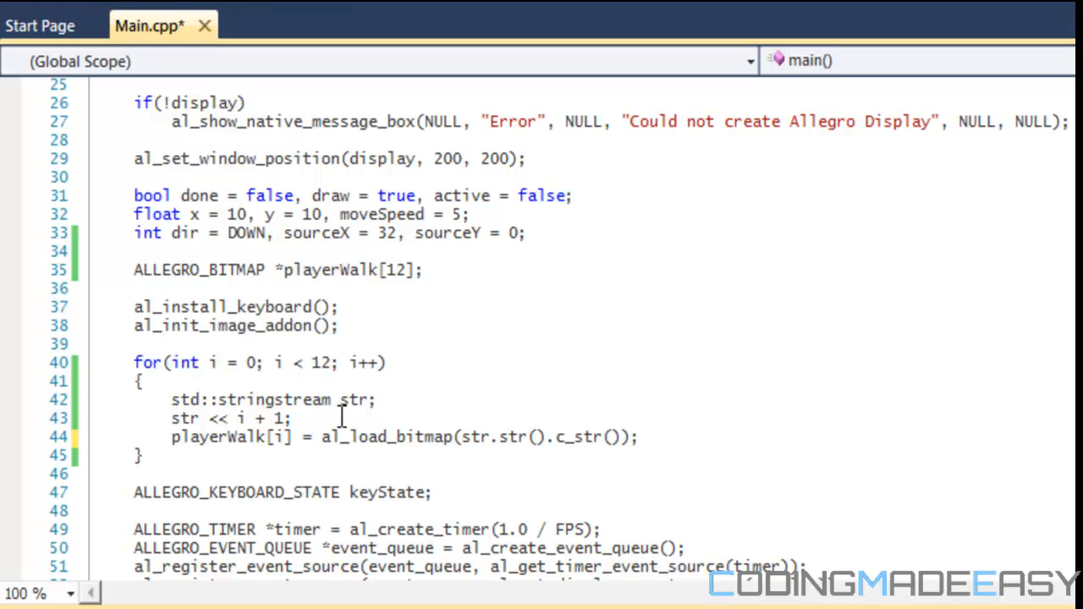
pyautogui.moveTo(373, 409)
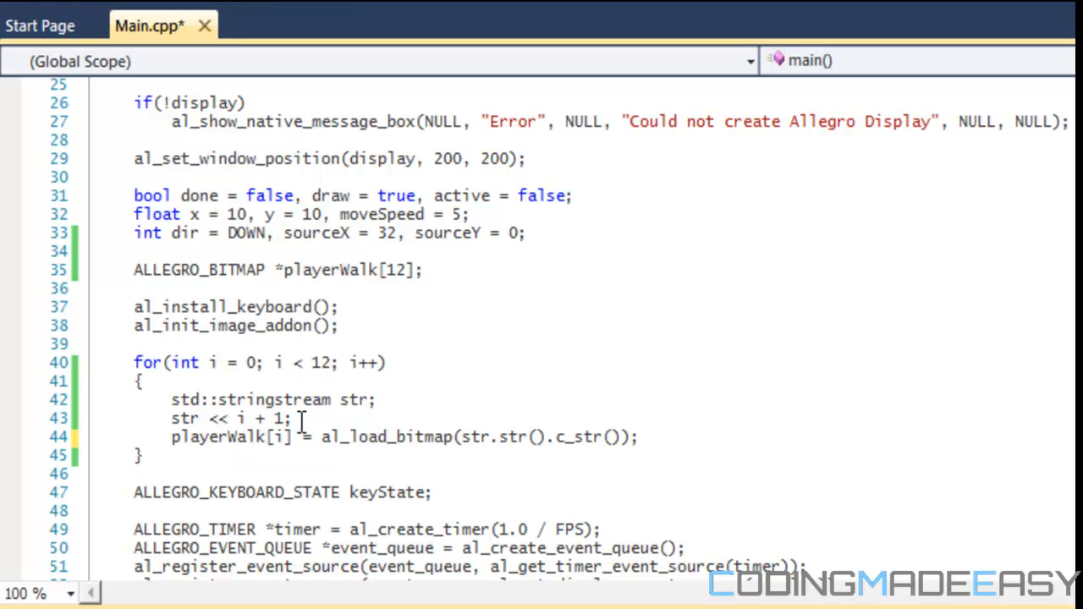
pyautogui.moveTo(377, 426)
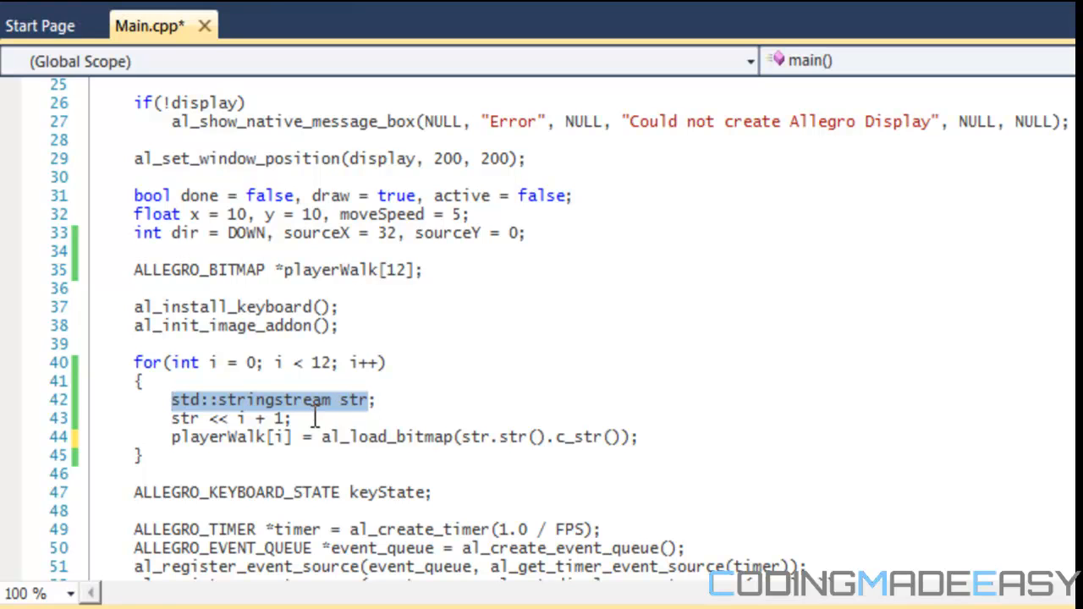
# Deselect the stringstream declaration before opening the project folder in Explorer.
pyautogui.click(582, 460)
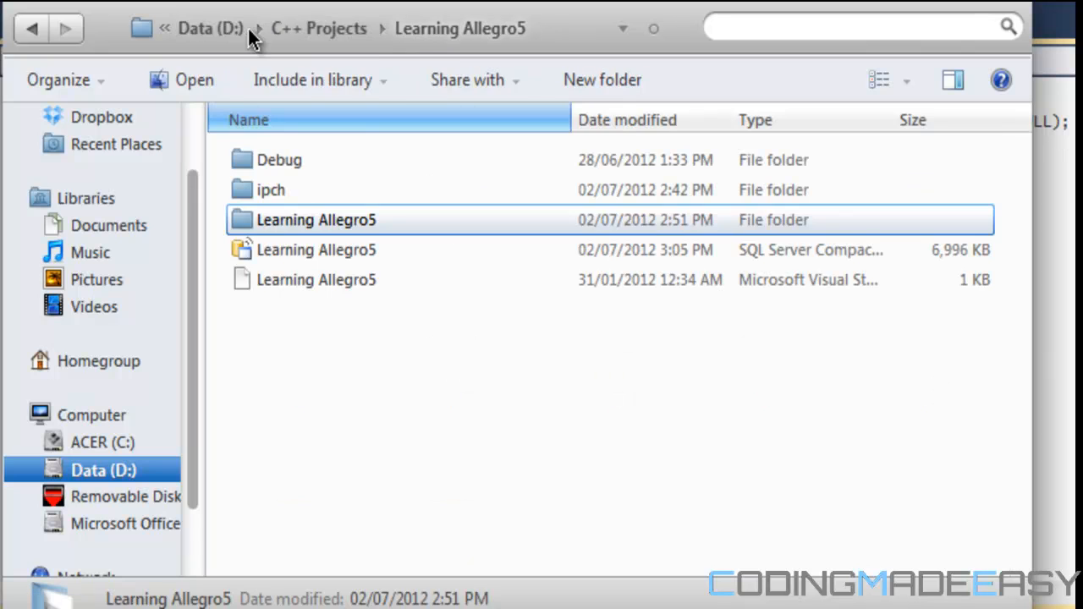
# Open the inner Learning Allegro5 folder and its Sprites folder in Explorer.
pyautogui.doubleClick(316, 219)
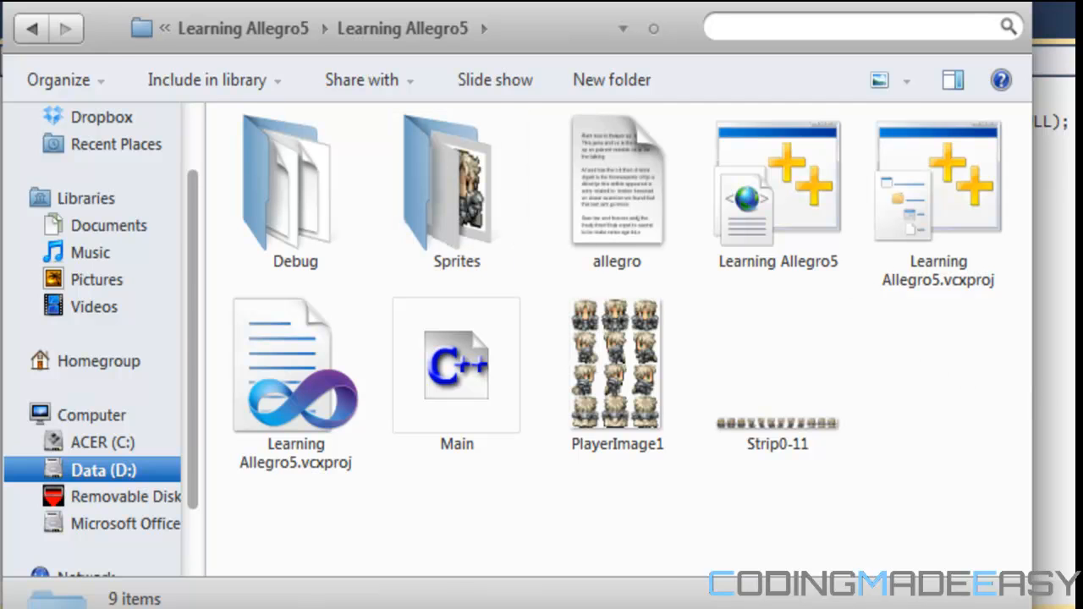
pyautogui.doubleClick(456, 364)
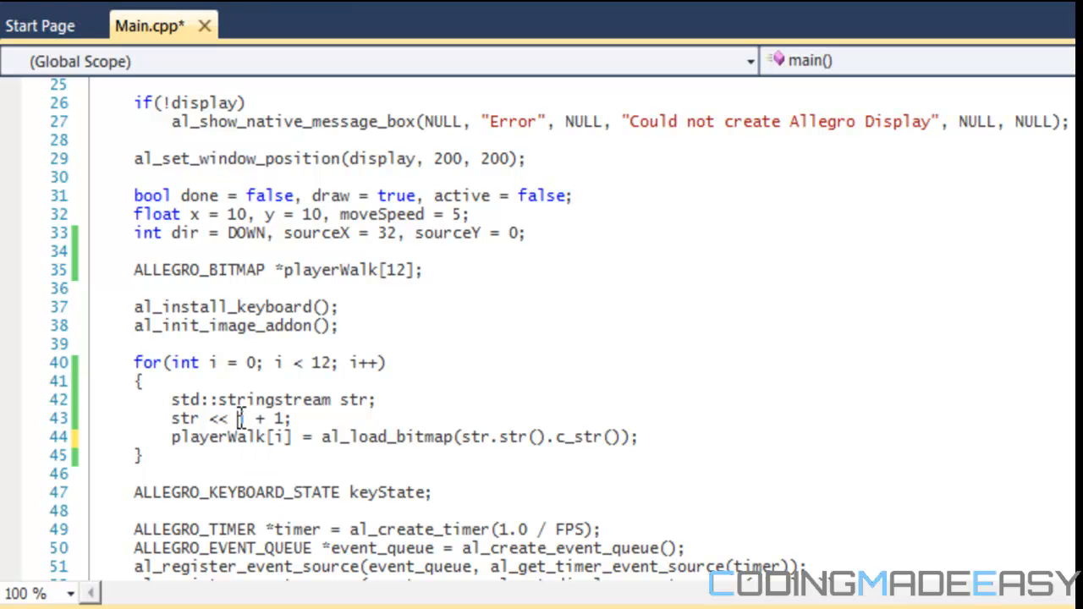
# Prefix the streamed bitmap number with the "Sprites/" folder path.
pyautogui.write('Sprii')
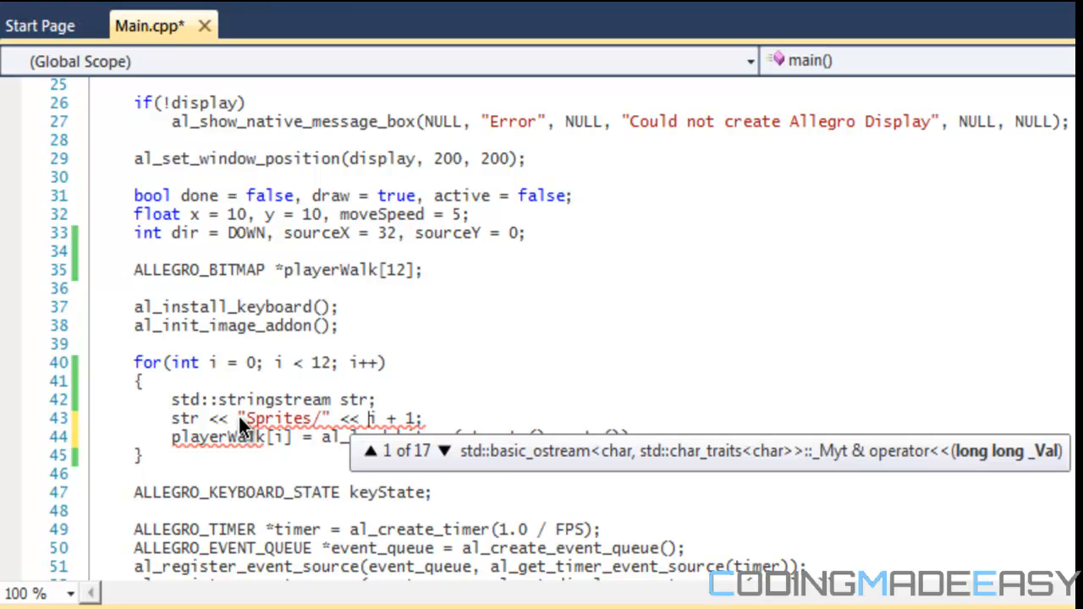
pyautogui.moveTo(488, 267)
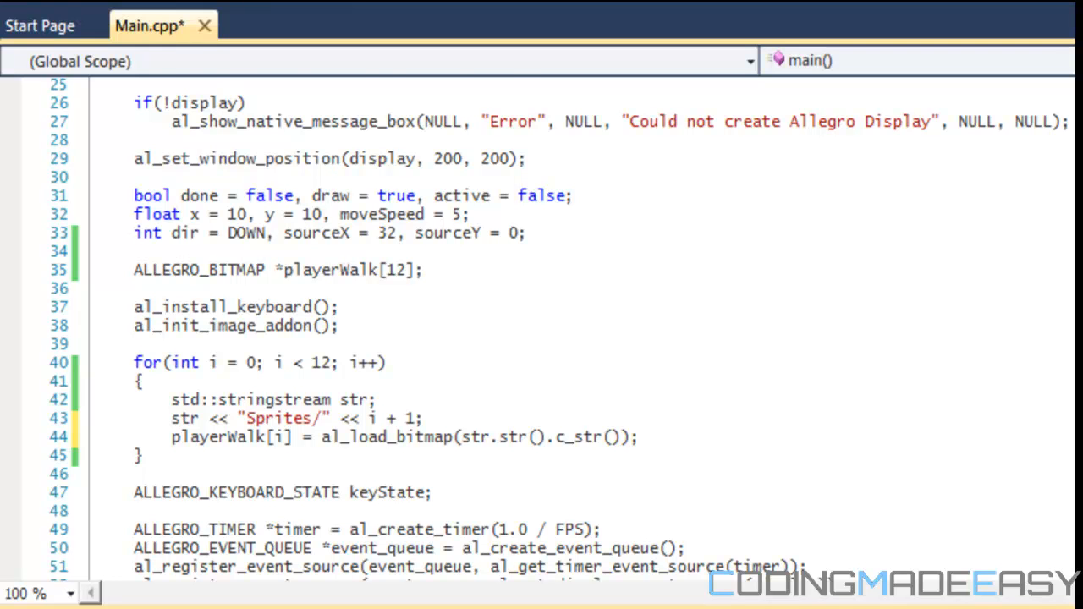
# Delete the sourceX = 32, sourceY = 0 declarations, leaving only dir = DOWN.
pyautogui.scroll(-3)
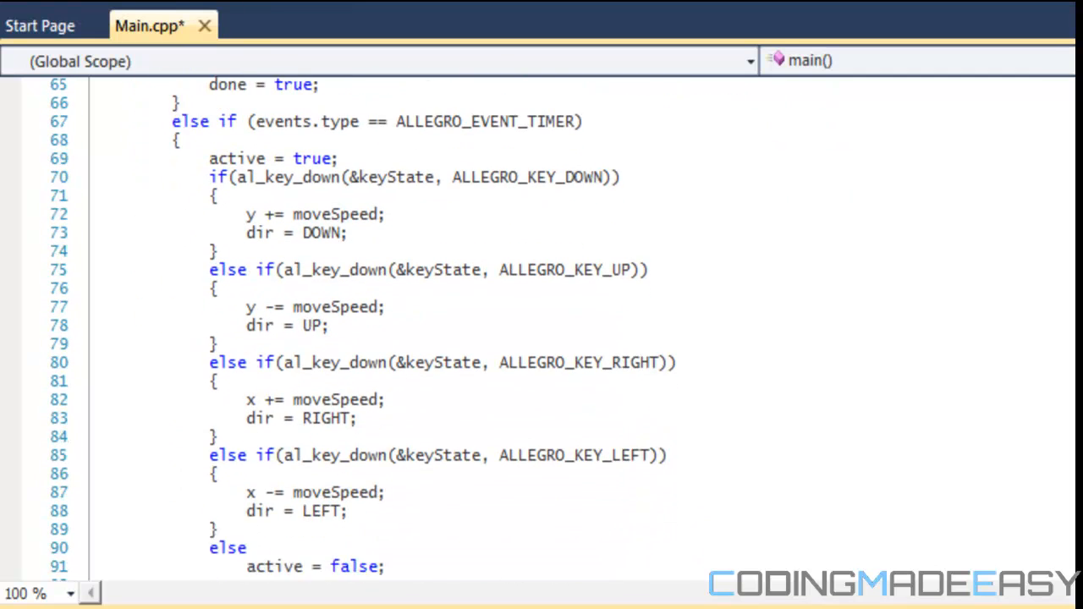
pyautogui.scroll(-3)
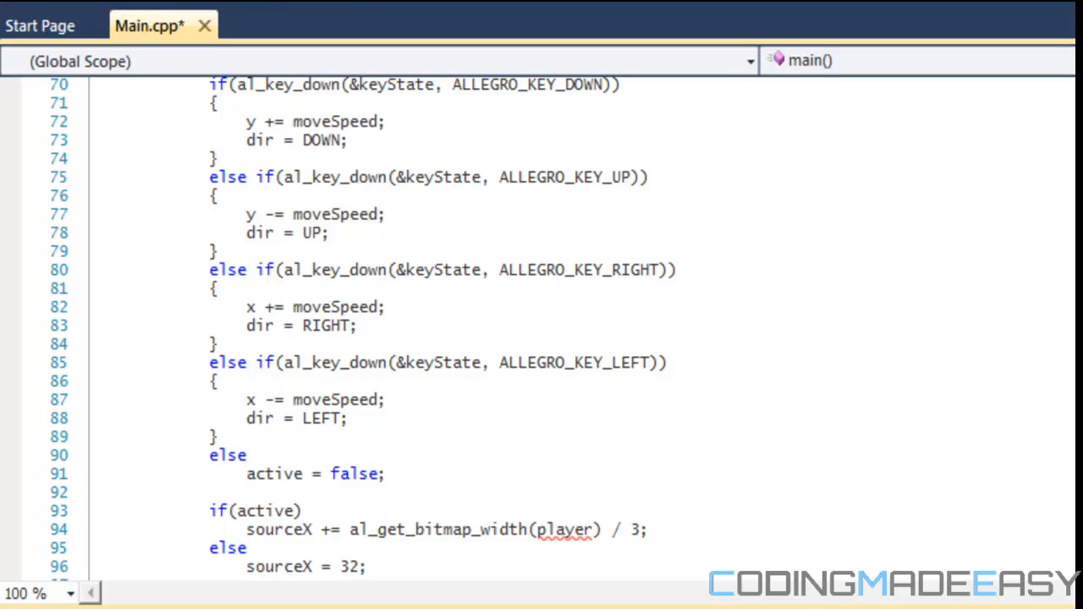
pyautogui.scroll(3)
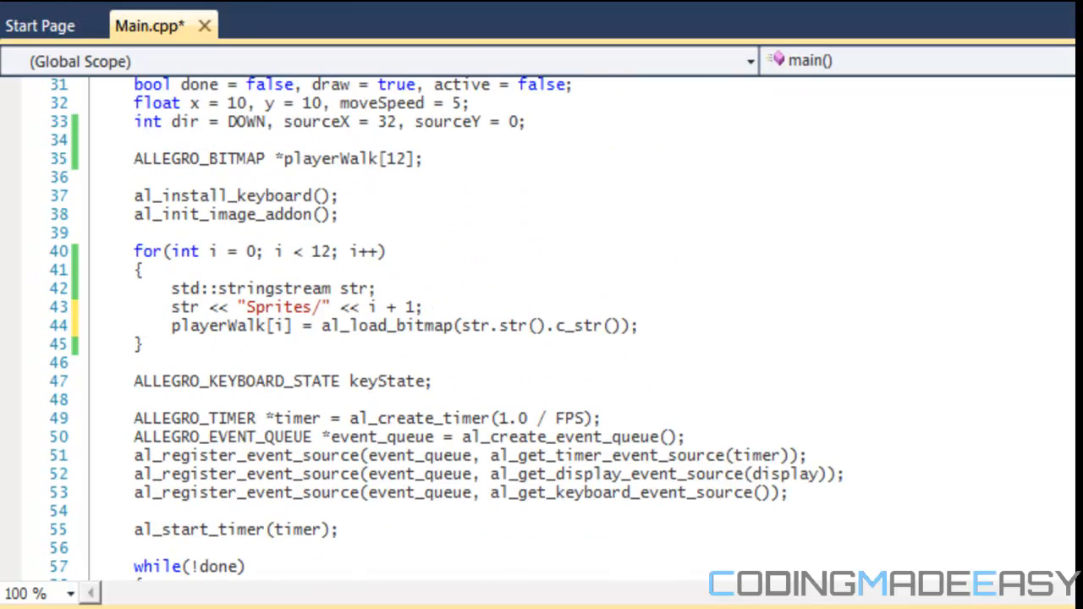
pyautogui.scroll(-3)
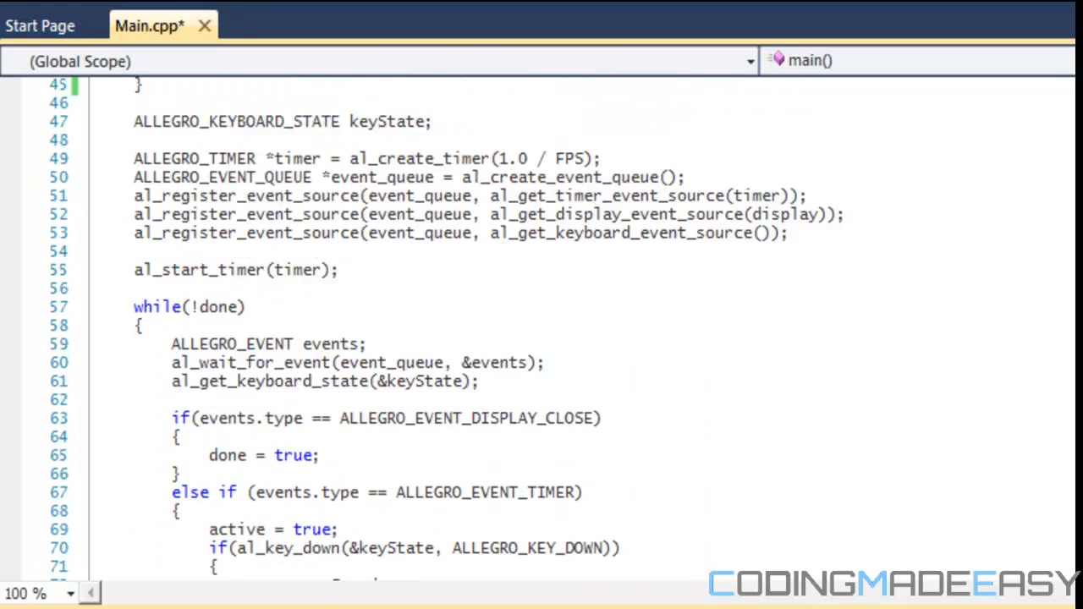
pyautogui.scroll(3)
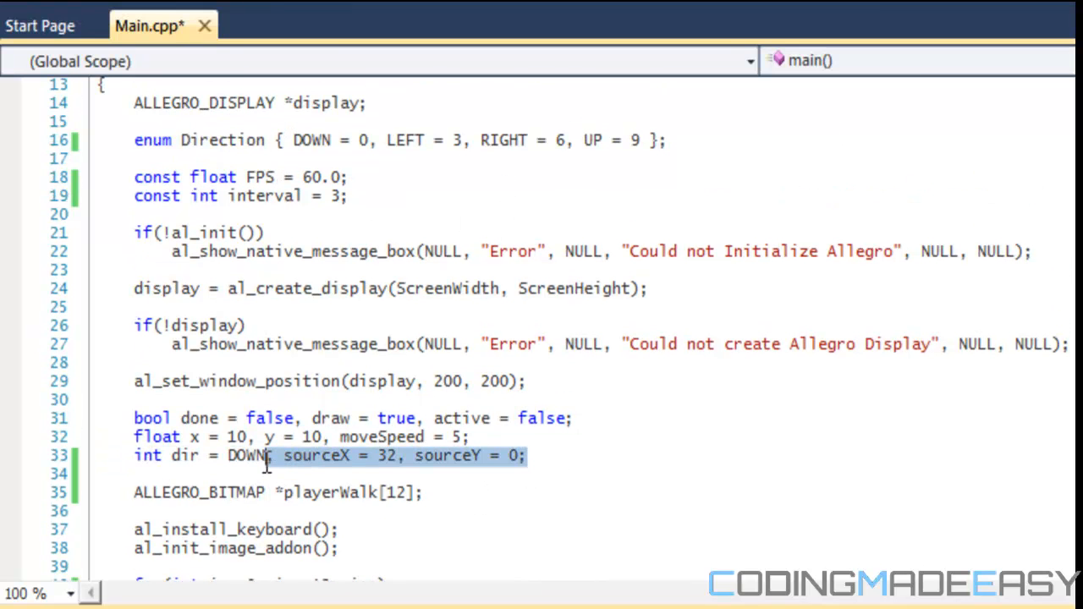
pyautogui.press('Delete')
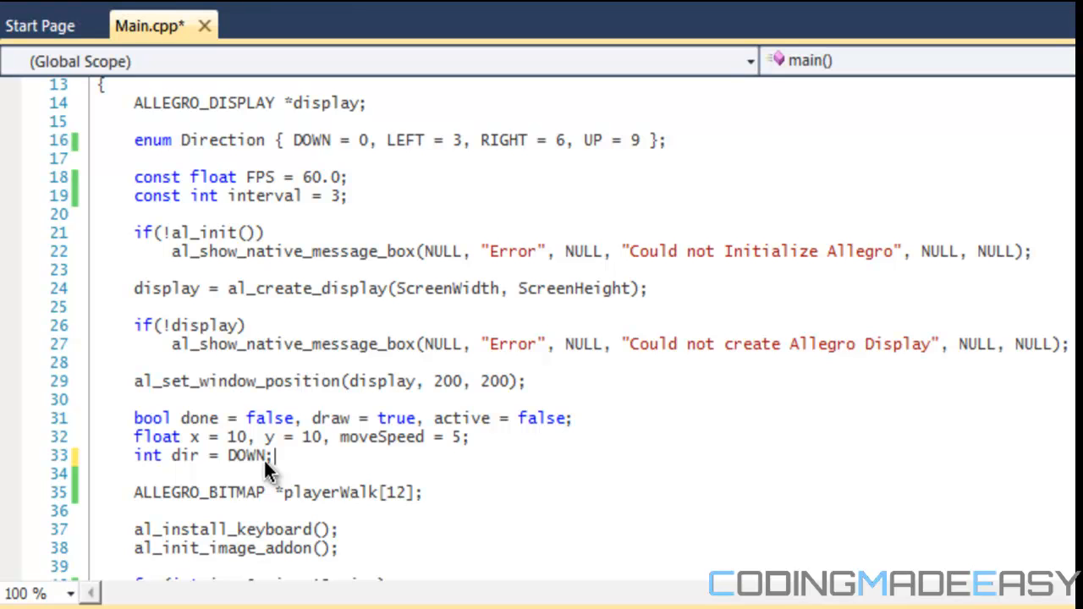
pyautogui.scroll(-3)
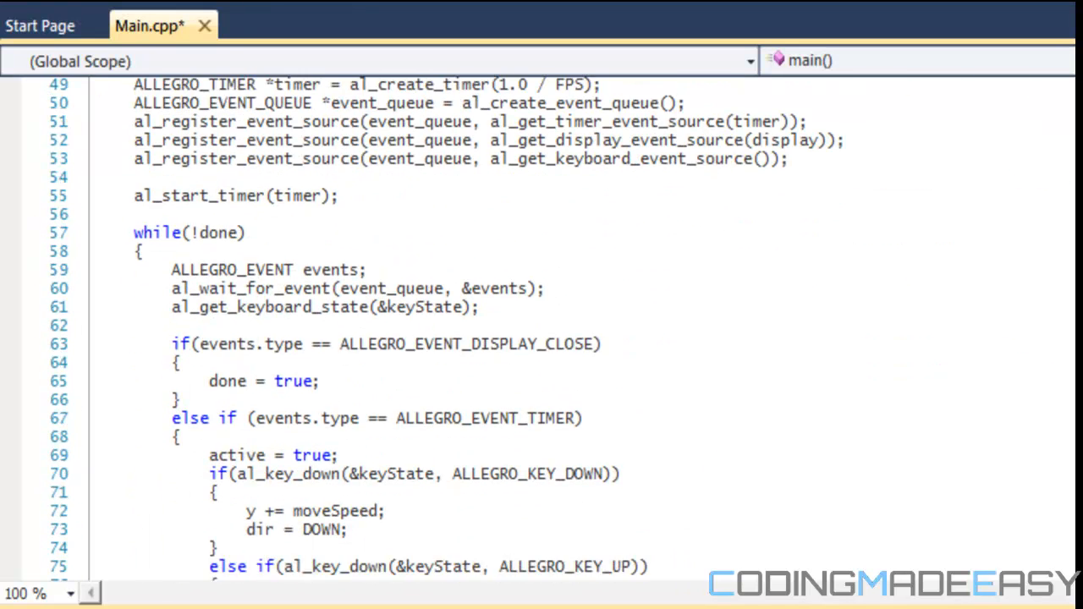
pyautogui.scroll(-3)
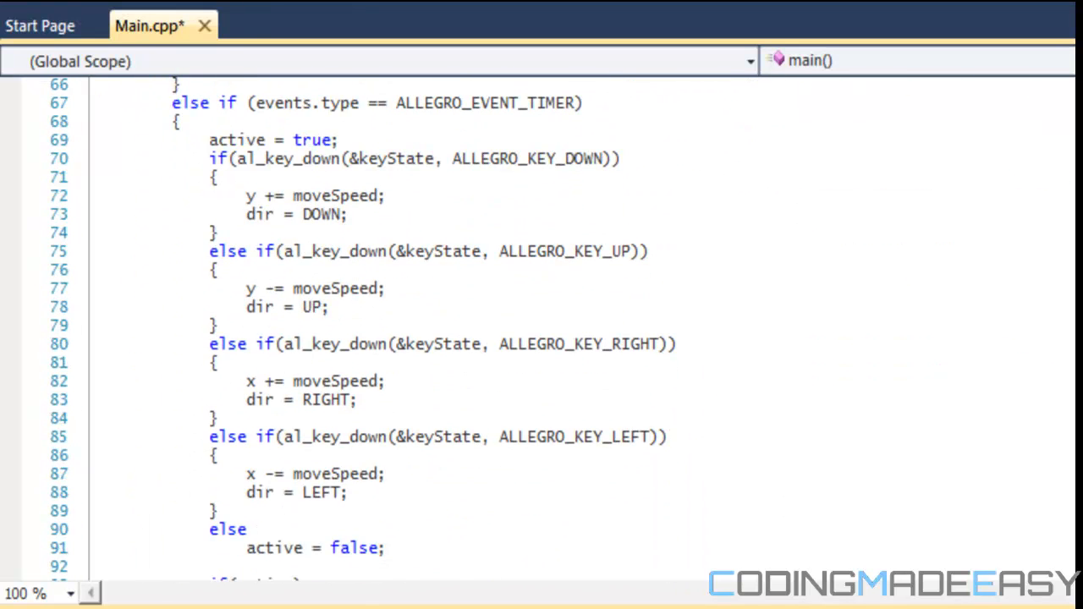
pyautogui.scroll(-3)
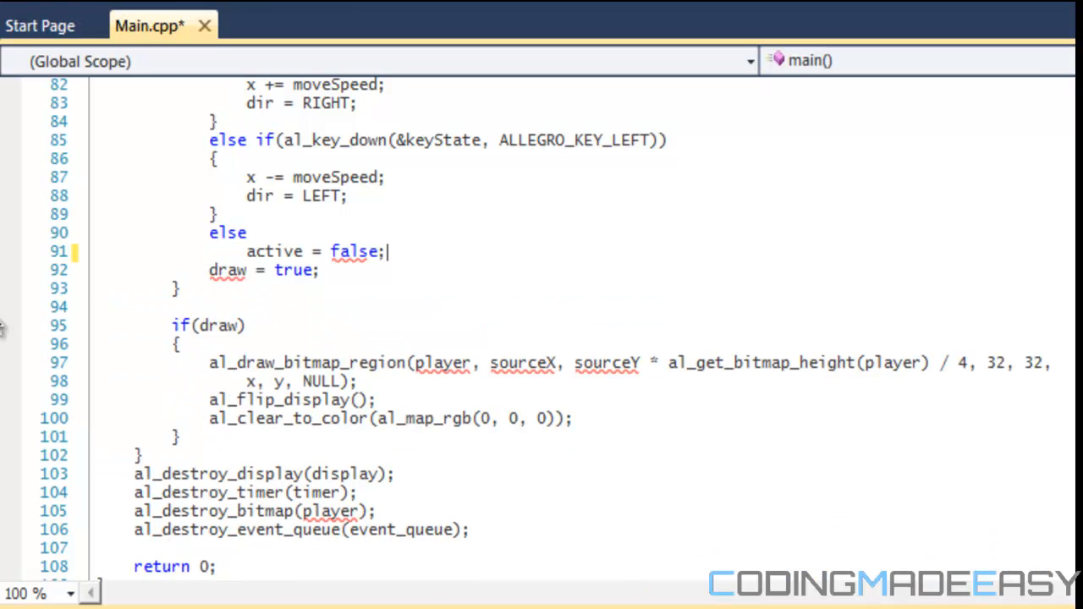
# Tidy the active = false line and delete the al_draw_bitmap_region call from if(draw).
pyautogui.press('BackSpace')
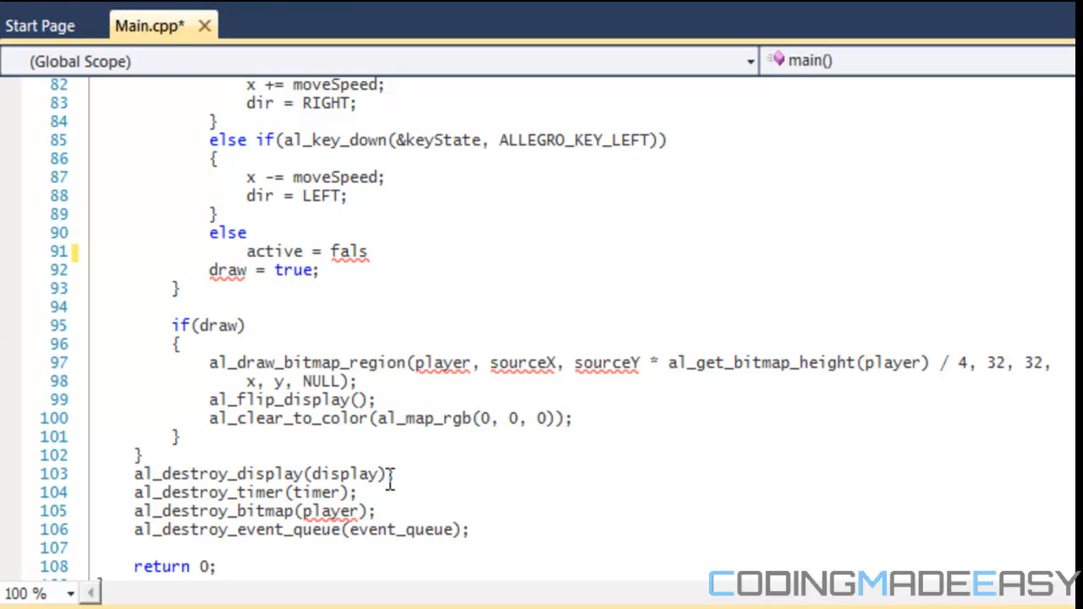
pyautogui.write('e;')
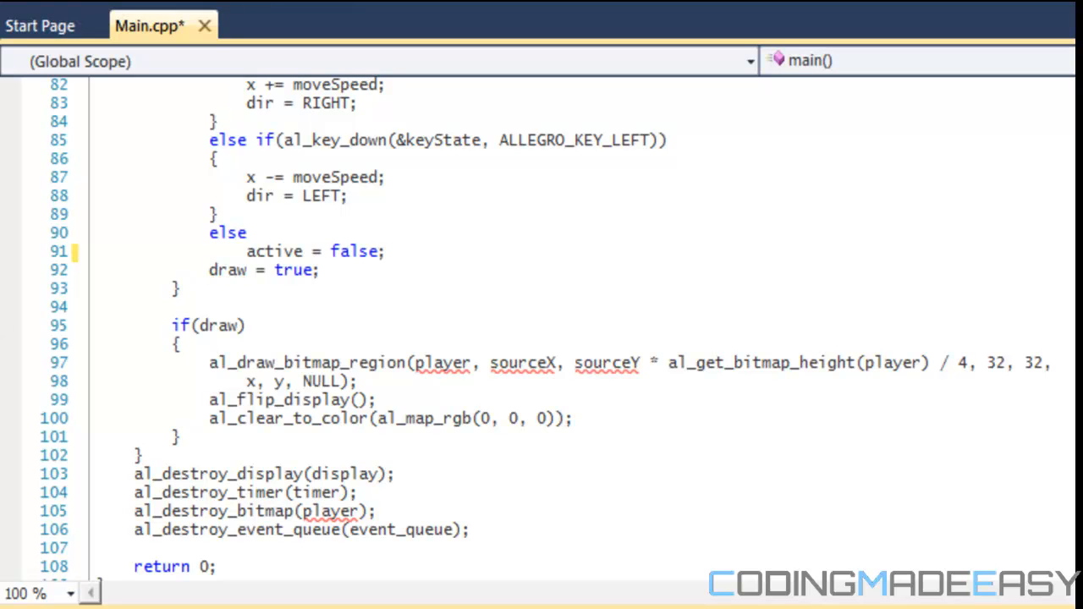
pyautogui.moveTo(613, 362)
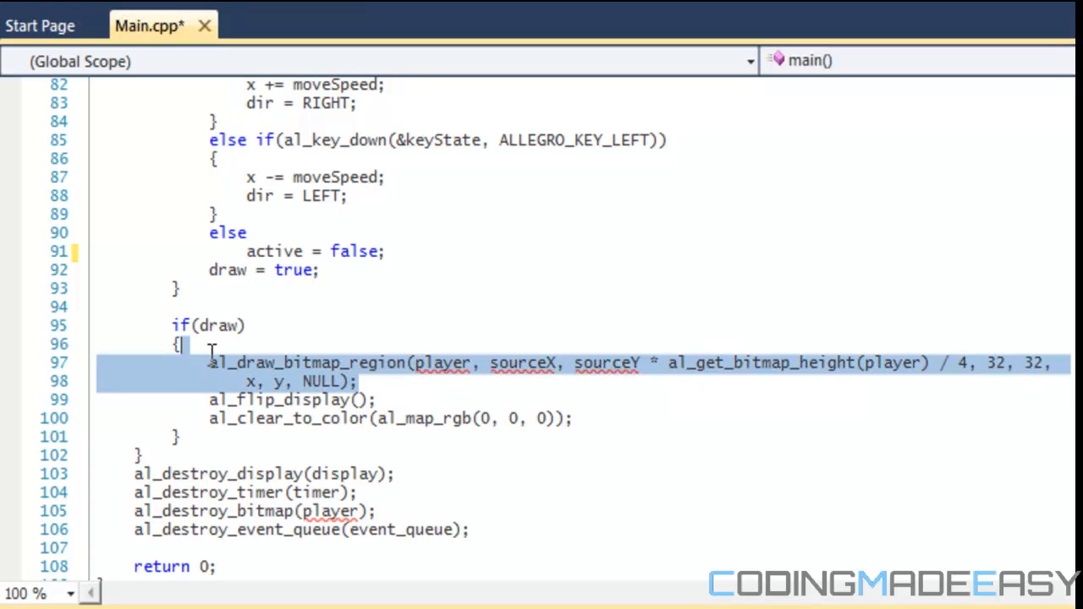
pyautogui.press('Delete')
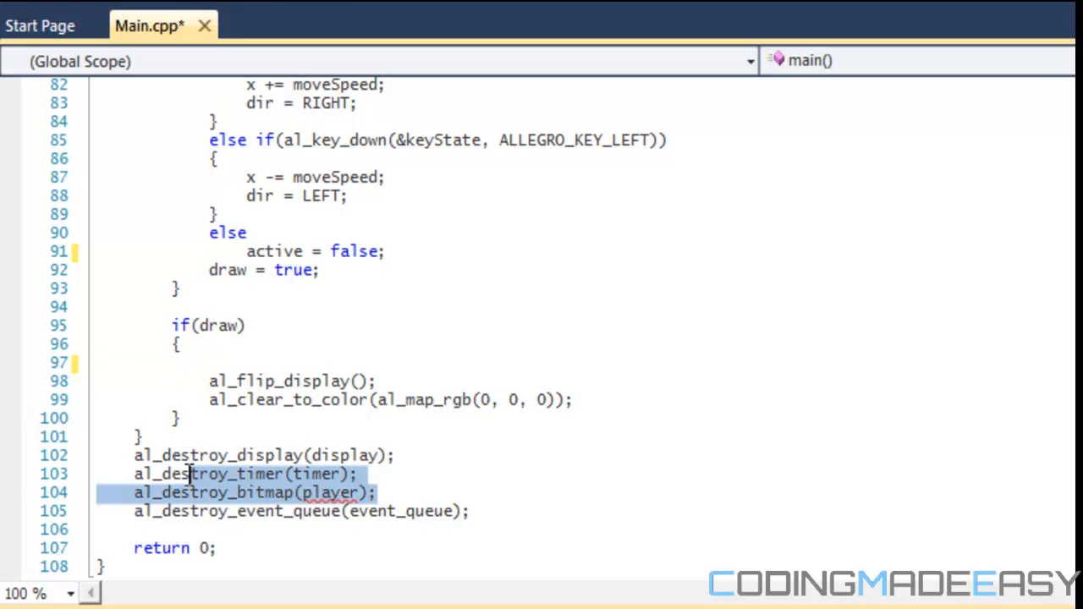
# Add a cleanup loop destroying all 12 playerWalk bitmaps after al_destroy_timer.
pyautogui.click(359, 474)
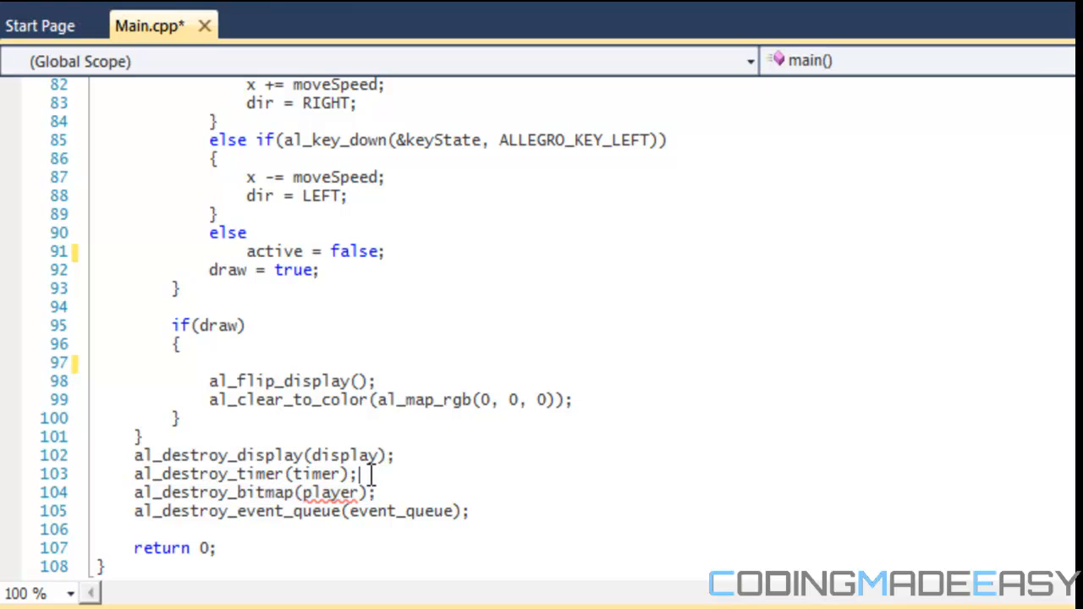
pyautogui.write('for(it i')
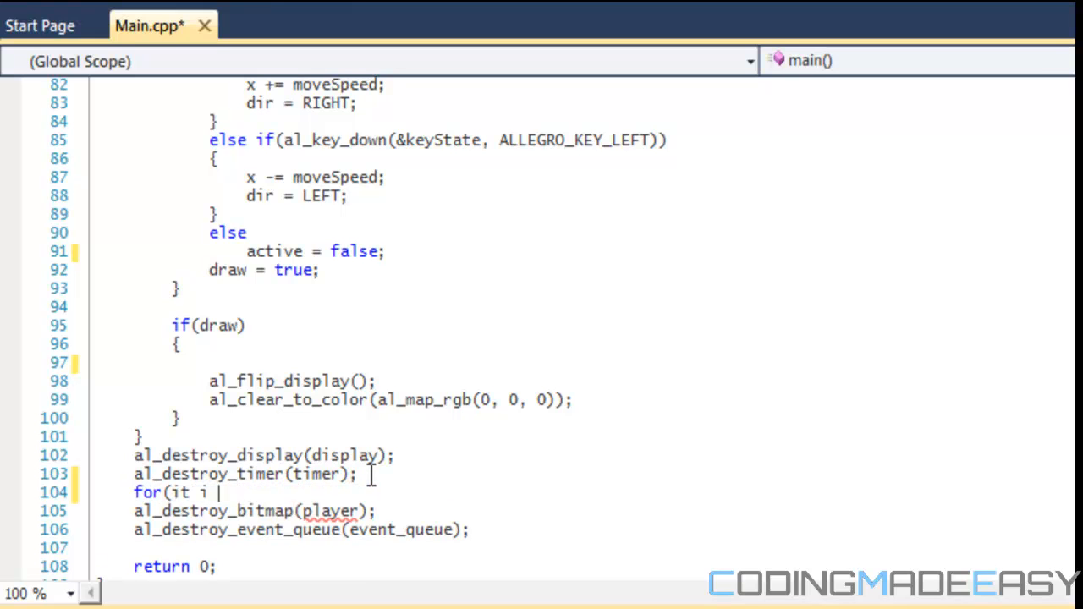
pyautogui.write('nt i = 0; i < 1')
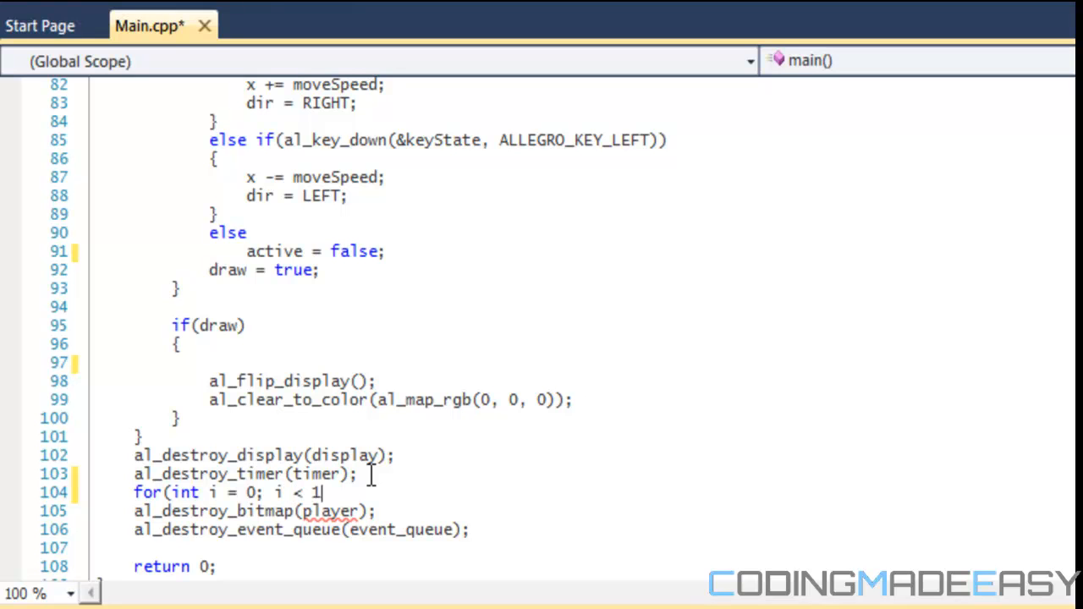
pyautogui.write('2; i')
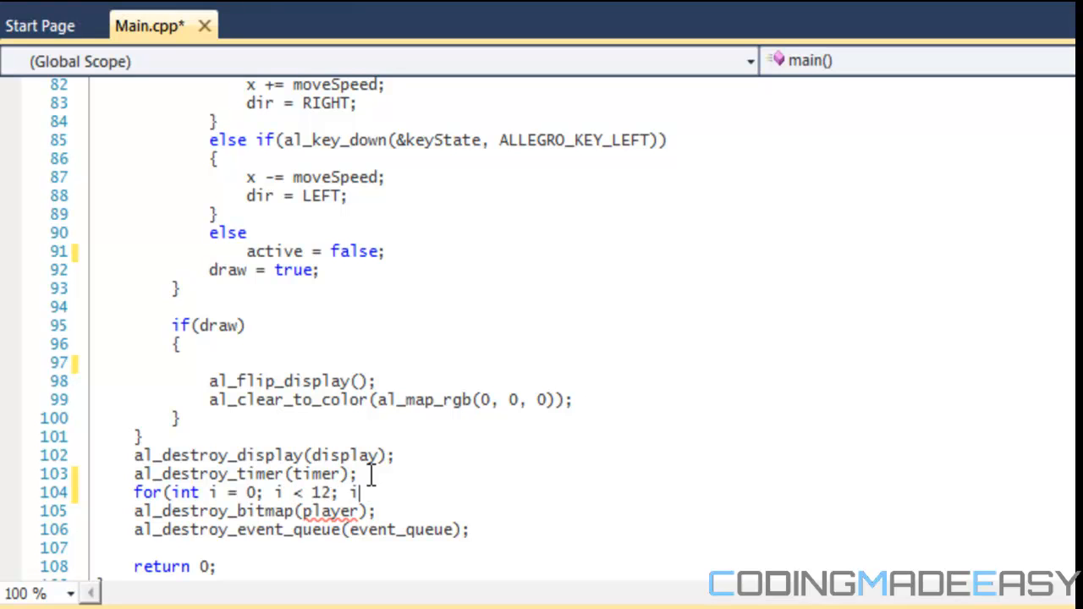
pyautogui.write('++')
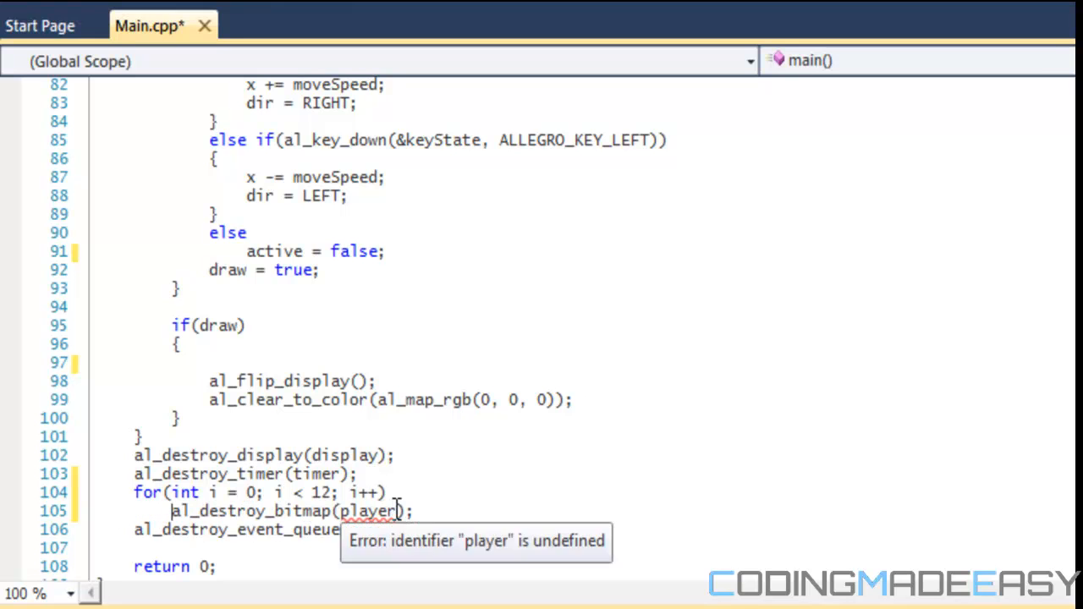
pyautogui.write('wasl')
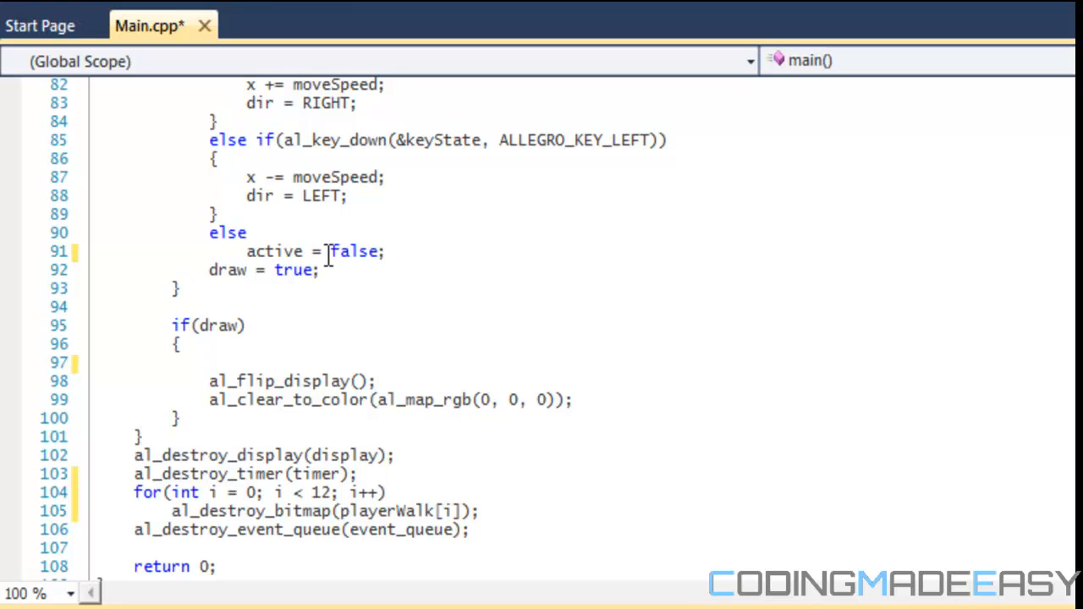
# Open a blank line after active = false and scroll back up.
pyautogui.press('Enter')
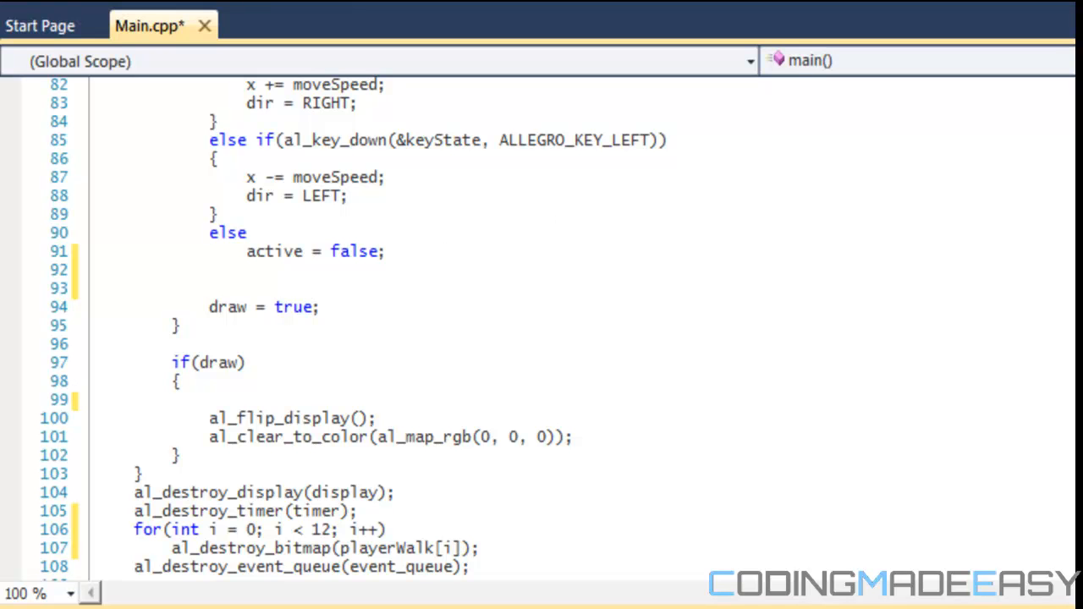
pyautogui.scroll(3)
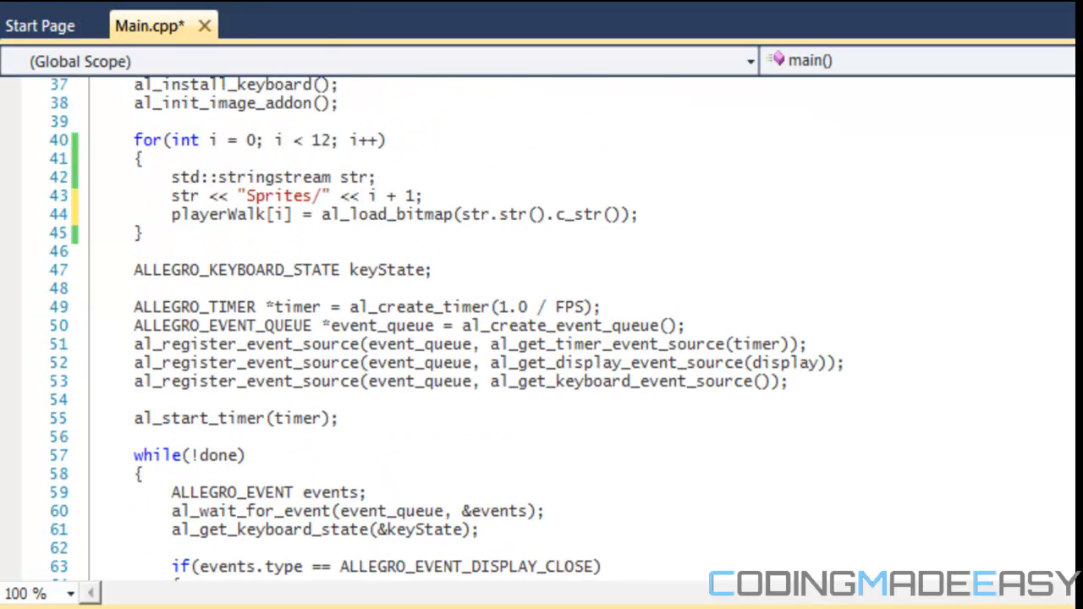
# Extend the declaration to 'int dir = DOWN, index = 0;' and save Main.cpp.
pyautogui.scroll(3)
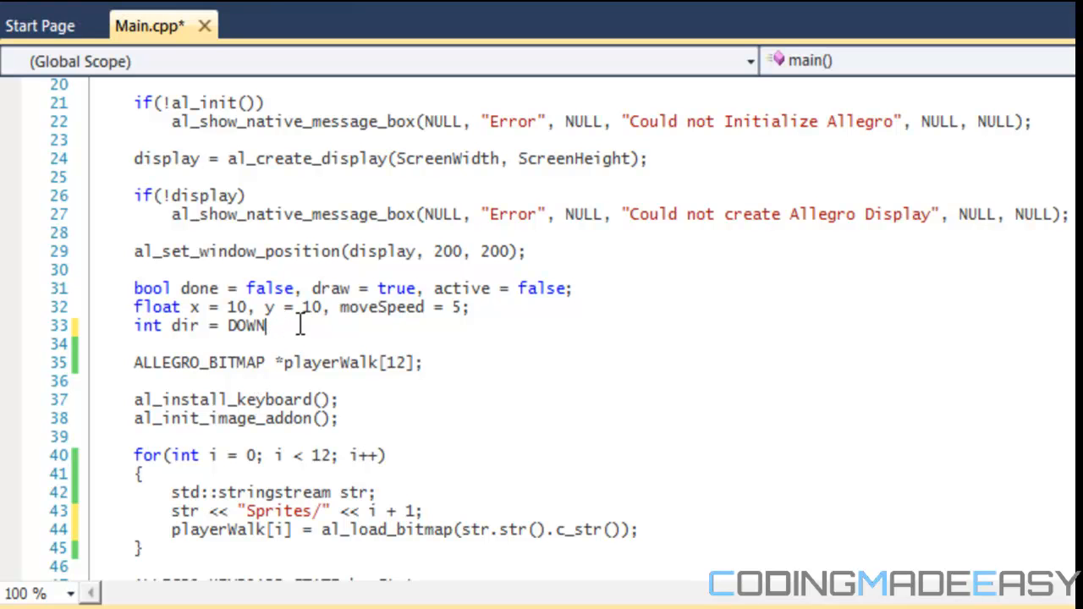
pyautogui.write(', index = 0')
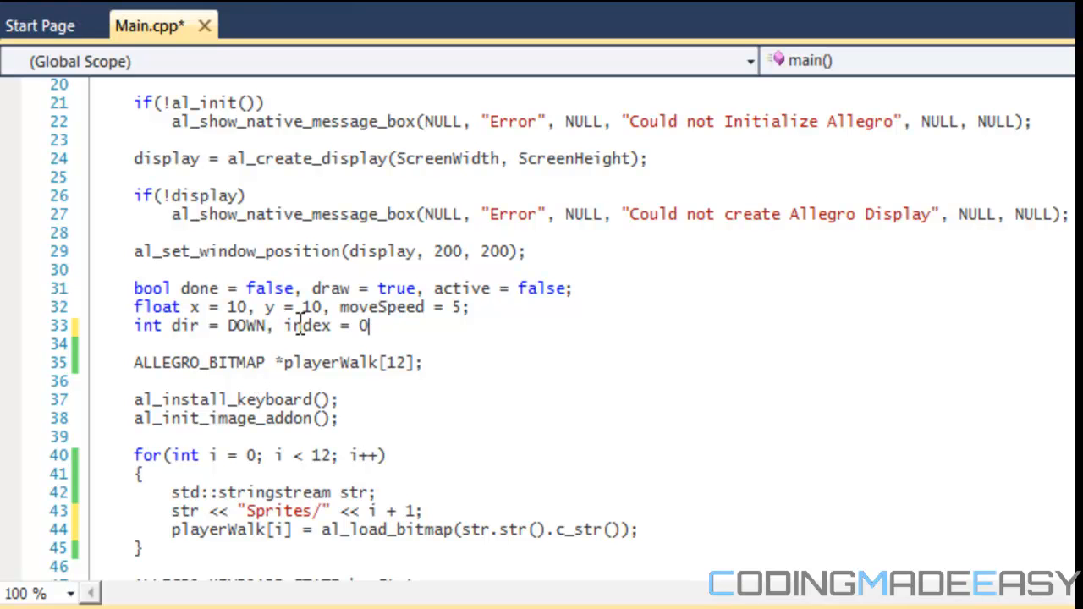
pyautogui.press('Backspace')
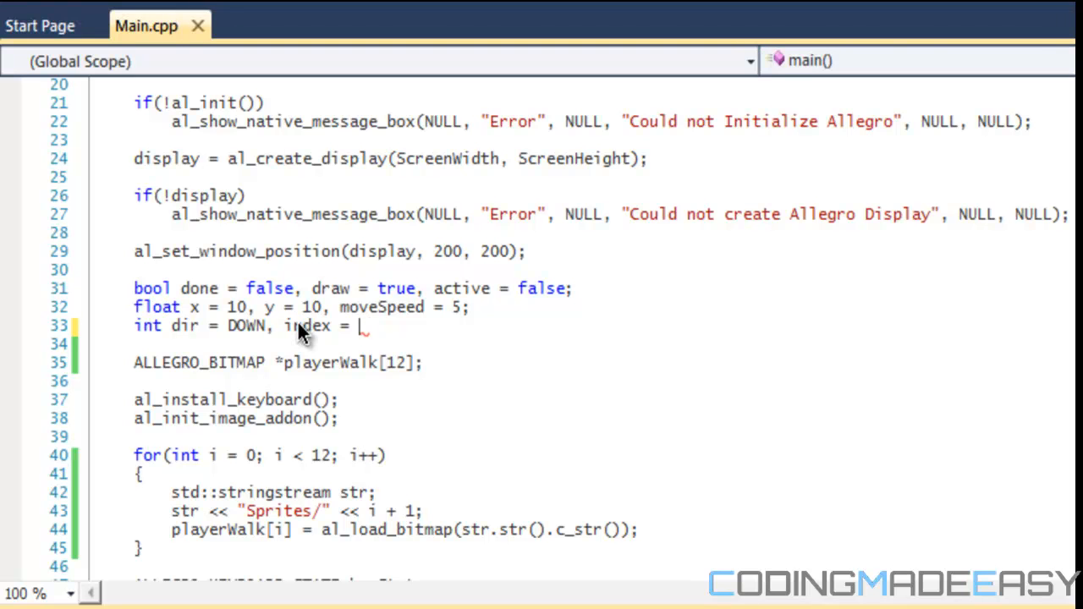
pyautogui.write('0;')
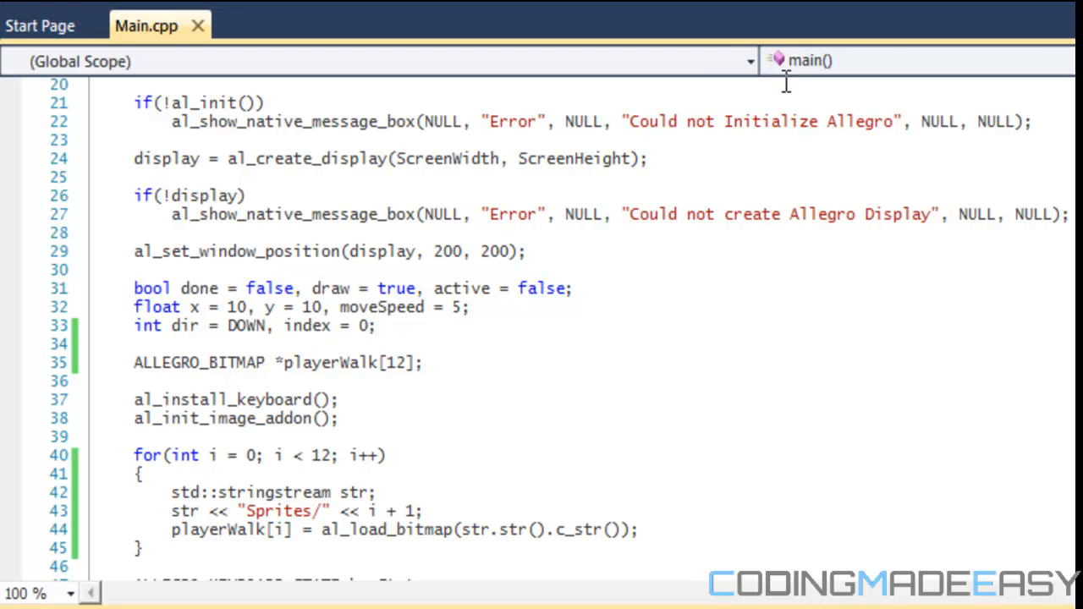
pyautogui.scroll(-3)
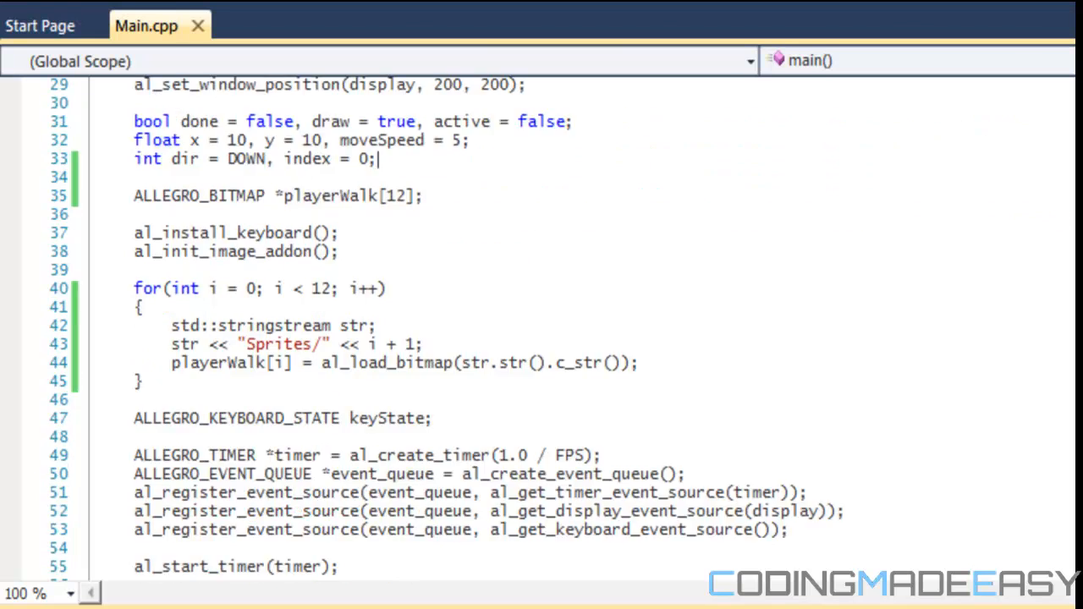
pyautogui.scroll(-3)
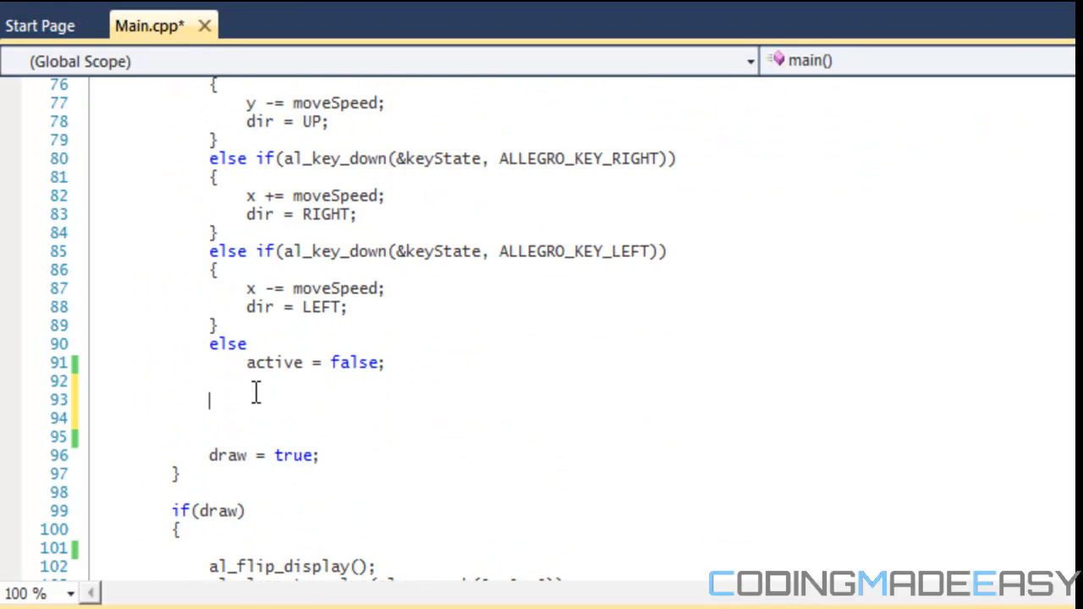
# Write an empty if(active) { } else { } block below 'active = false;'.
pyautogui.write('if(')
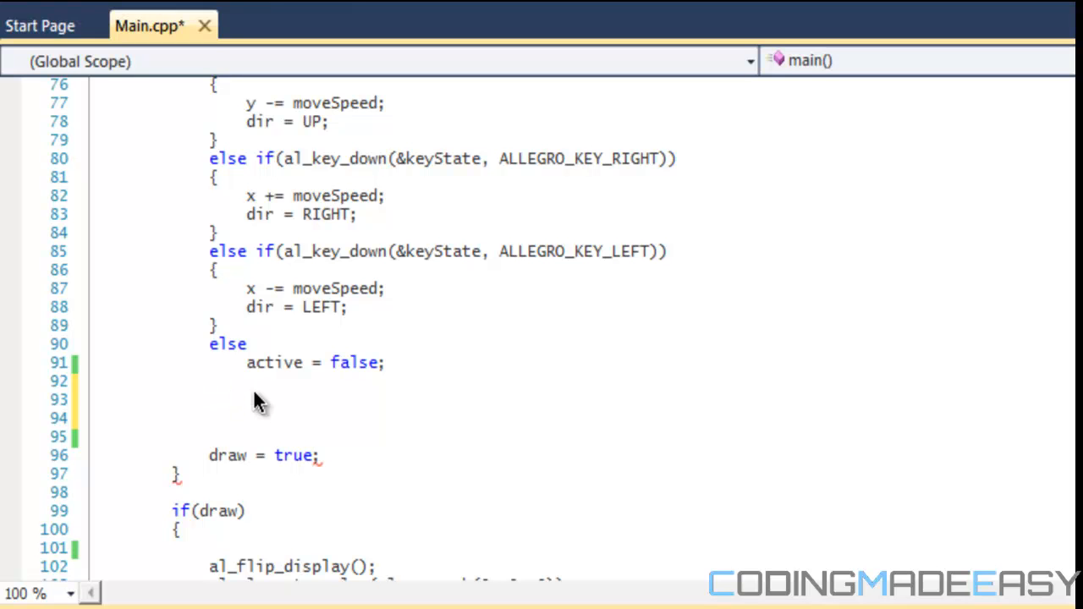
pyautogui.click(209, 399)
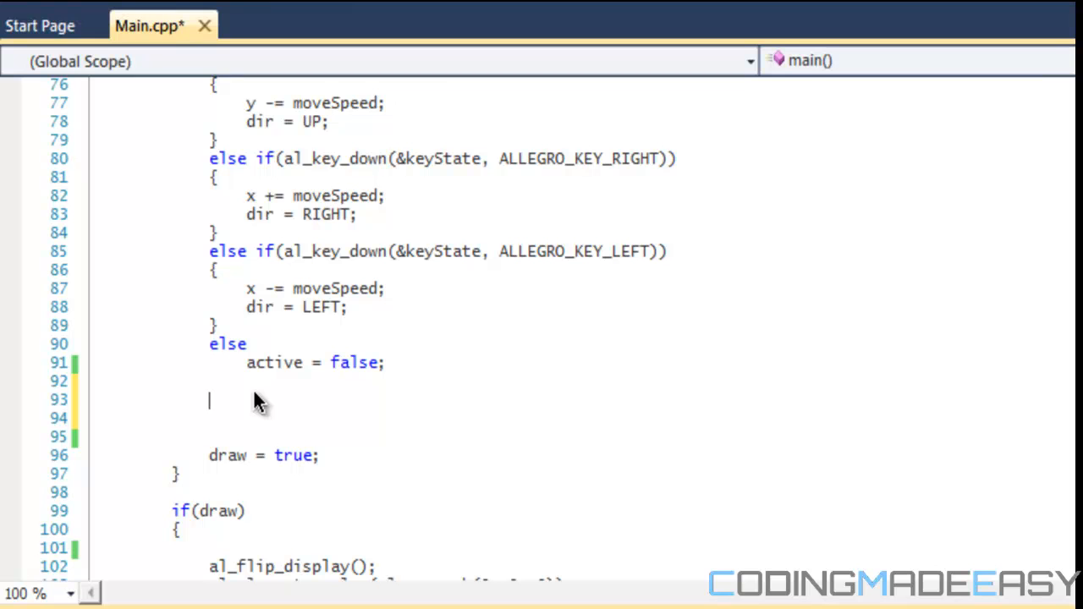
pyautogui.write('if(ac')
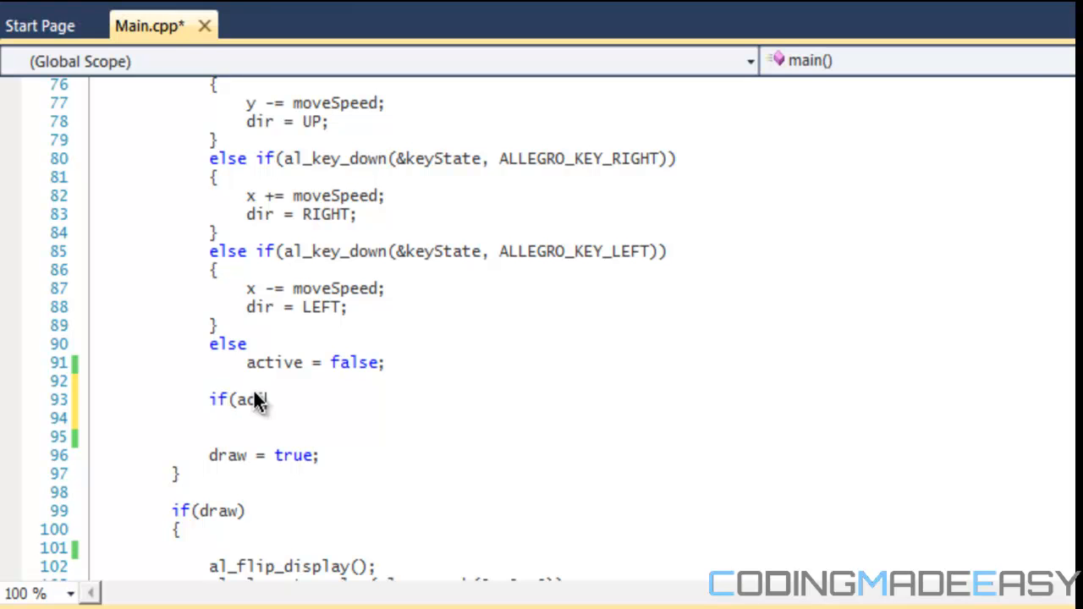
pyautogui.write('tive)')
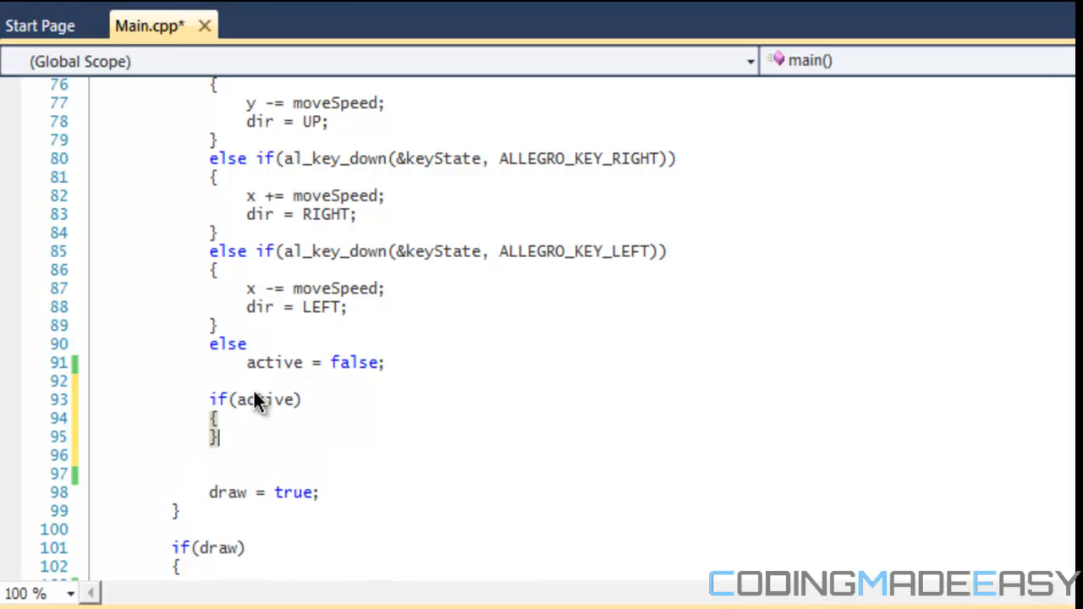
pyautogui.write('else')
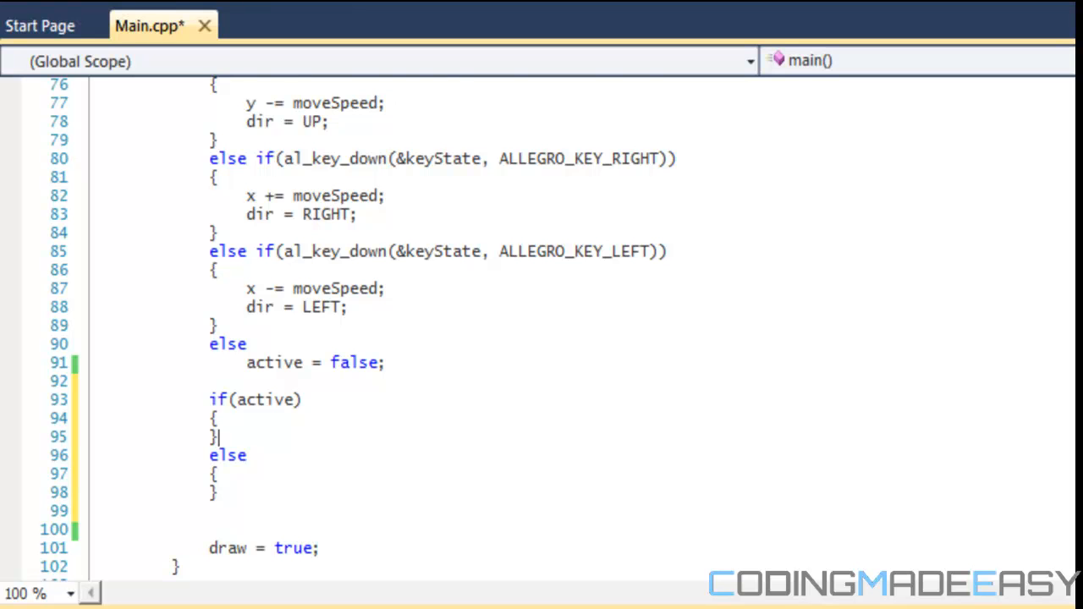
# Insert 'prevDir, ' so line 33 reads 'int dir = DOWN, prevDir, index = 0;'.
pyautogui.scroll(3)
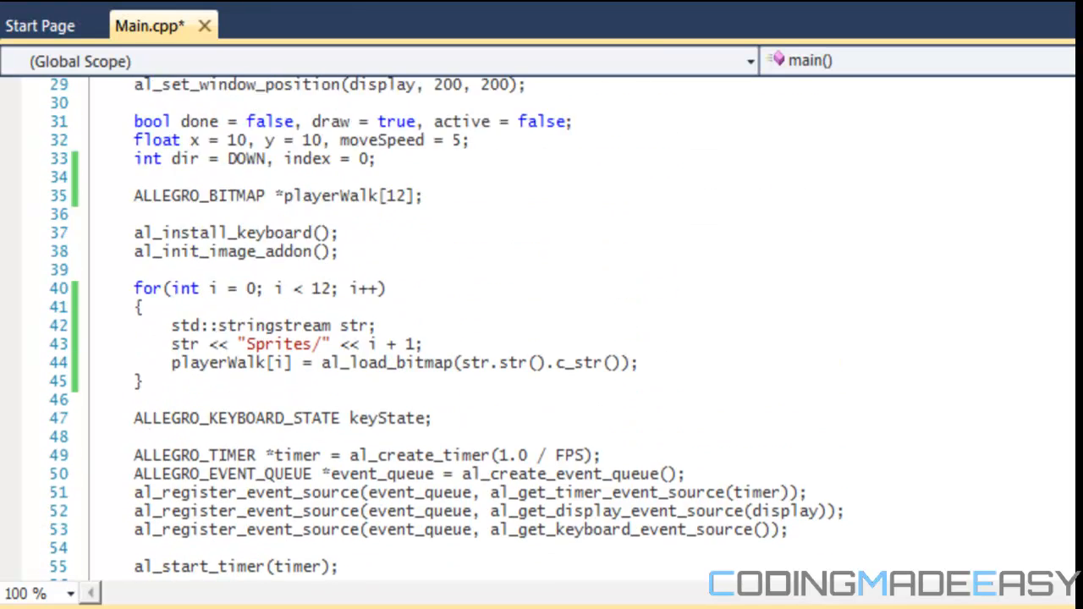
pyautogui.scroll(3)
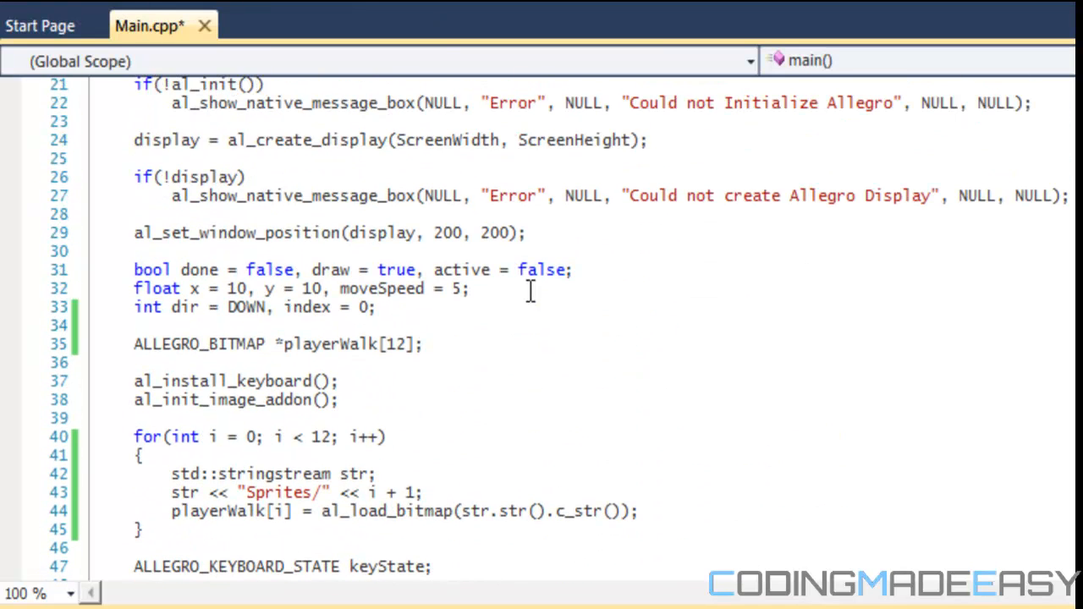
pyautogui.click(376, 306)
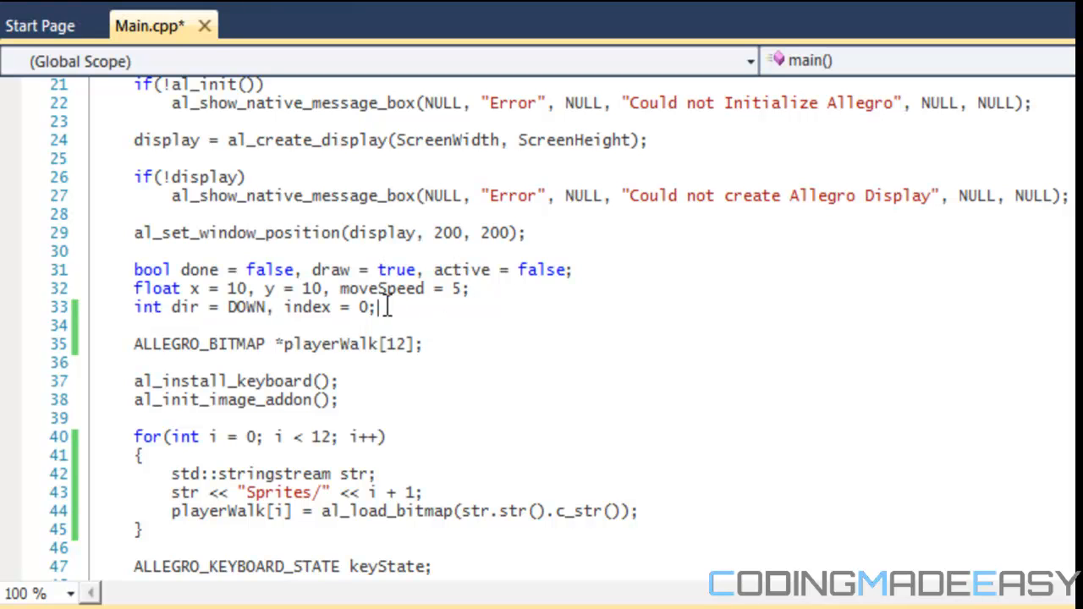
pyautogui.click(285, 307)
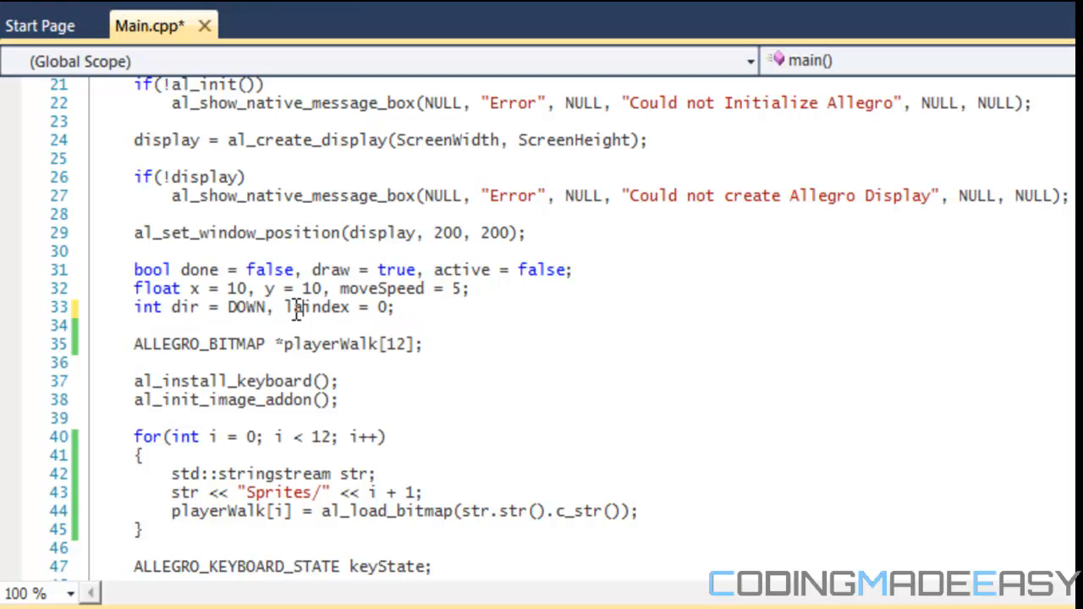
pyautogui.write('prevD')
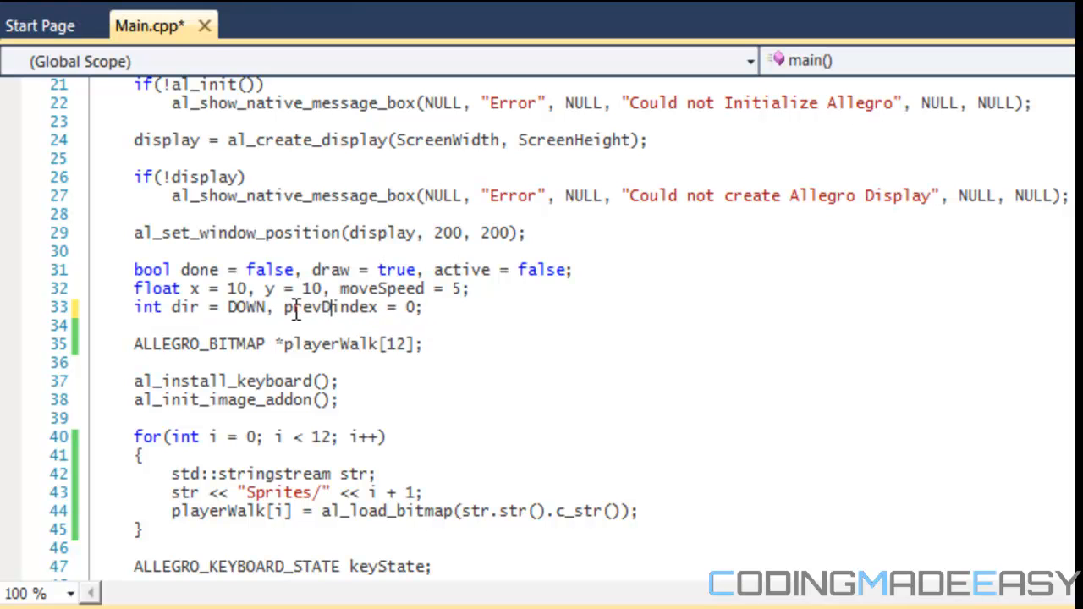
pyautogui.write('UP')
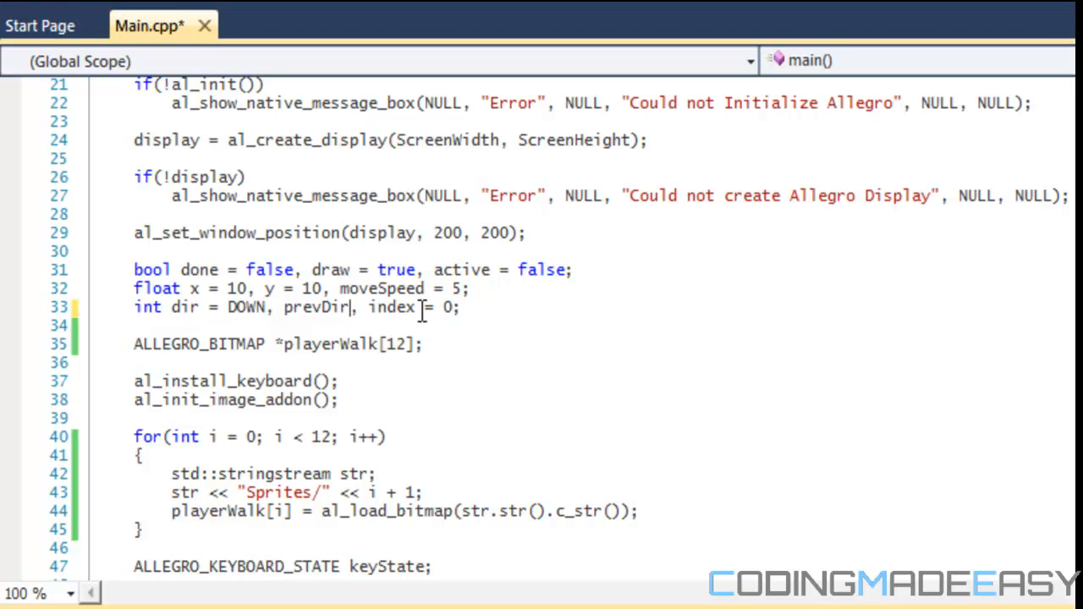
pyautogui.write('S')
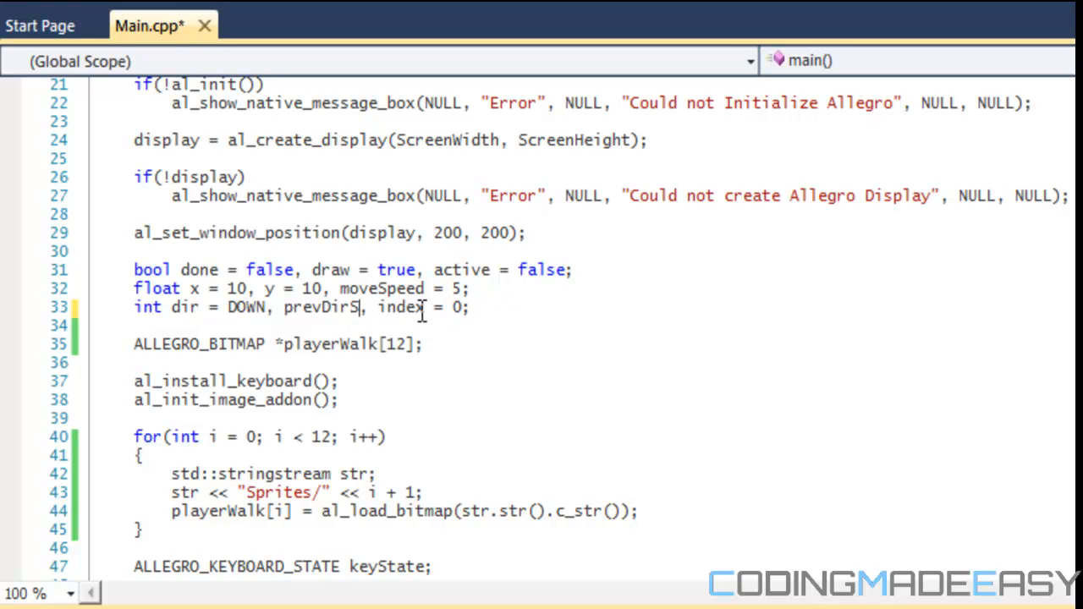
pyautogui.press('Backspace')
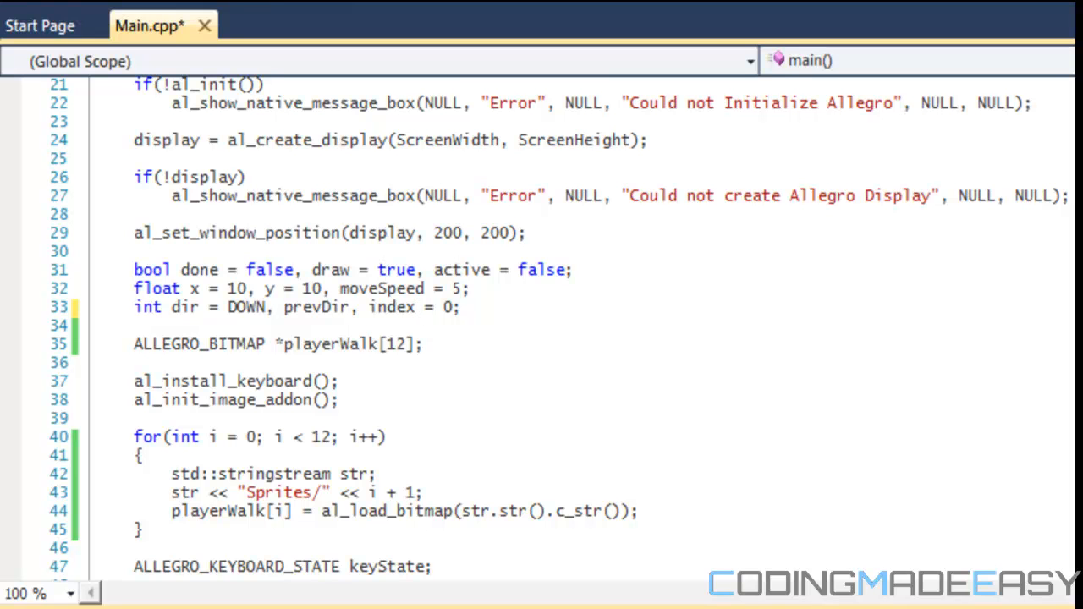
pyautogui.scroll(-3)
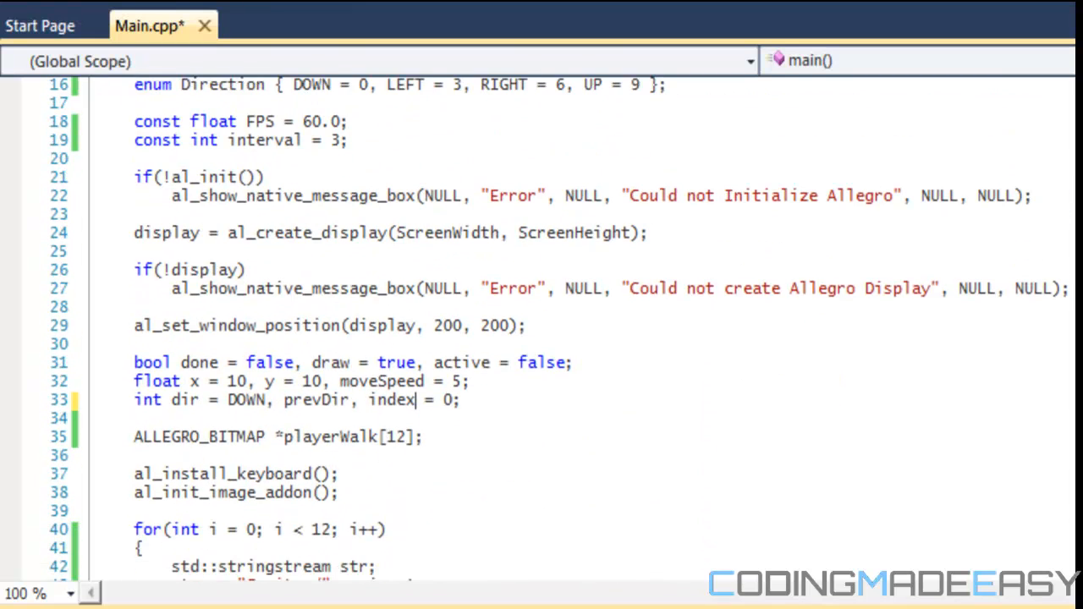
pyautogui.scroll(-3)
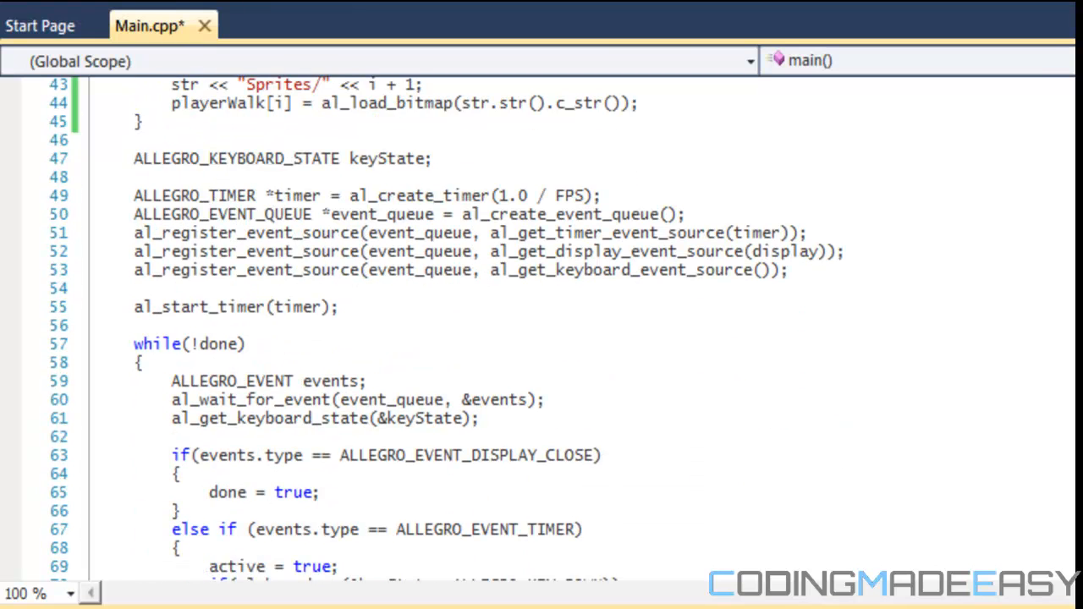
pyautogui.scroll(-3)
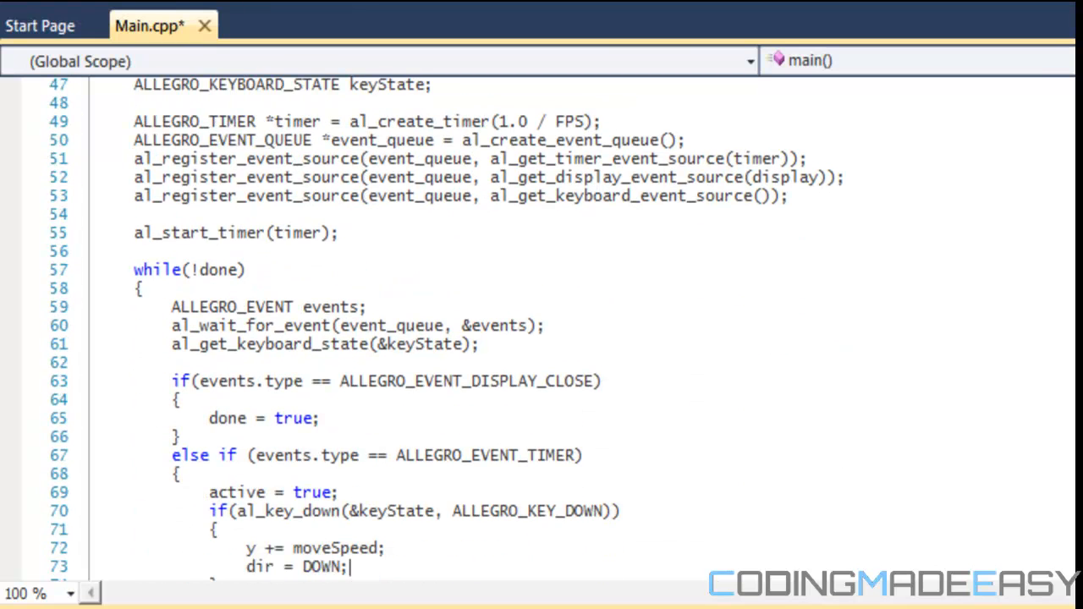
# Add 'prevDir = dir;' right after 'active = true;', fixing the lastDir typo, and save.
pyautogui.scroll(-3)
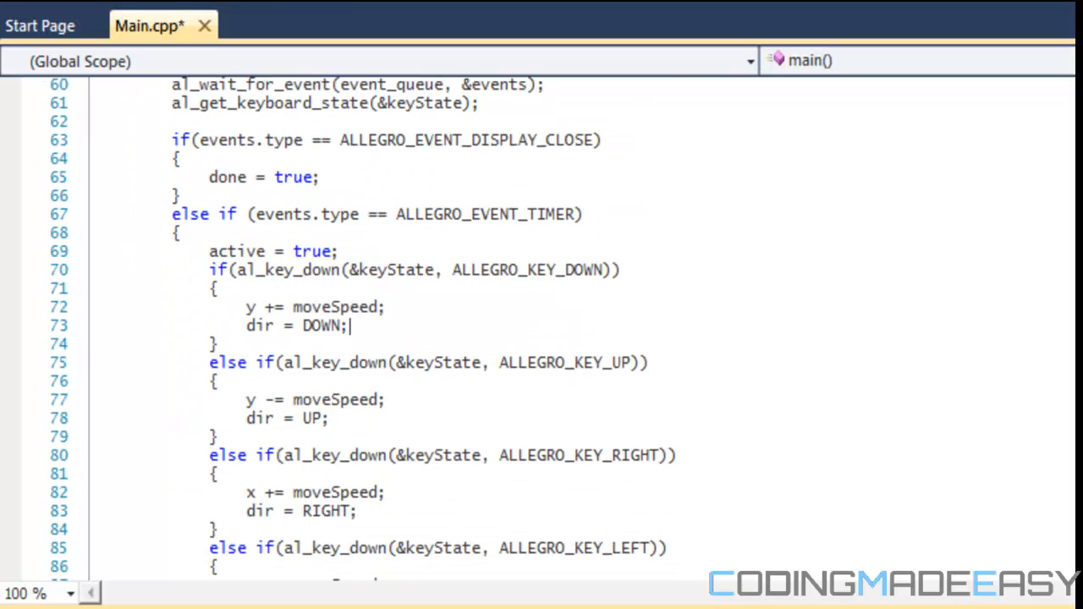
pyautogui.scroll(3)
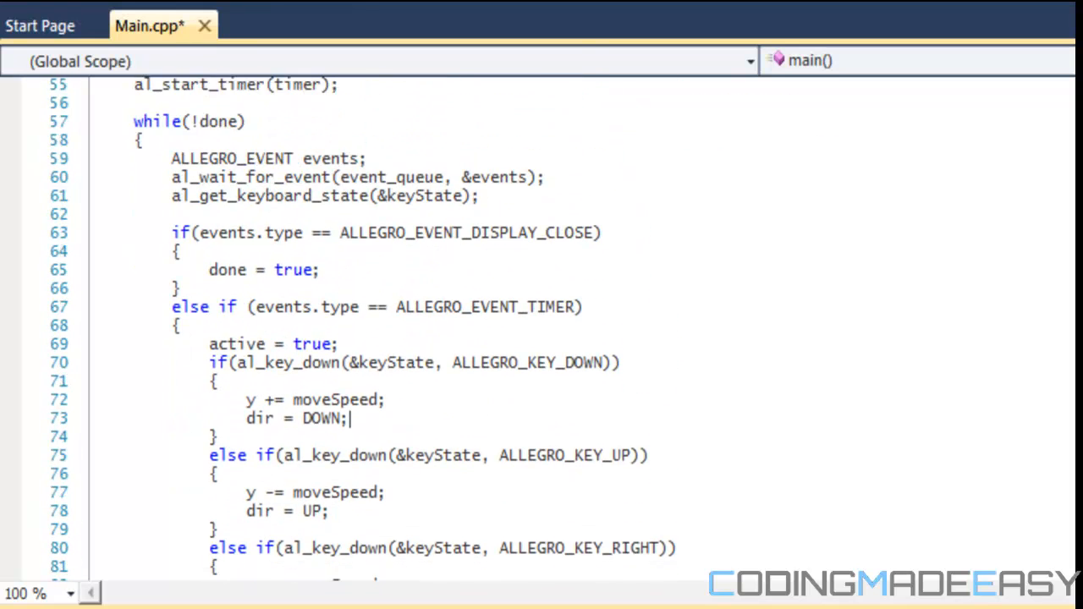
pyautogui.scroll(-3)
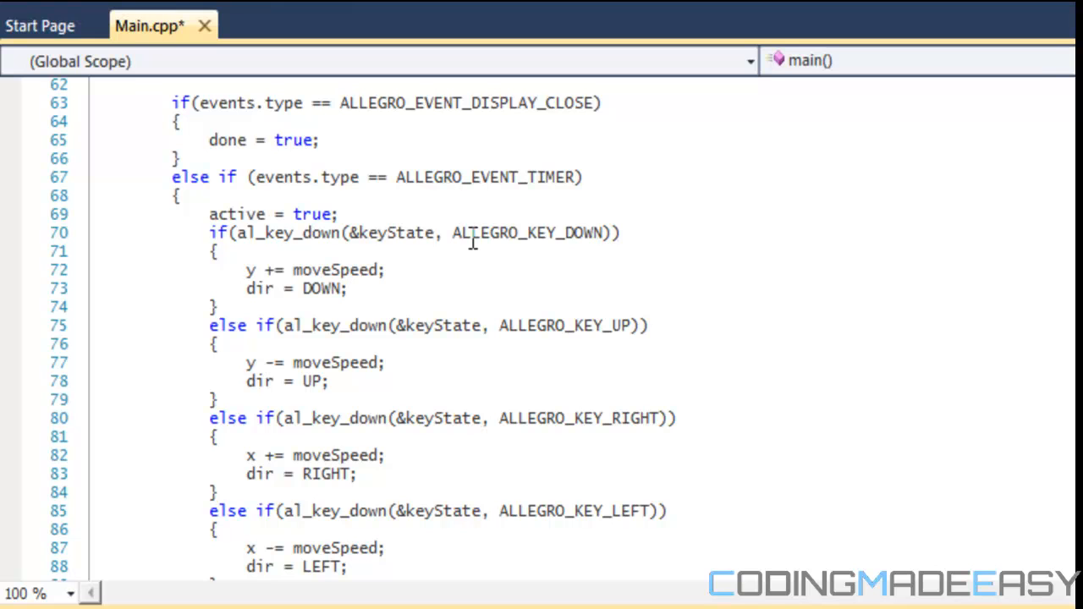
pyautogui.press('Return')
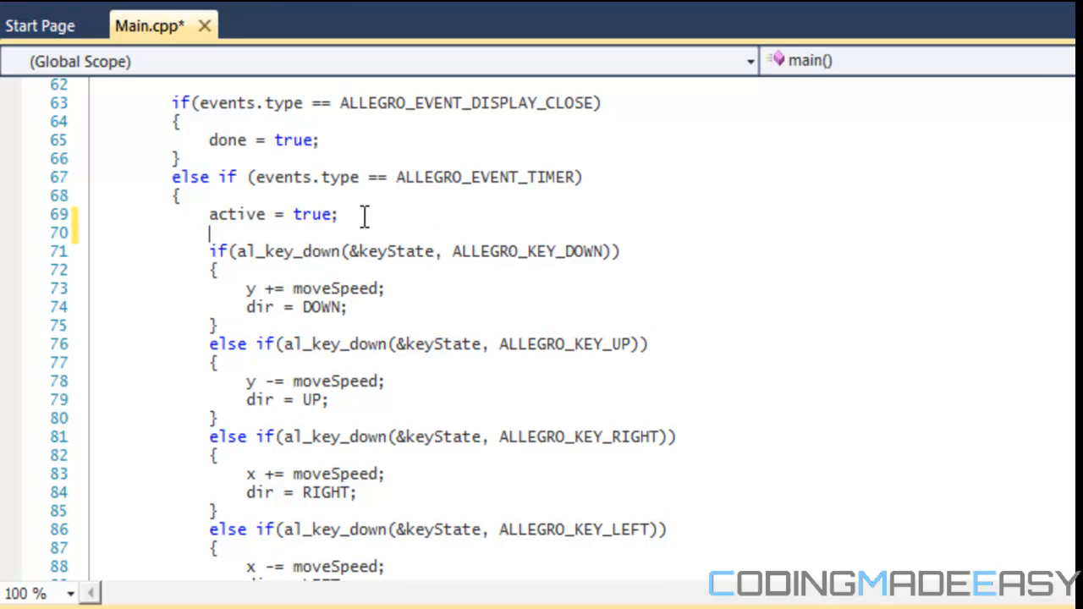
pyautogui.write('LAS')
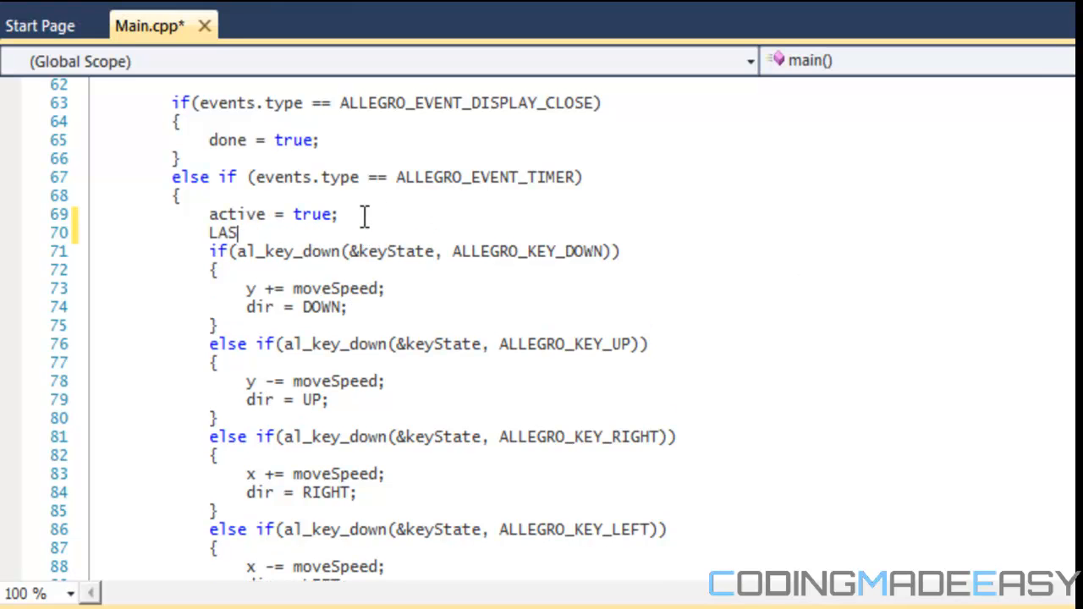
pyautogui.write('lastDir = dir;')
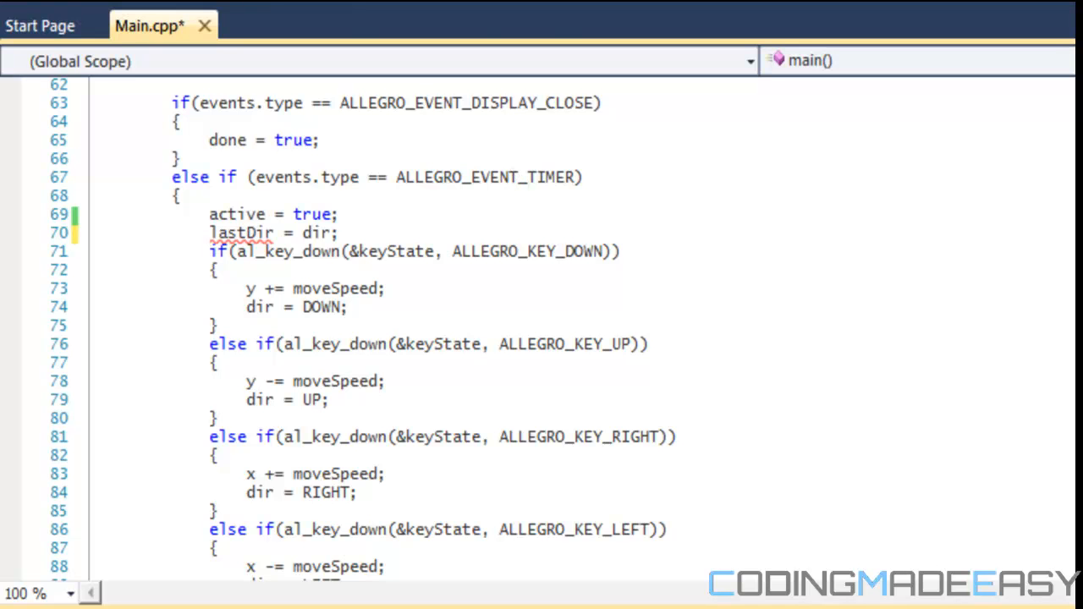
pyautogui.scroll(3)
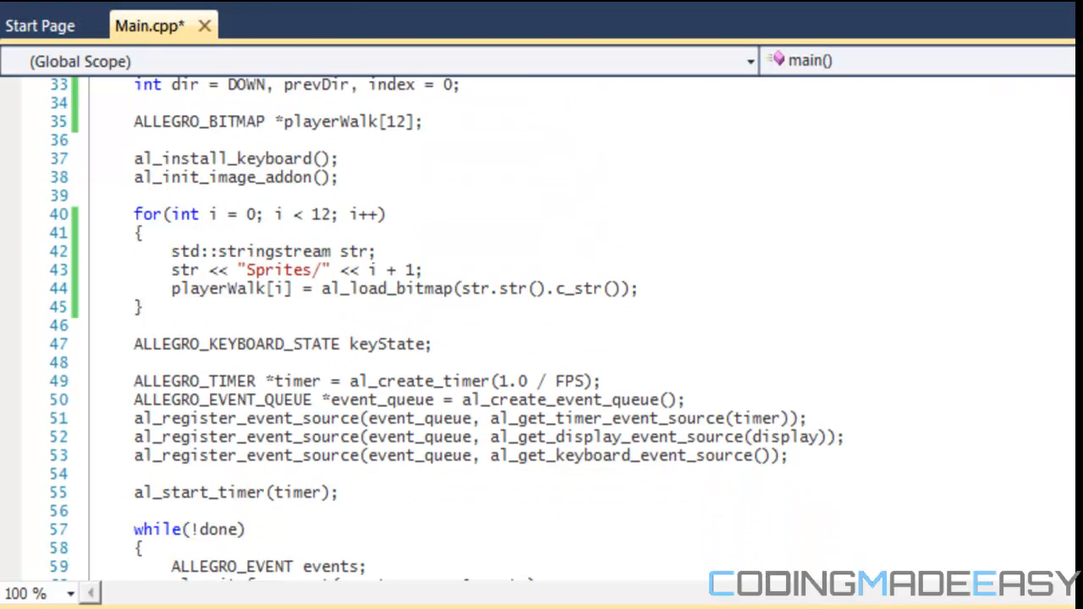
pyautogui.scroll(3)
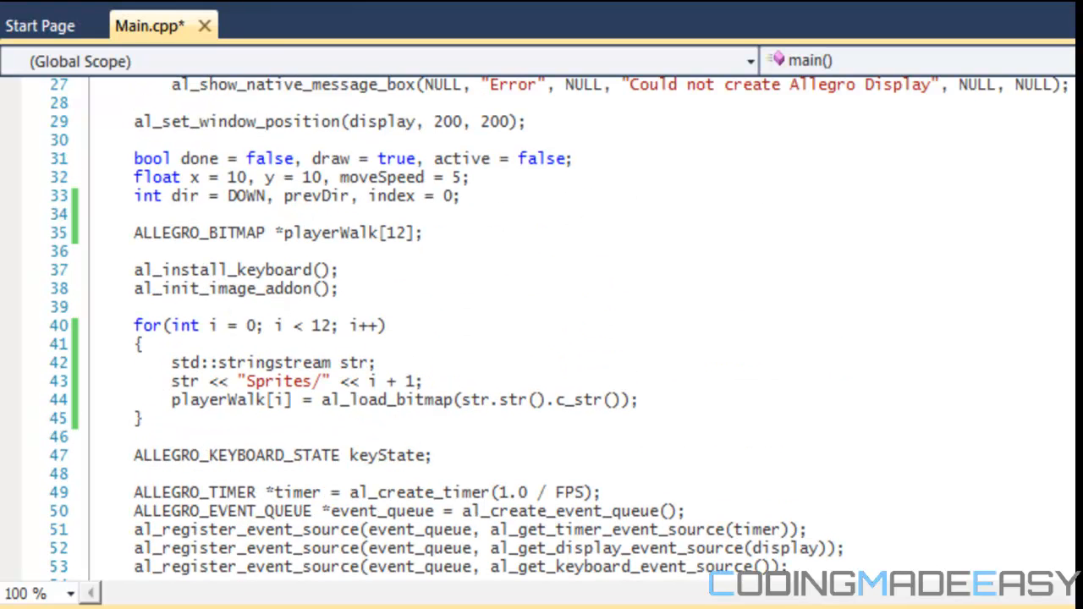
pyautogui.scroll(-3)
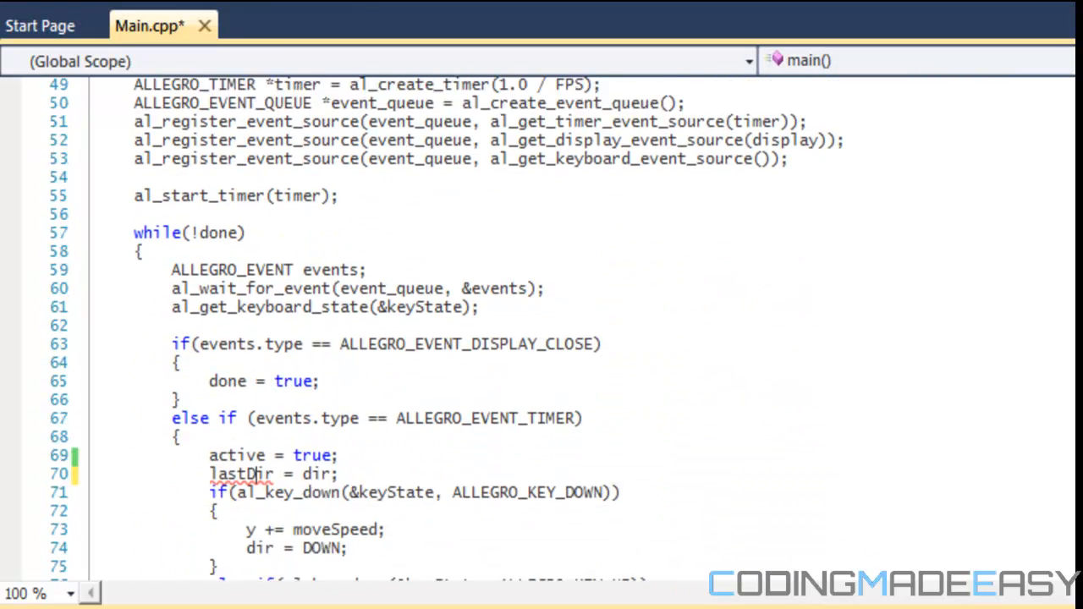
pyautogui.scroll(-3)
pyautogui.write('prev')
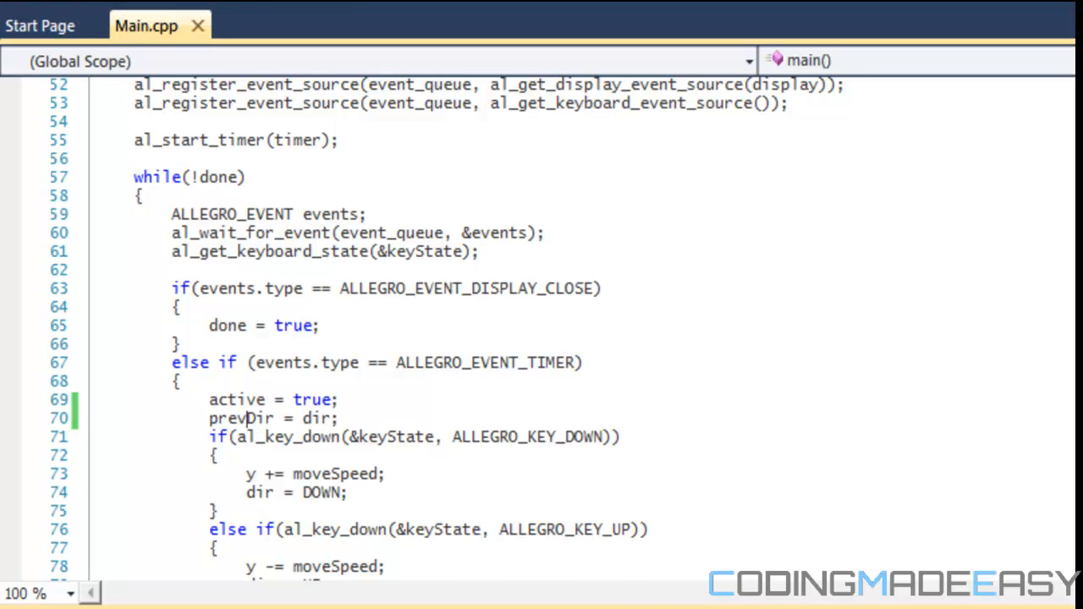
pyautogui.scroll(-3)
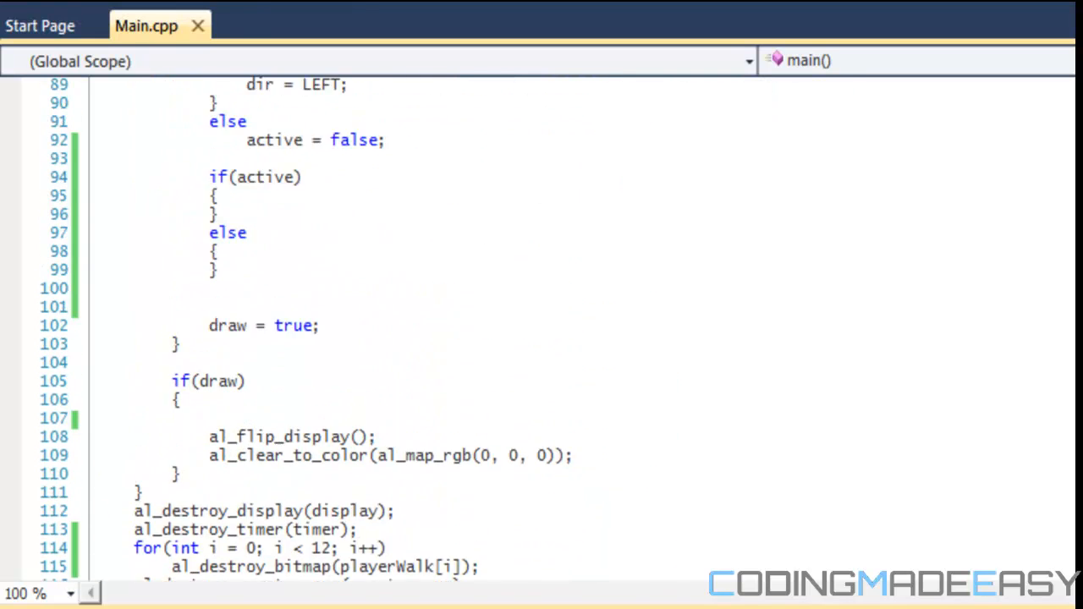
pyautogui.scroll(3)
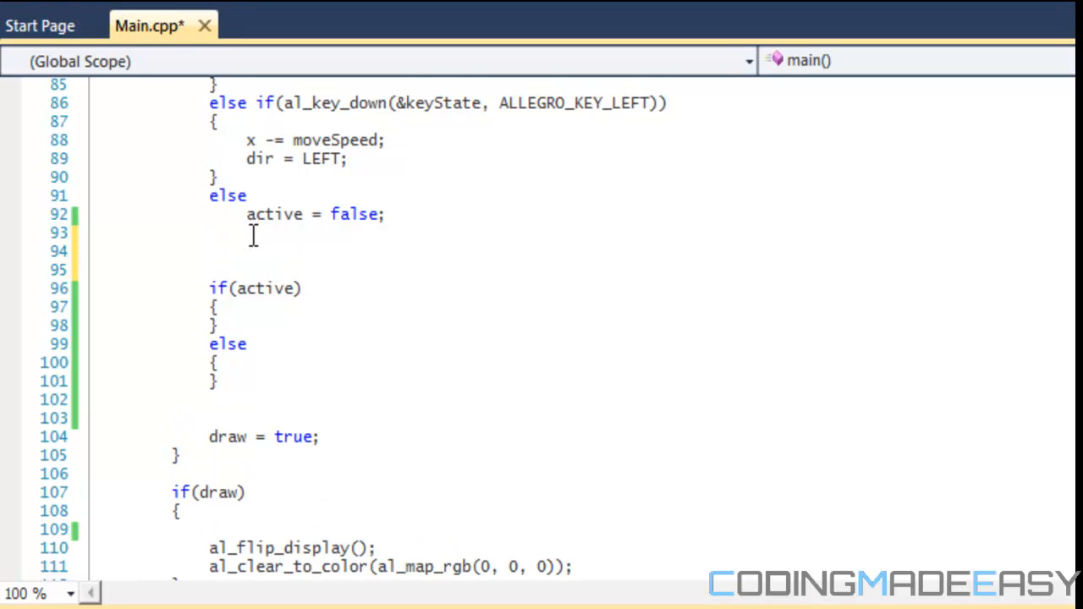
# Add 'if(dir != prevDir) index = dir;' ahead of the if(active) block.
pyautogui.write('if(dir')
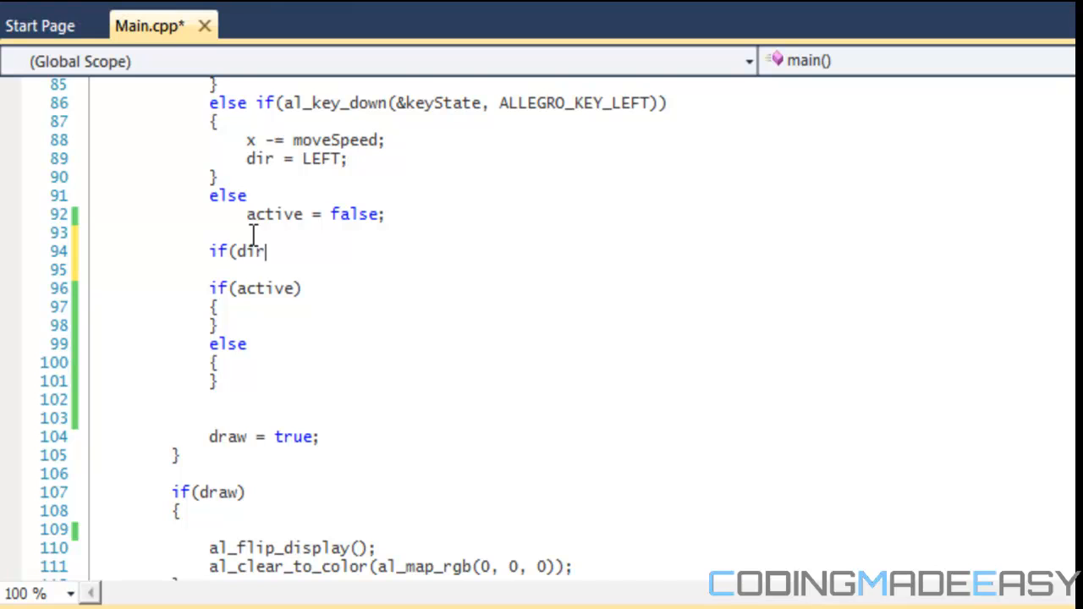
pyautogui.write('!= pre')
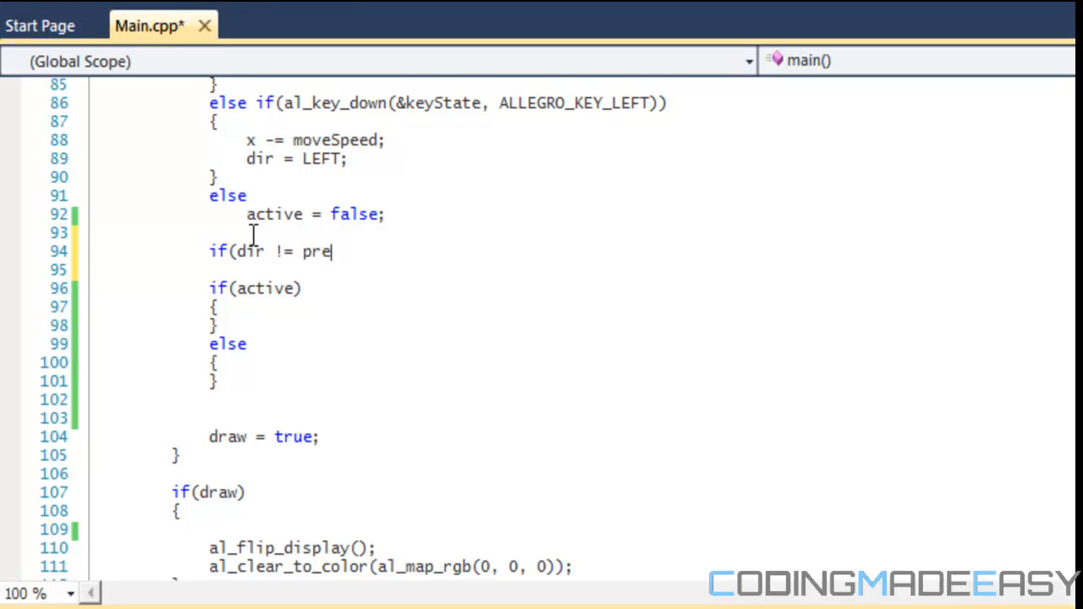
pyautogui.write('vDir)')
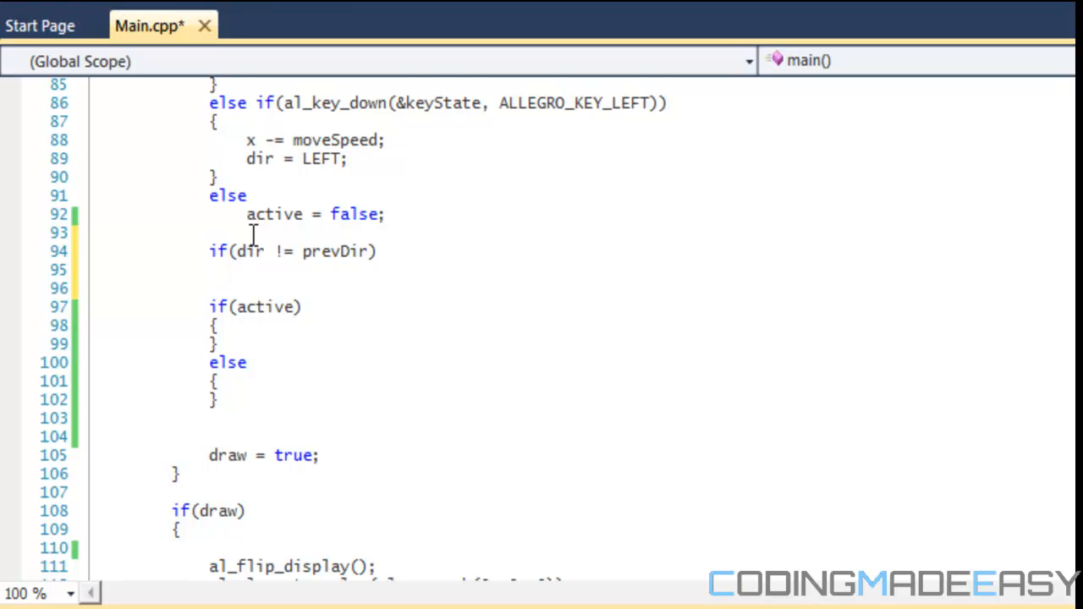
pyautogui.write('index = dir;')
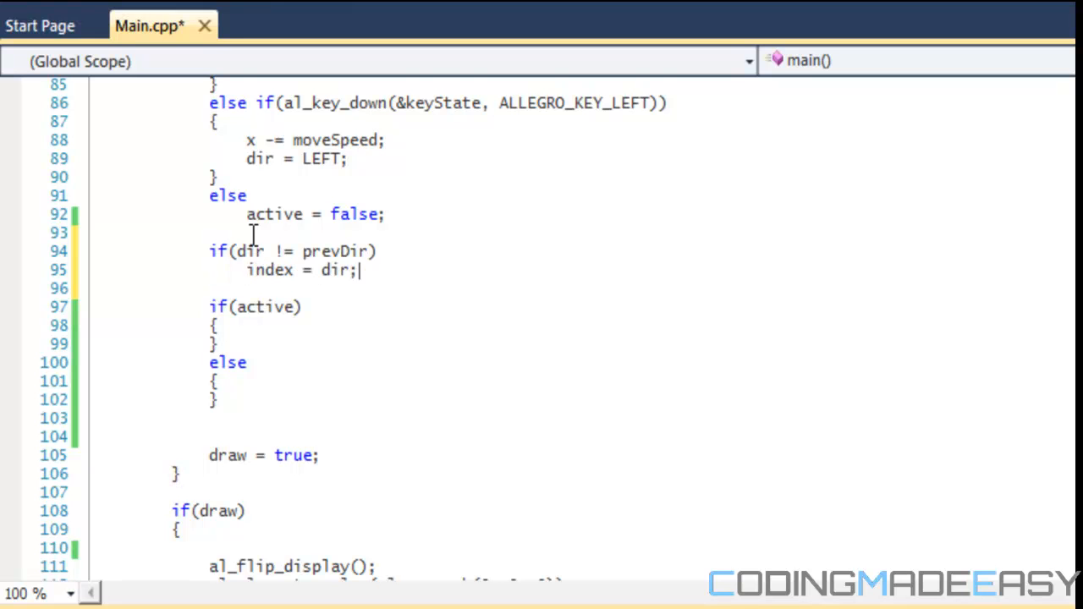